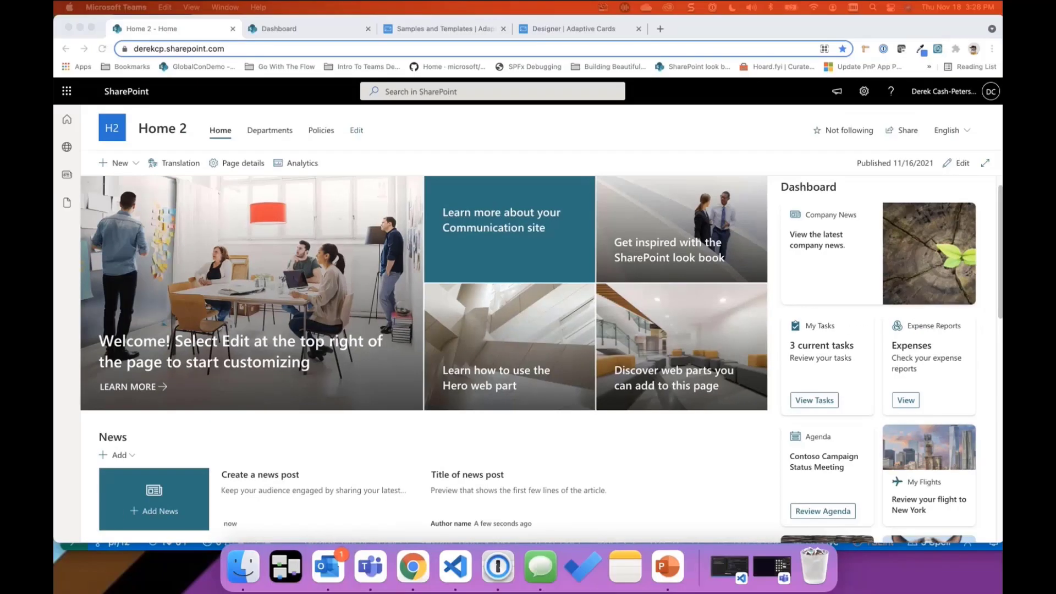
mouse_move(607, 312)
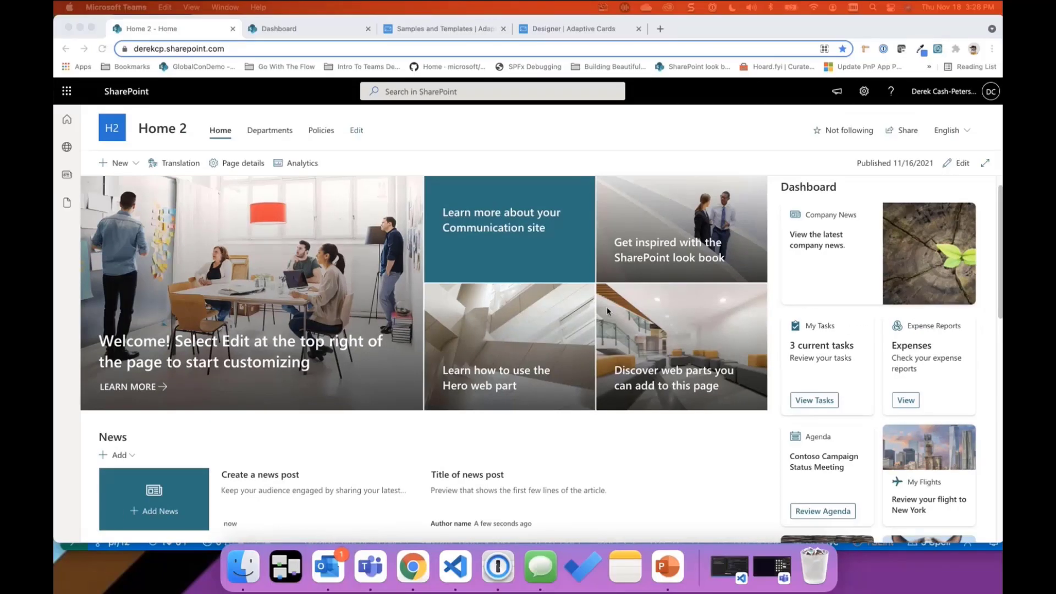
mouse_move(564, 355)
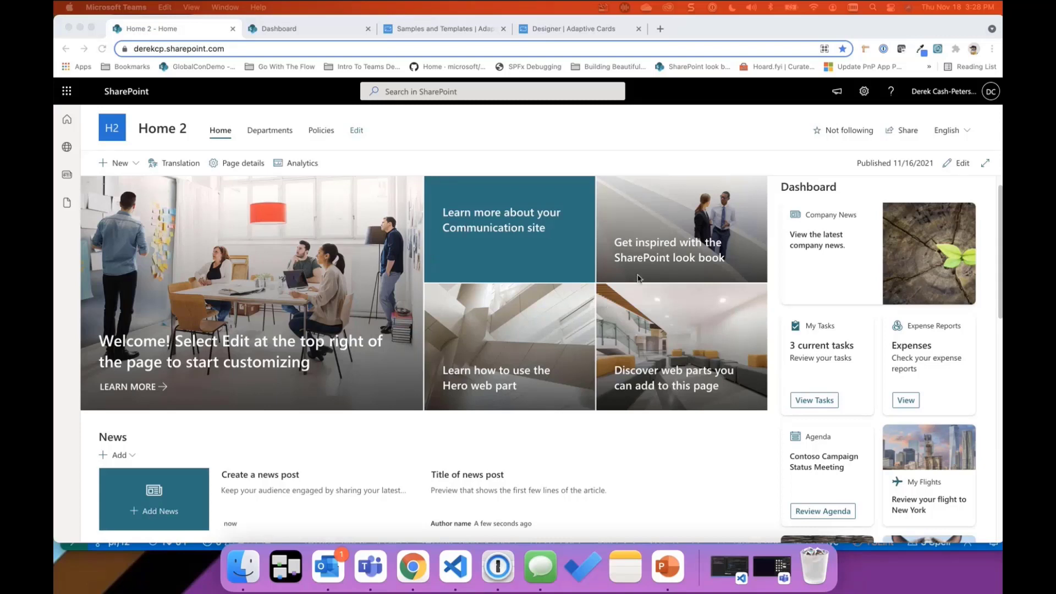
mouse_move(847, 255)
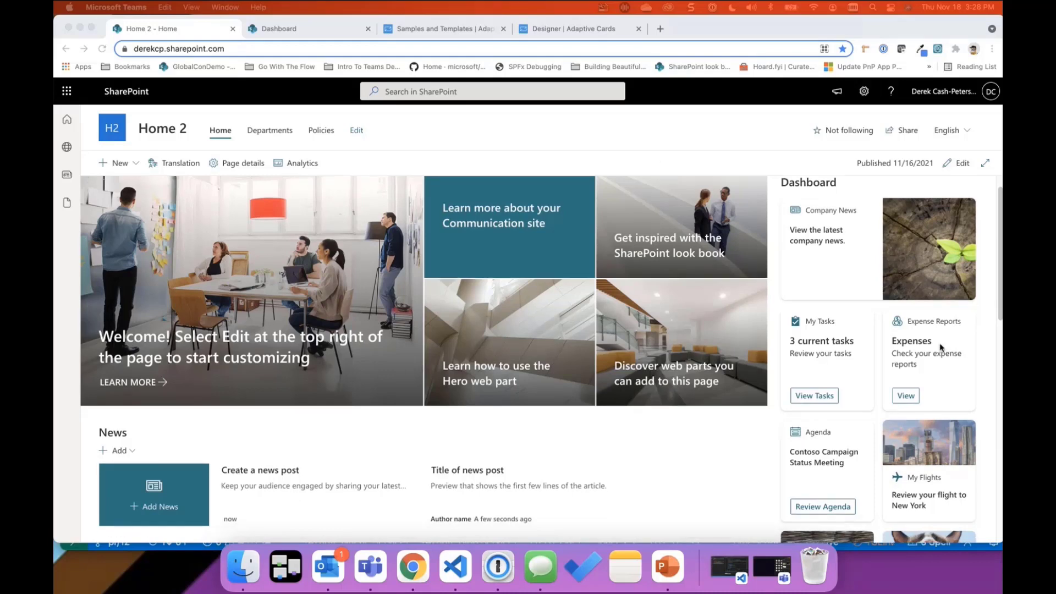
Advance Company News from the sustainability story to the flagship store opening article
scroll(down, 3)
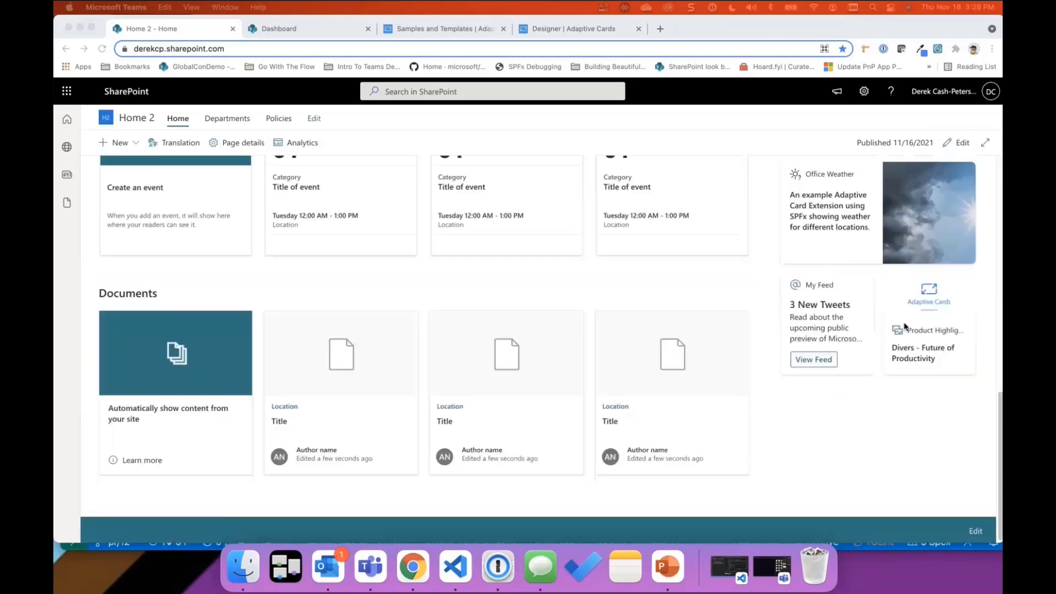
scroll(up, 3)
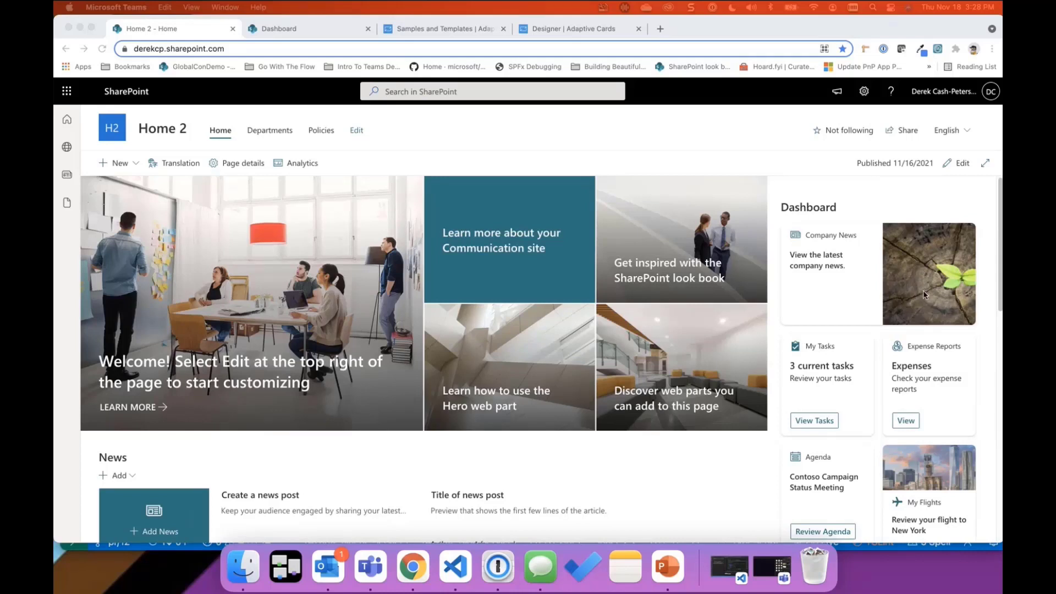
mouse_move(916, 273)
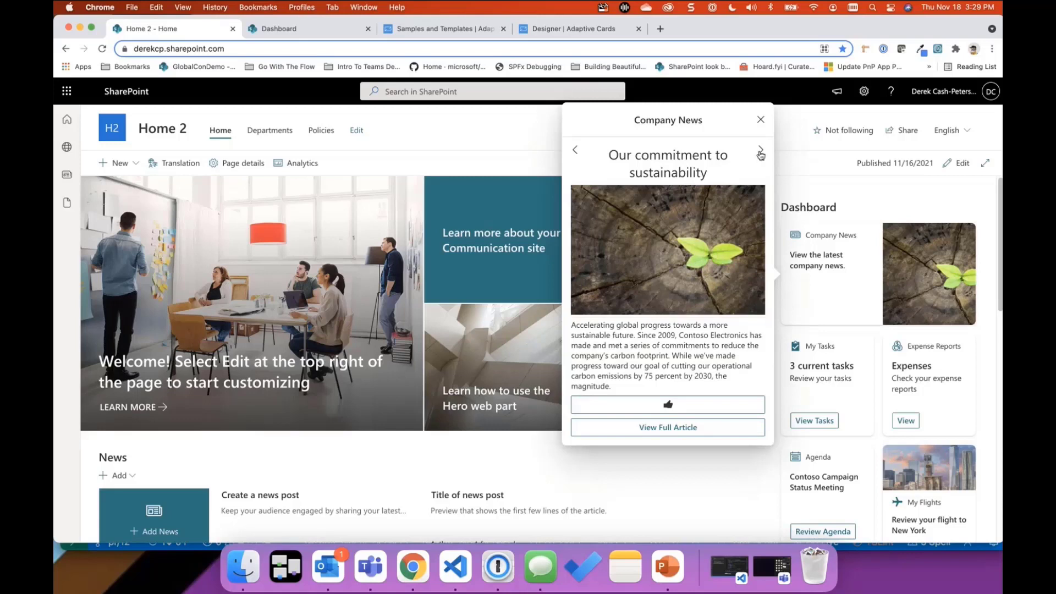
click(760, 153)
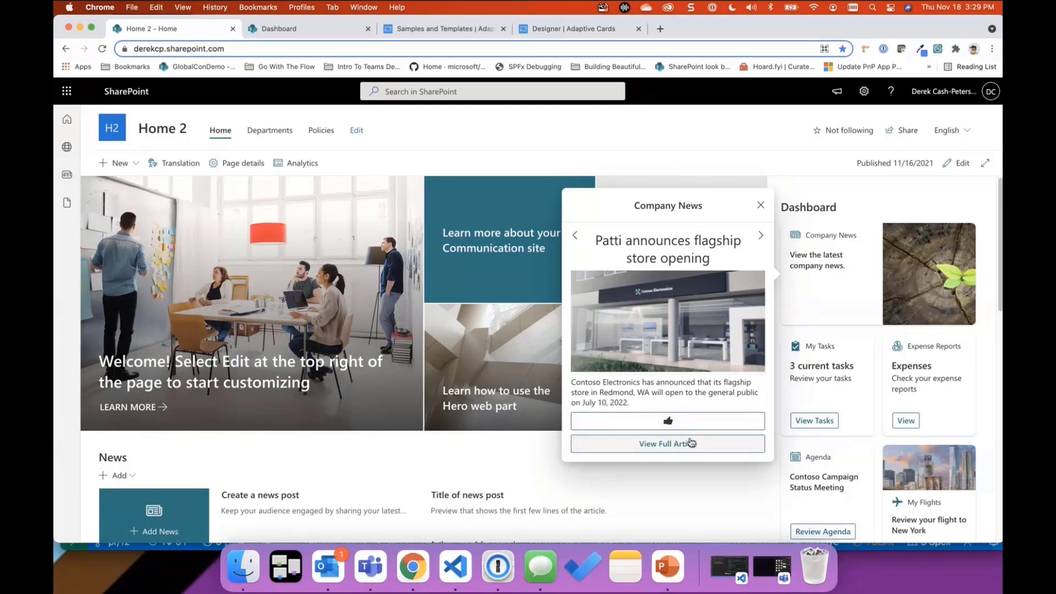
mouse_move(768, 240)
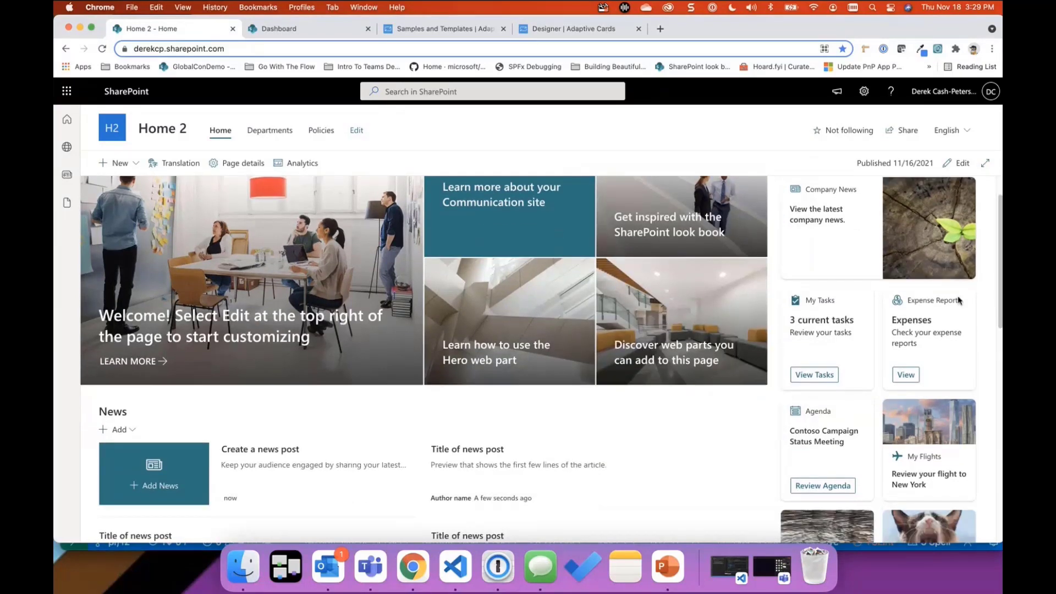
scroll(down, 3)
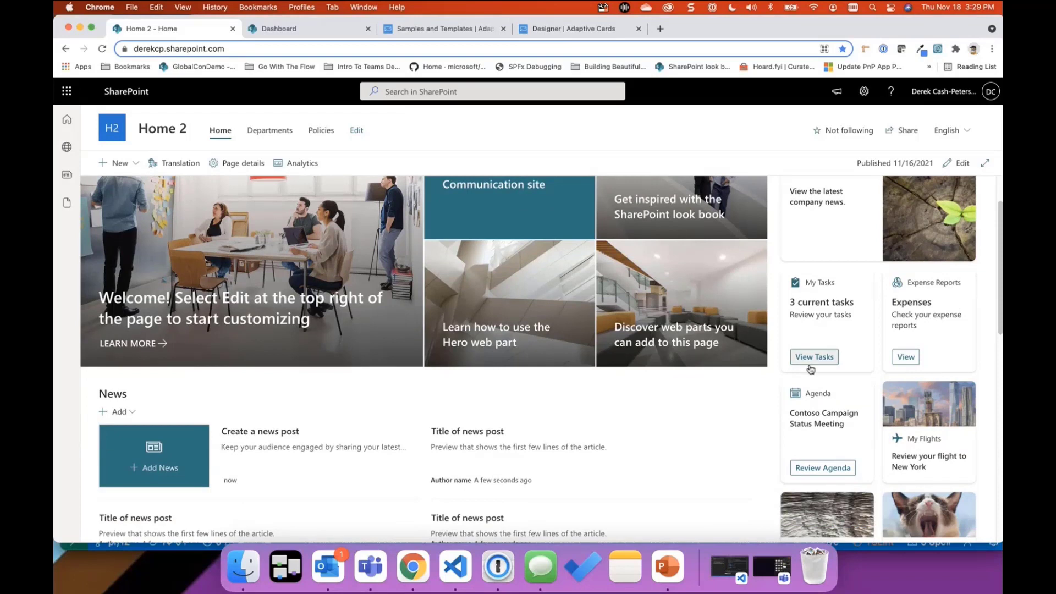
click(814, 357)
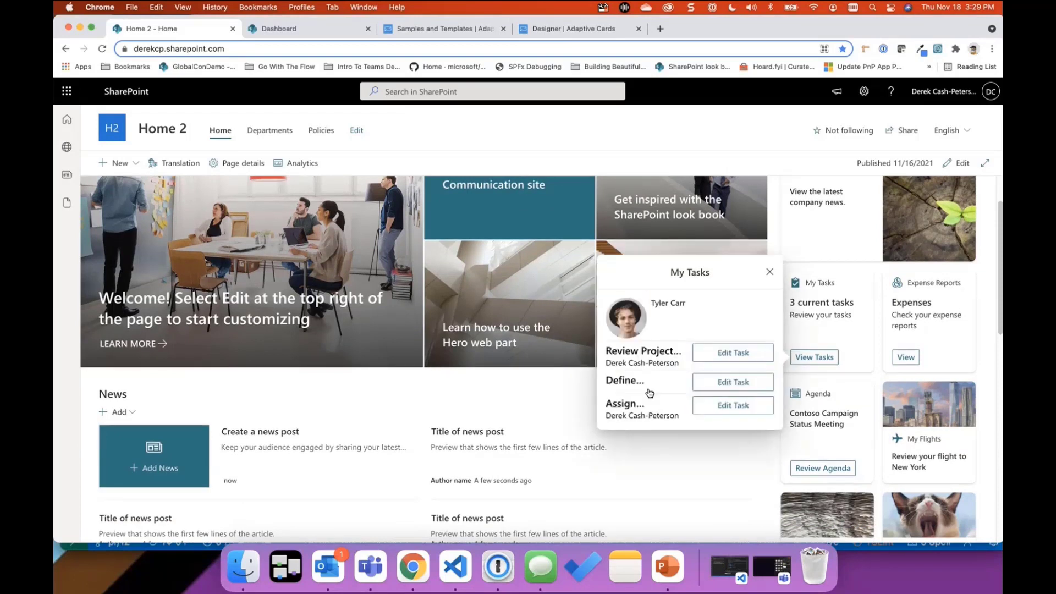
click(732, 382)
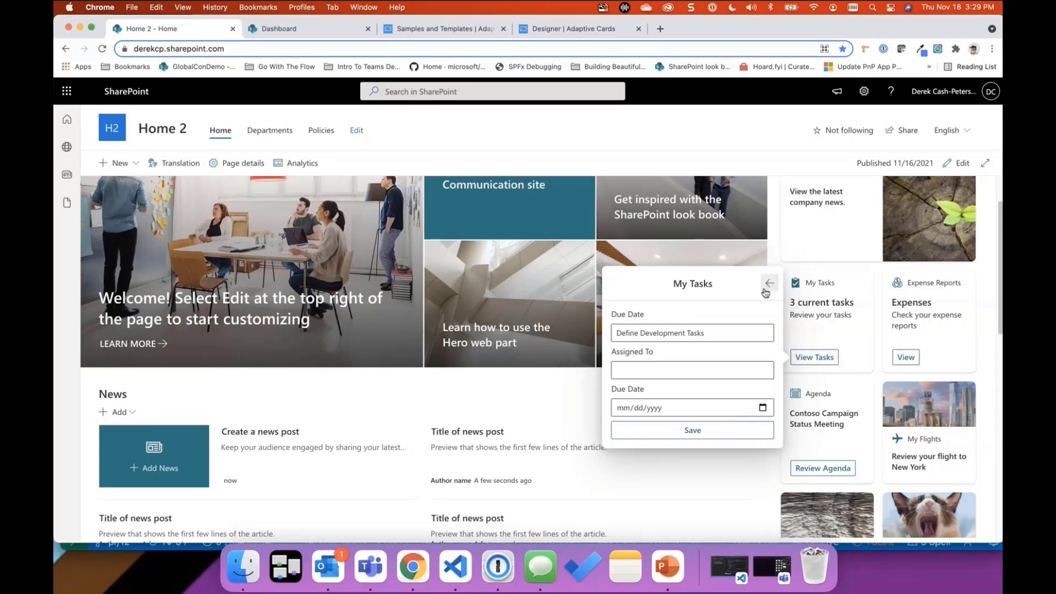
click(770, 283)
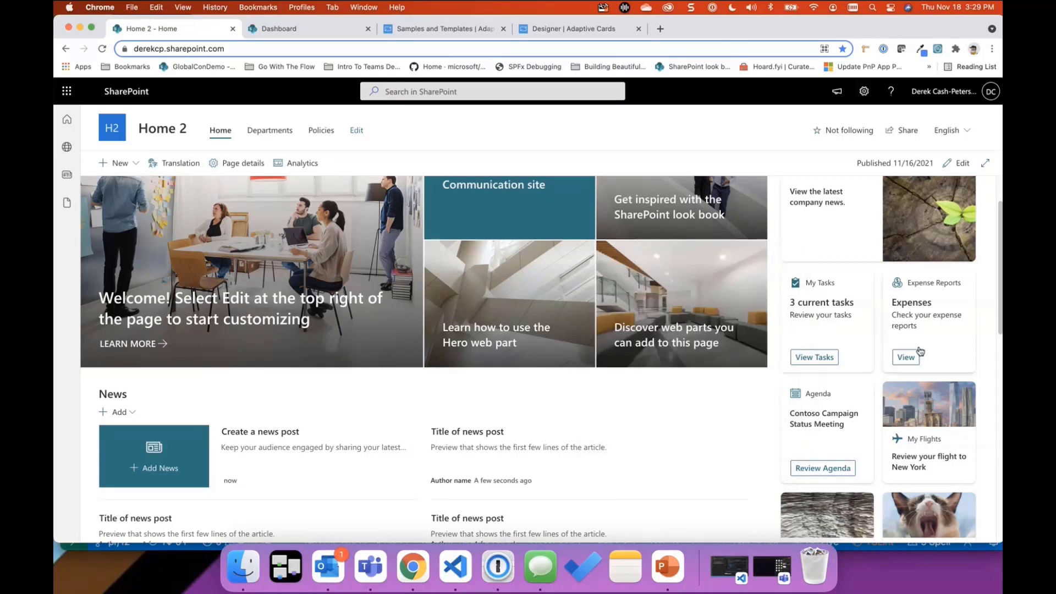
click(906, 357)
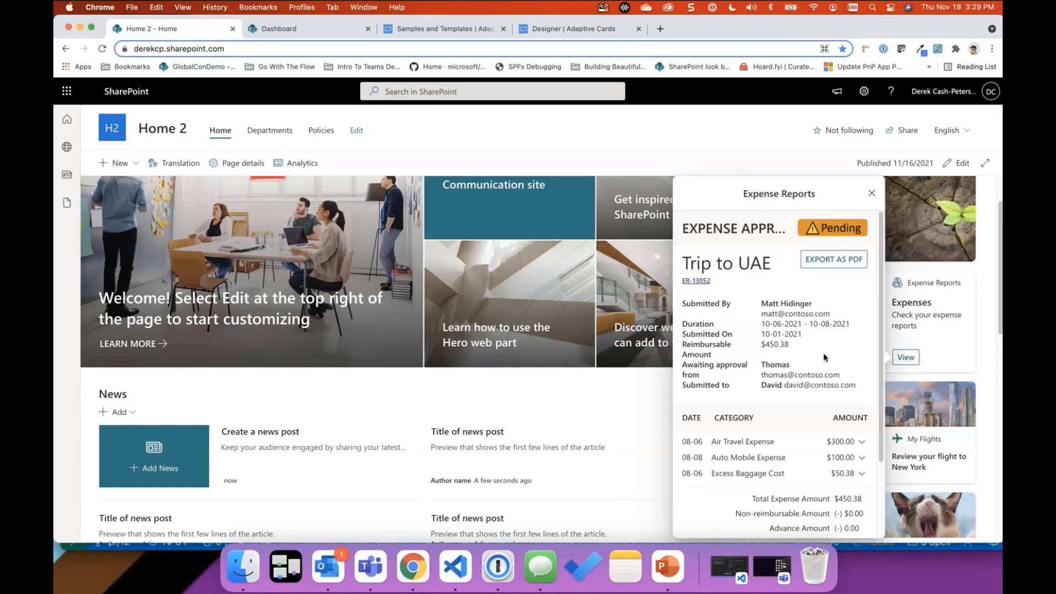
scroll(down, 3)
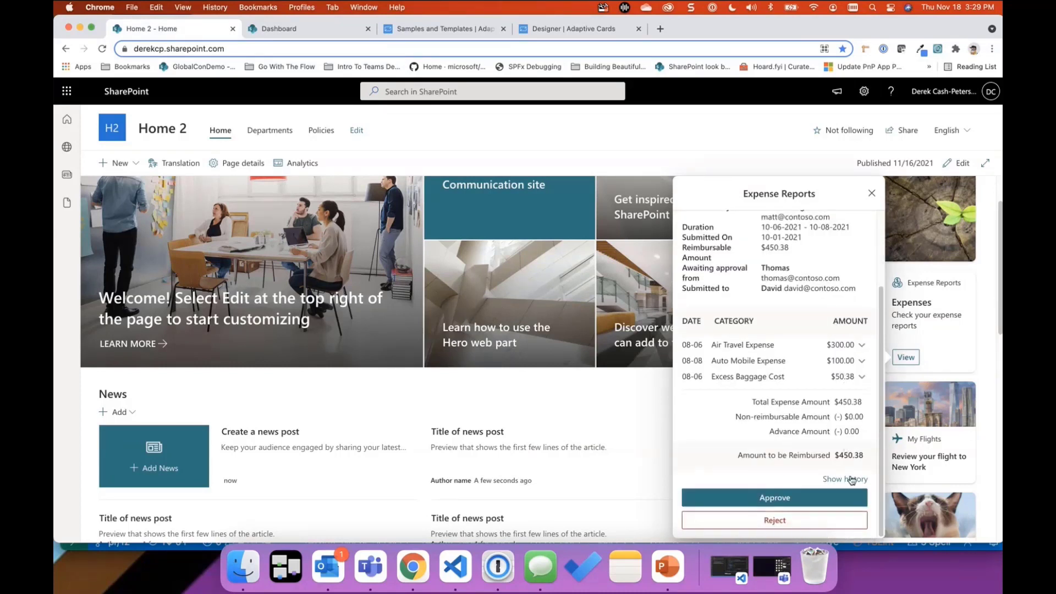
click(846, 479)
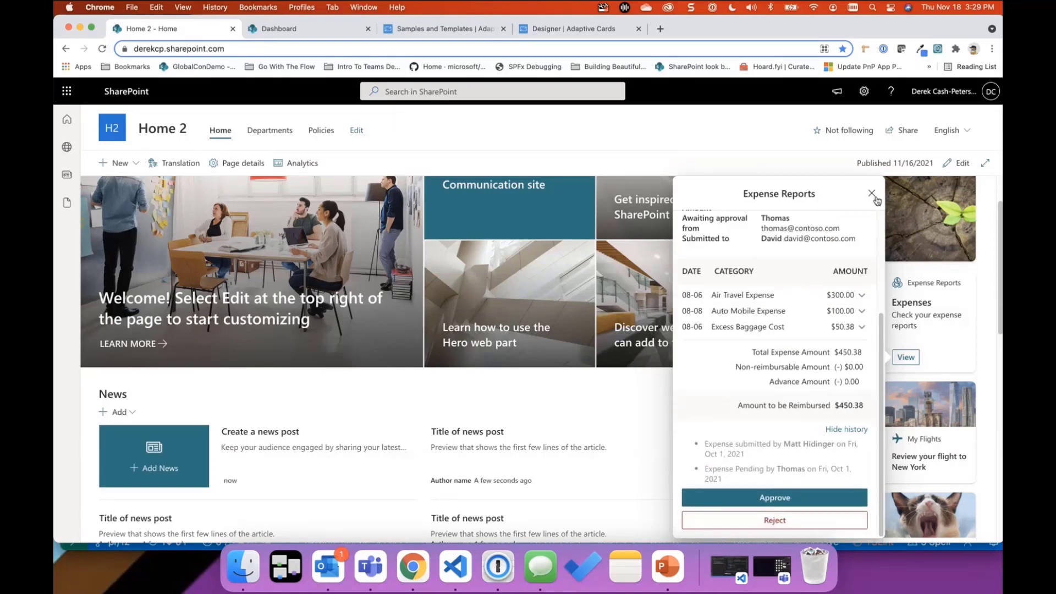
click(874, 194)
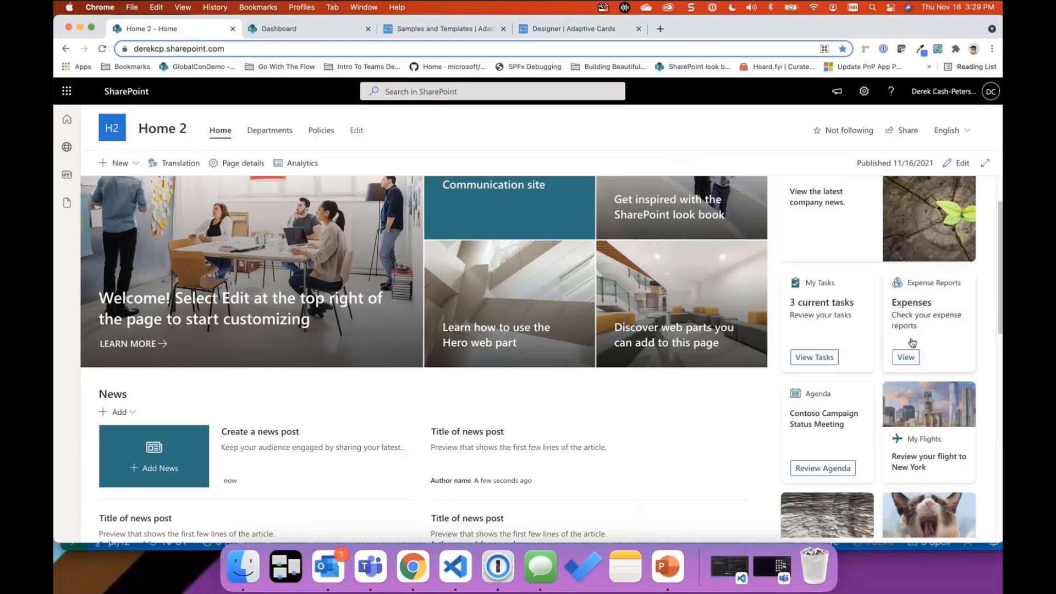
scroll(down, 3)
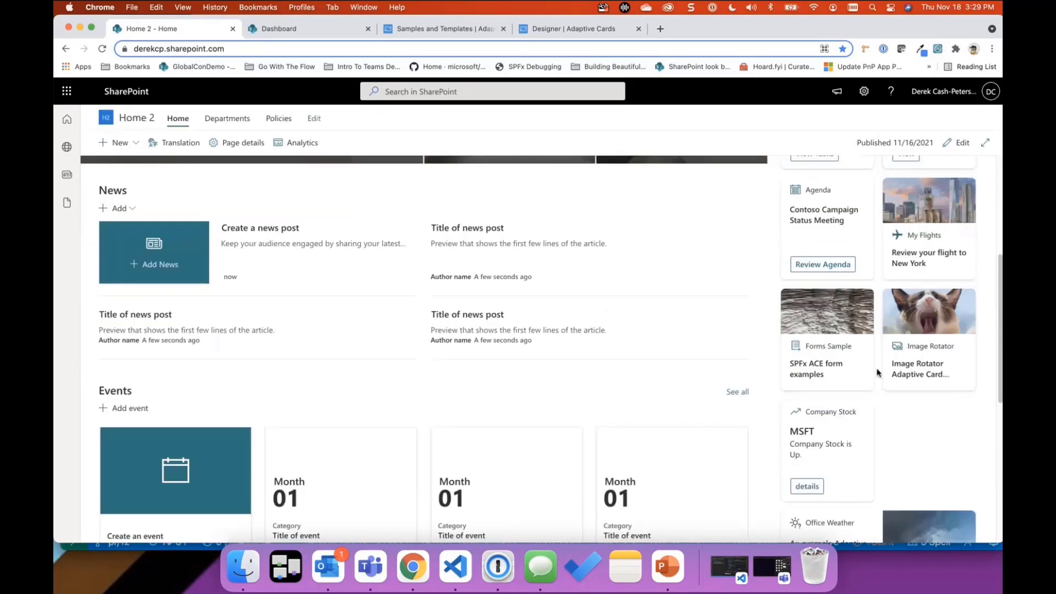
mouse_move(838, 375)
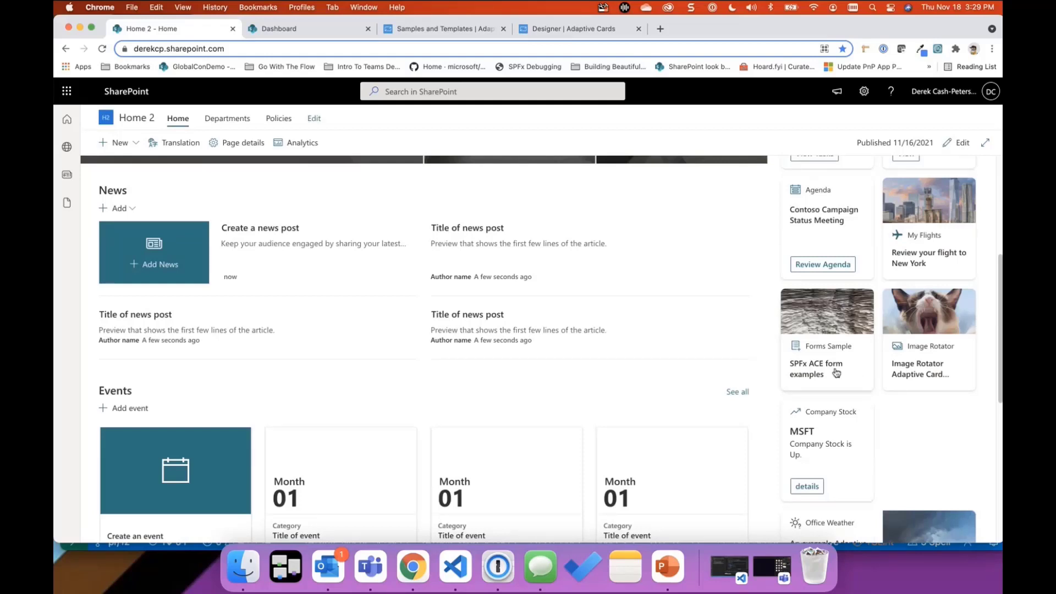
click(827, 370)
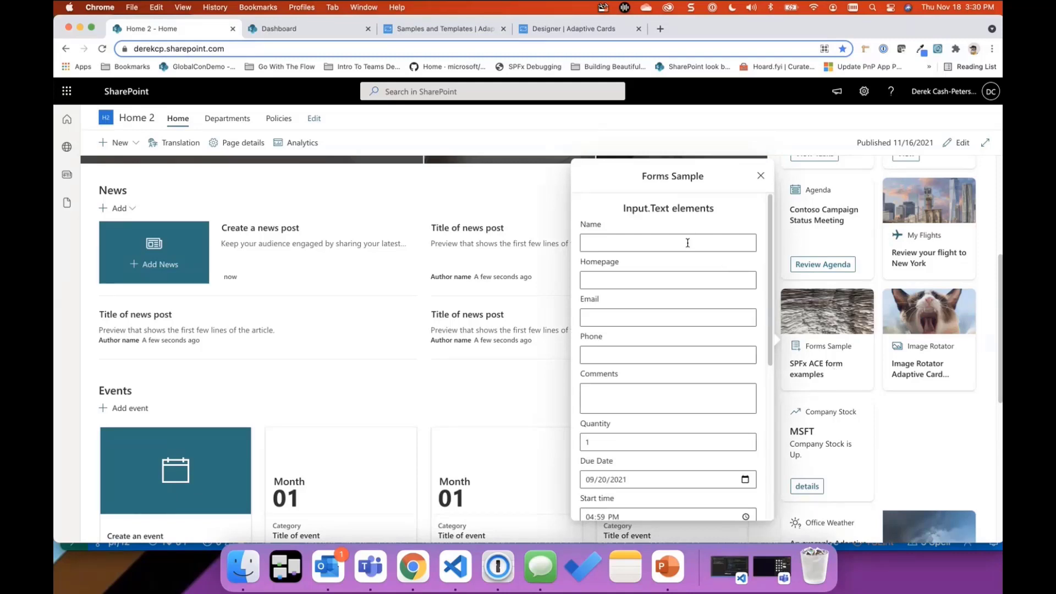
scroll(down, 3)
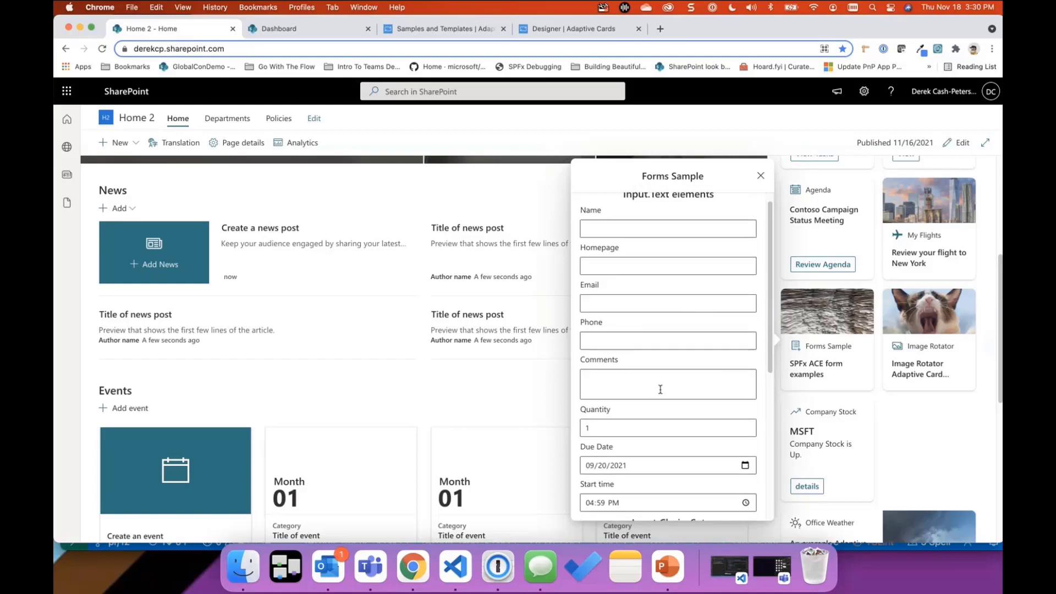
scroll(down, 3)
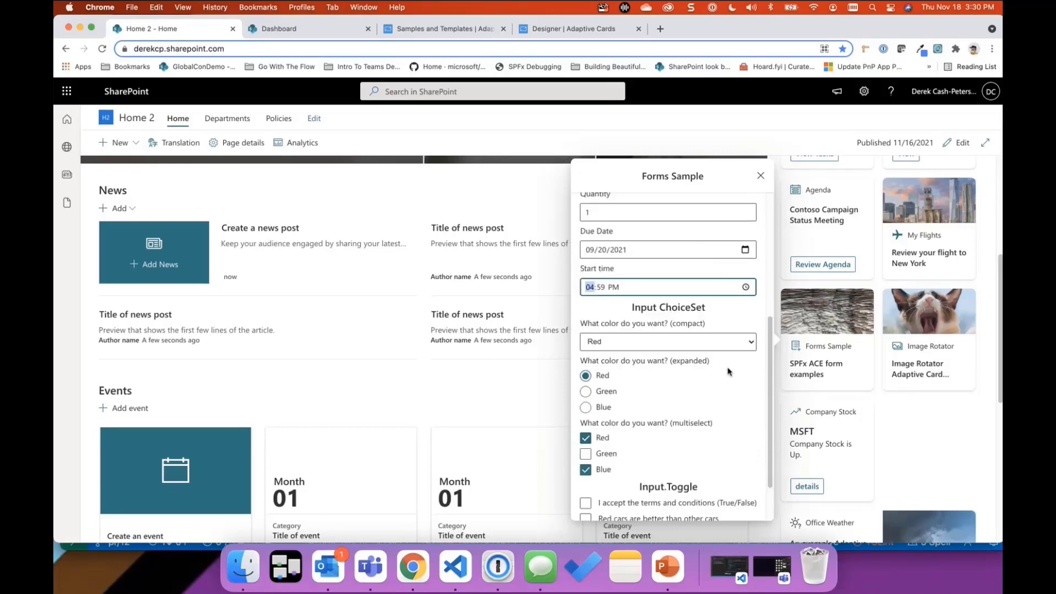
click(667, 342)
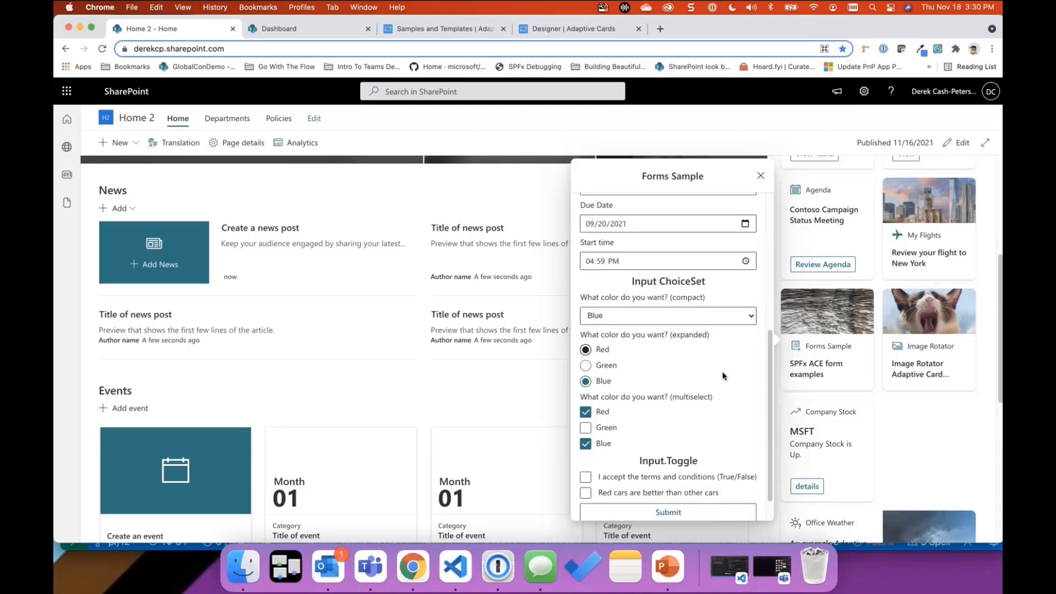
scroll(down, 3)
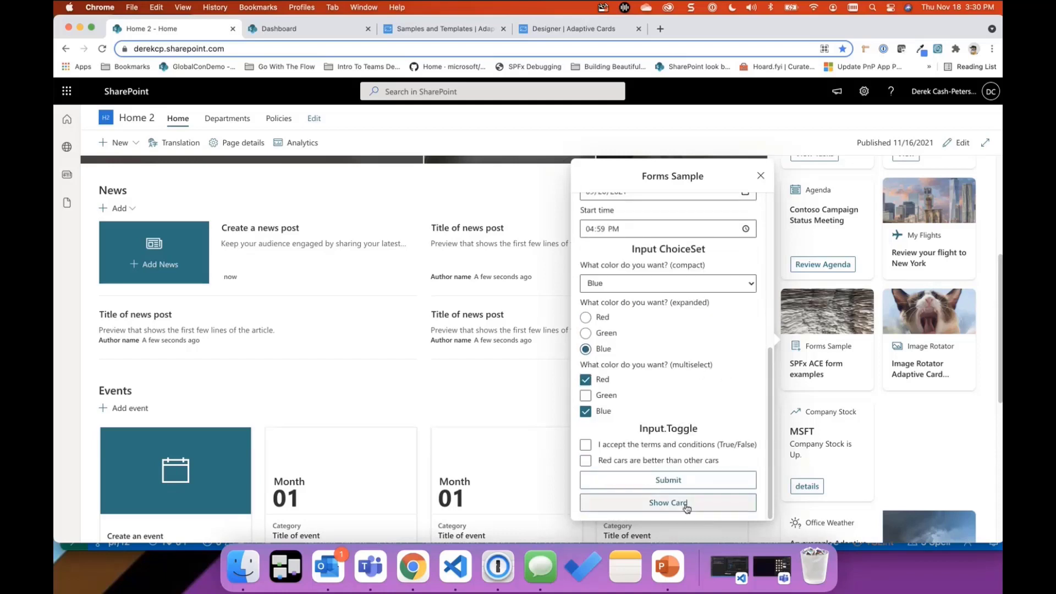
click(667, 502)
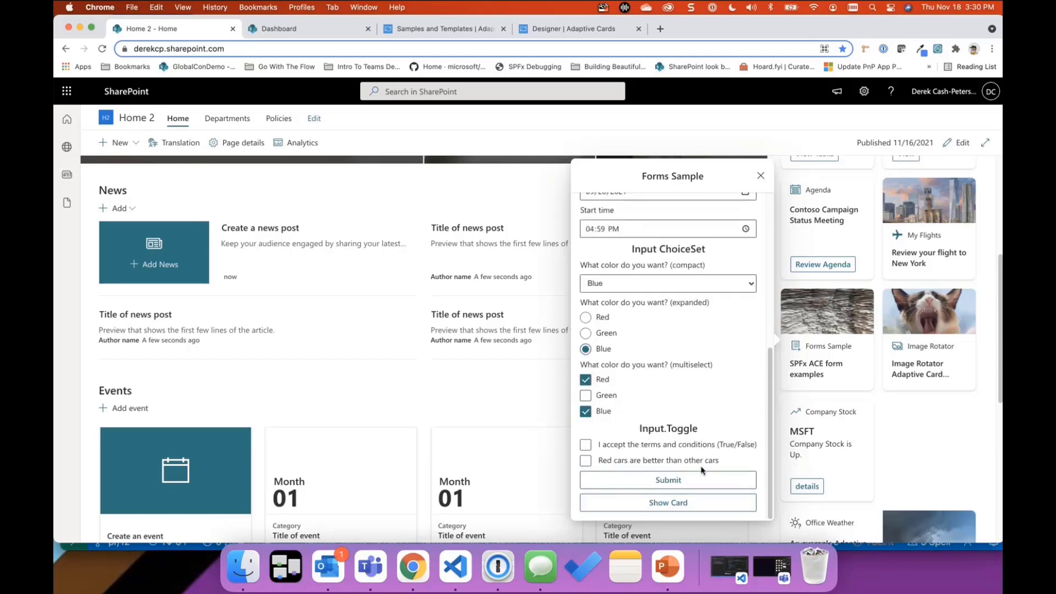
scroll(down, 3)
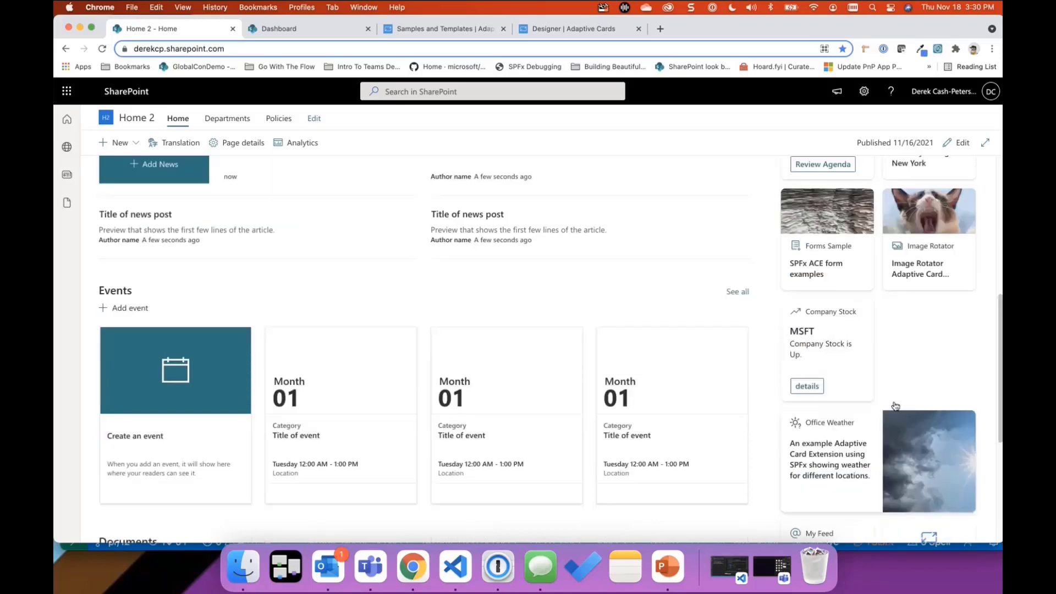
Scroll to Events and step the Office Weather forecast from Boston to New York
scroll(down, 3)
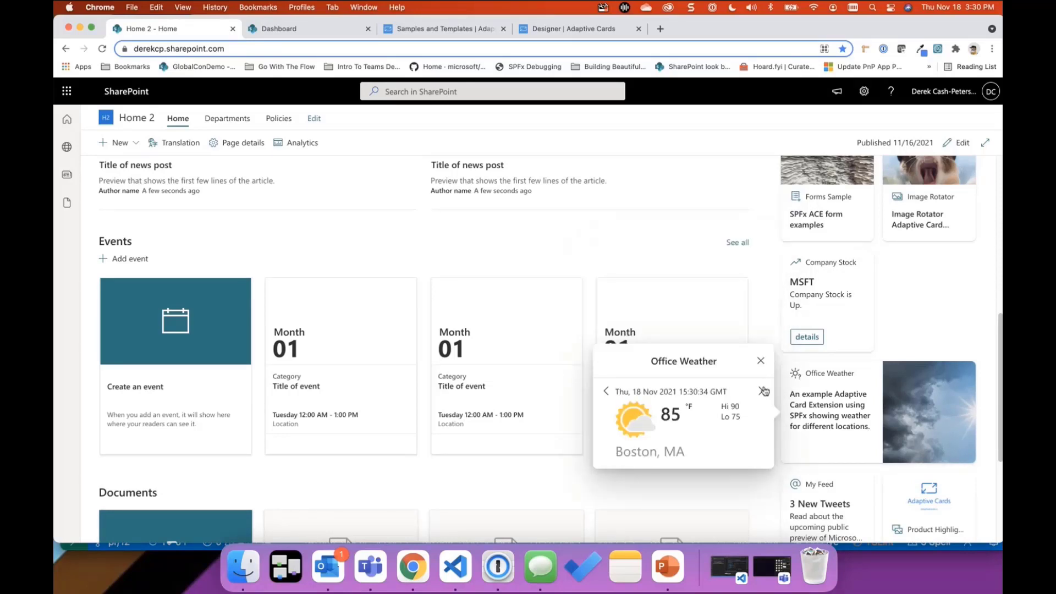
click(763, 396)
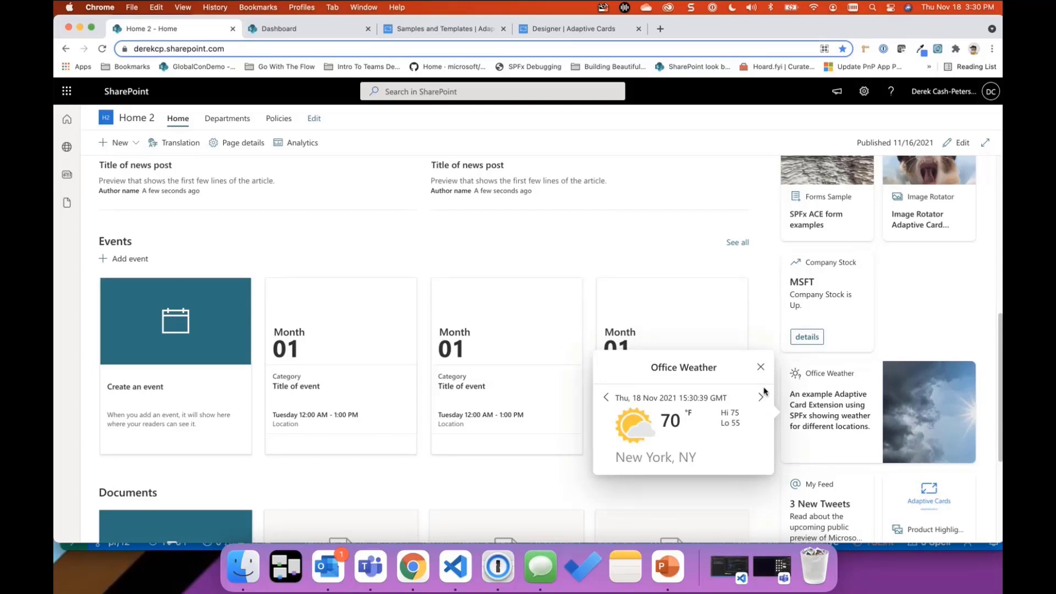
click(761, 367)
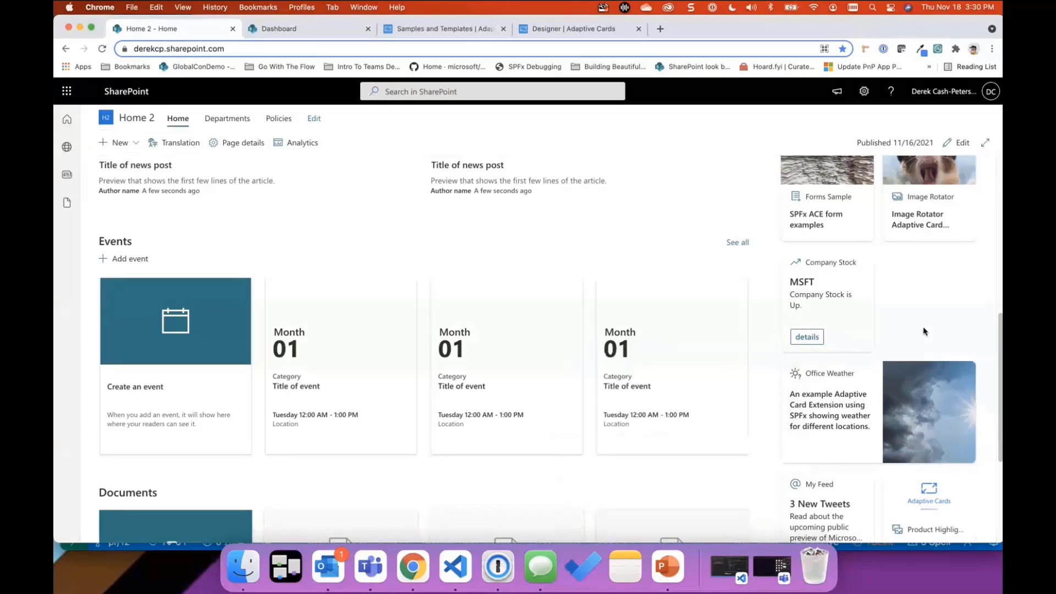
scroll(down, 3)
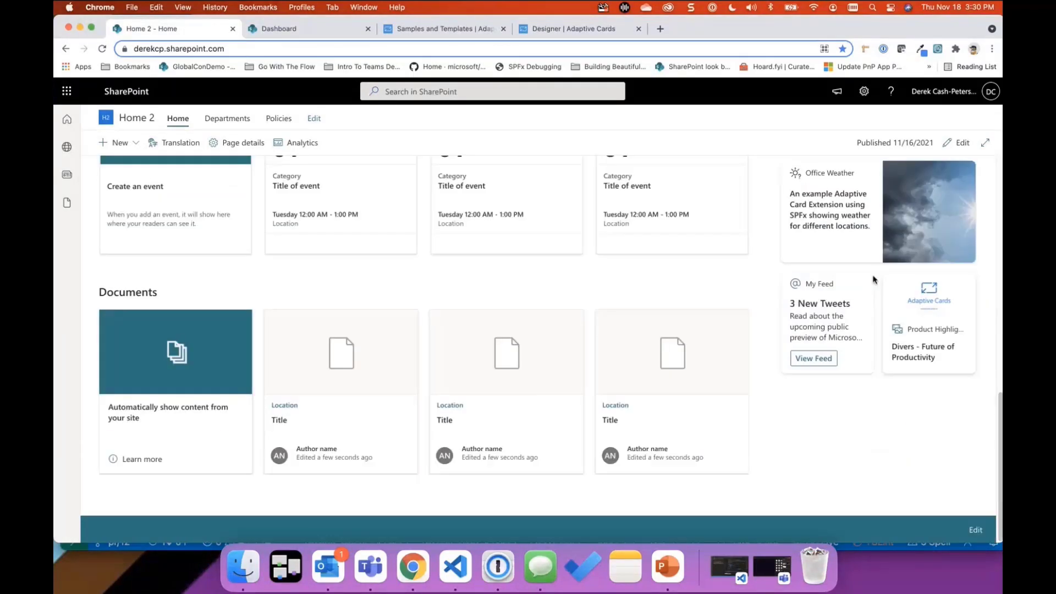
mouse_move(930, 355)
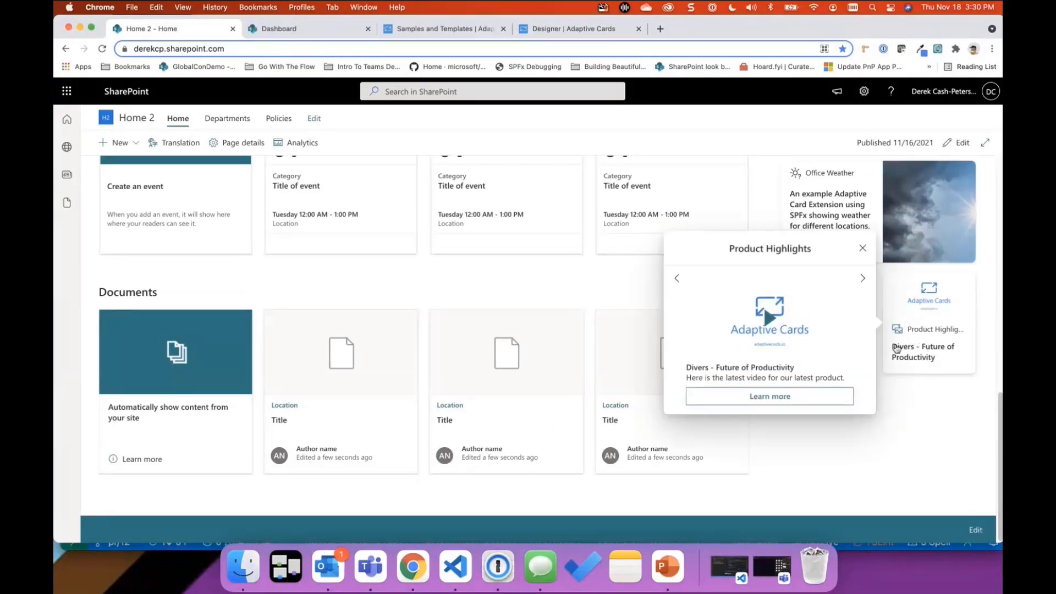
mouse_move(756, 272)
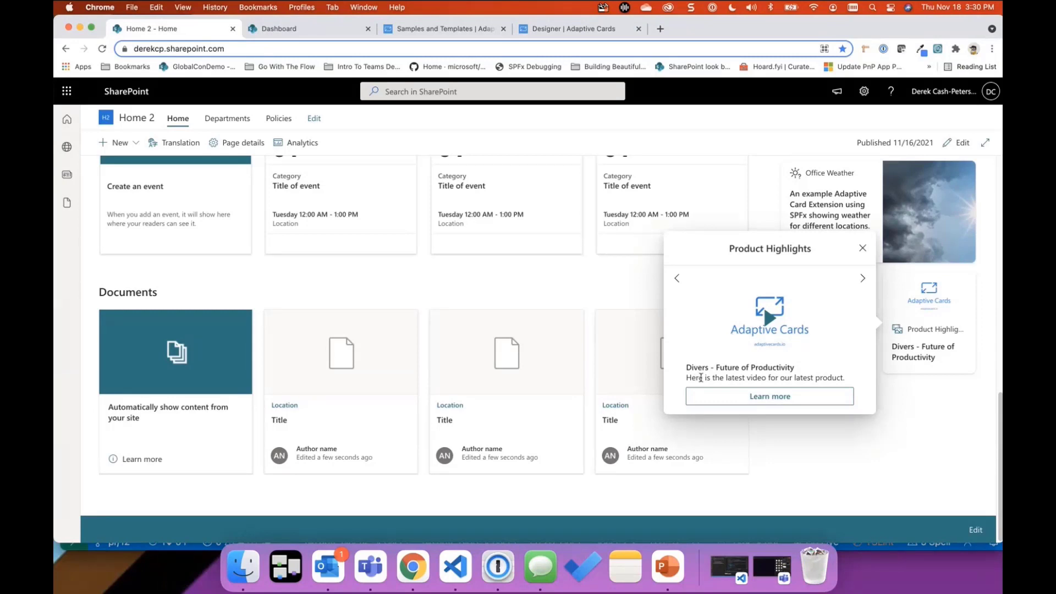
mouse_move(801, 379)
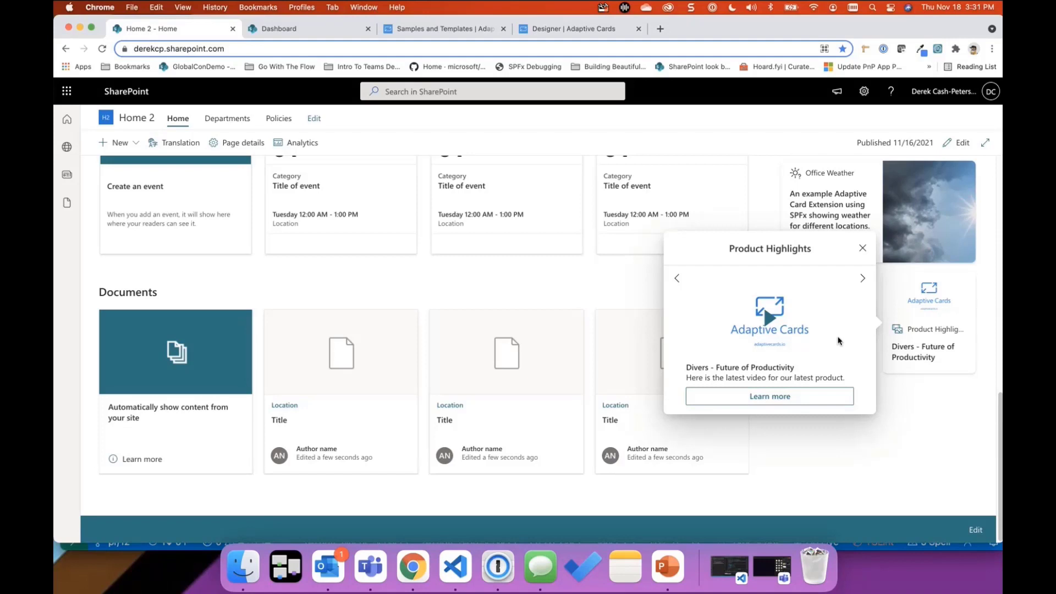
Move Product Highlights to the 'Introducing the MARK8' video, play it, then close it
click(863, 262)
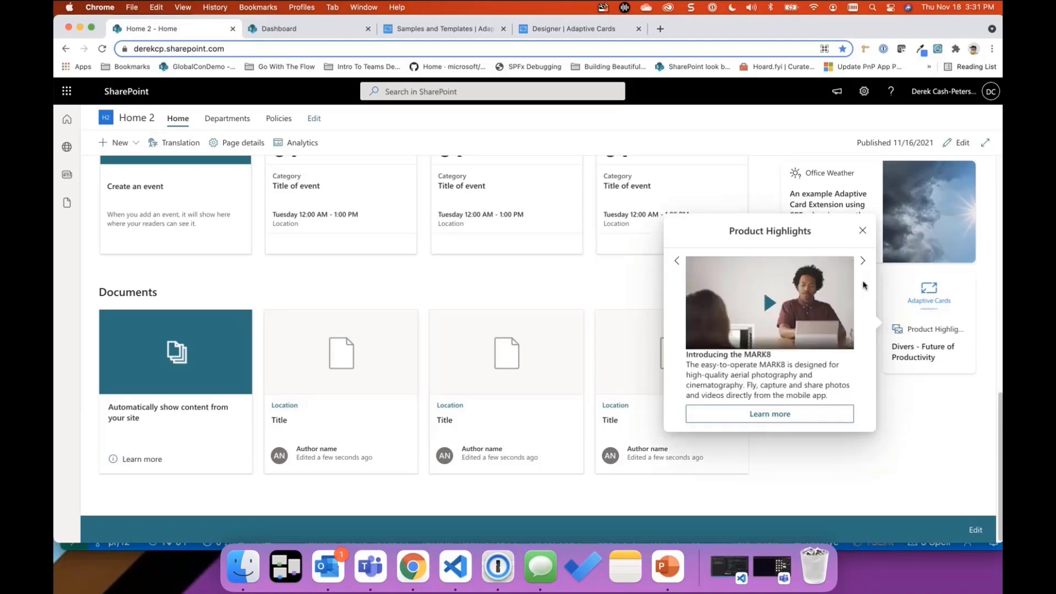
mouse_move(770, 309)
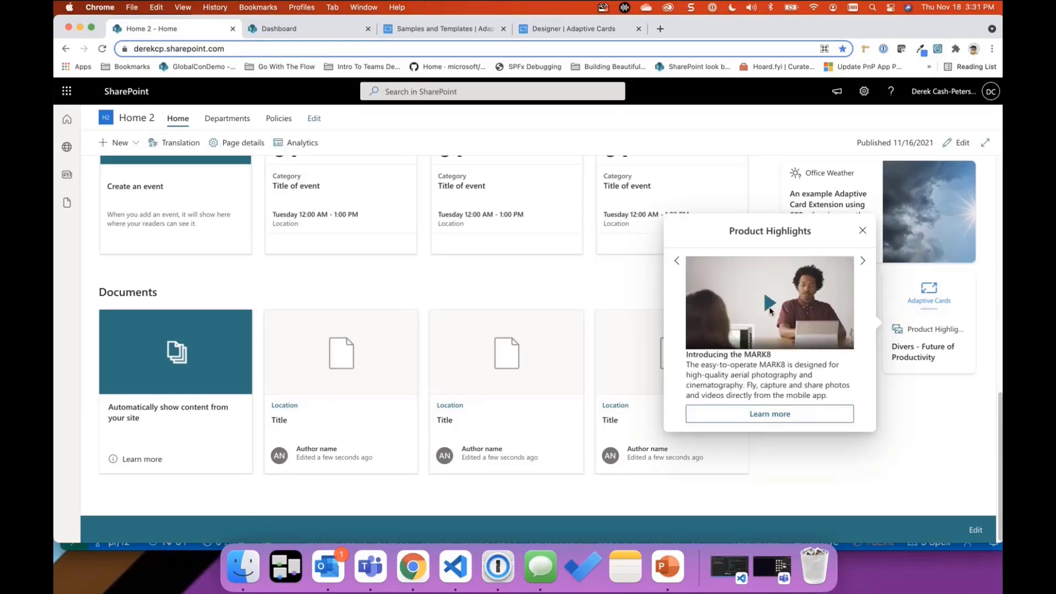
click(769, 302)
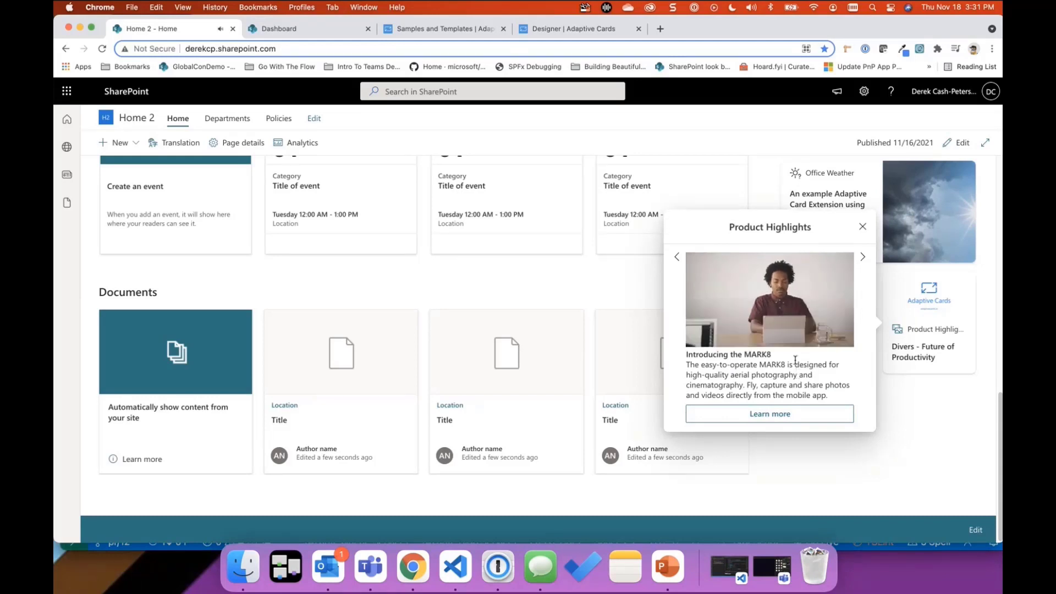
click(769, 299)
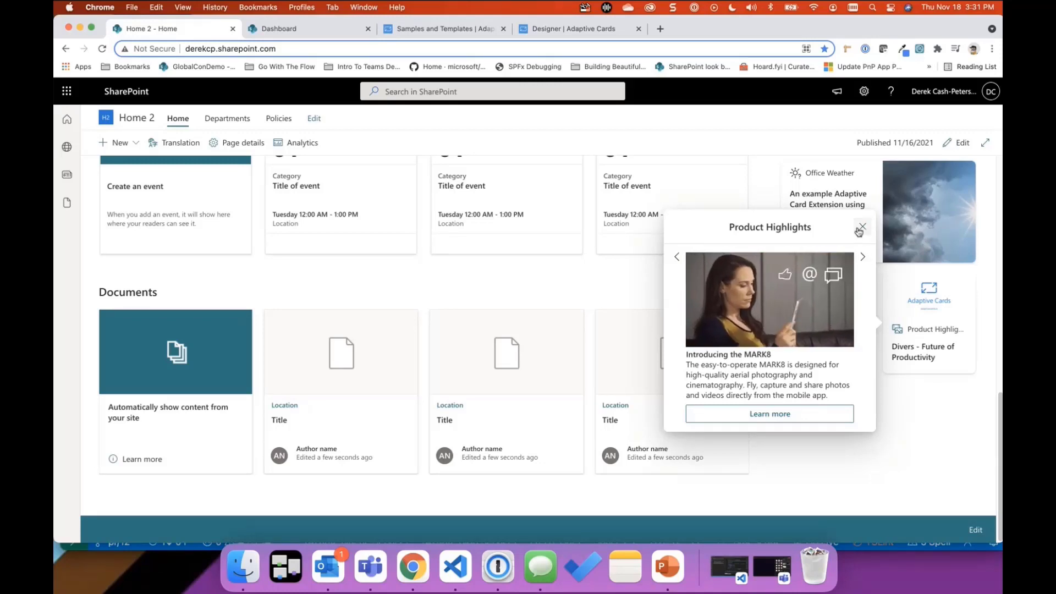
click(861, 228)
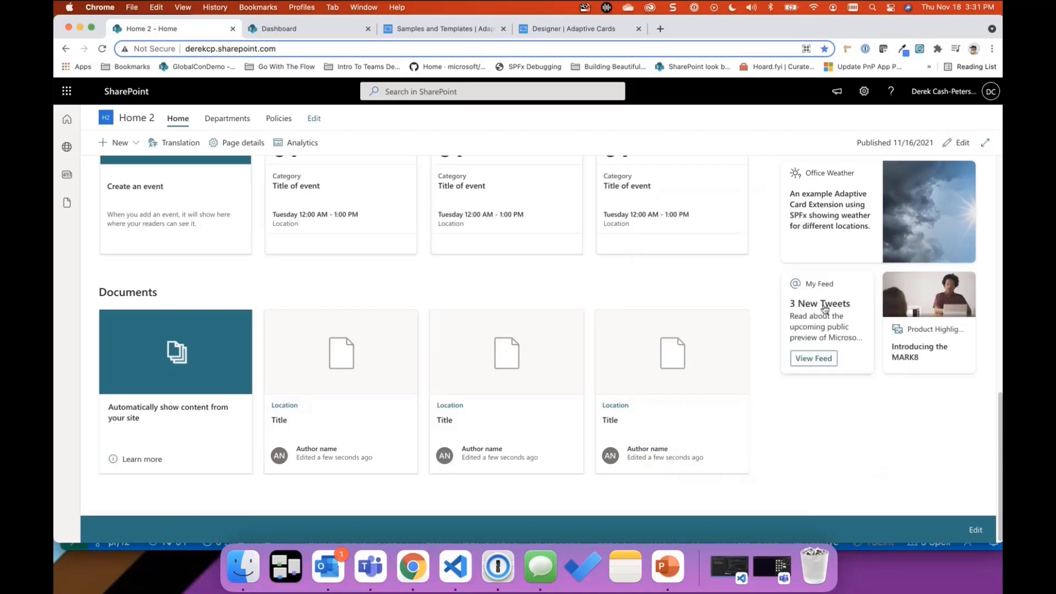
mouse_move(568, 177)
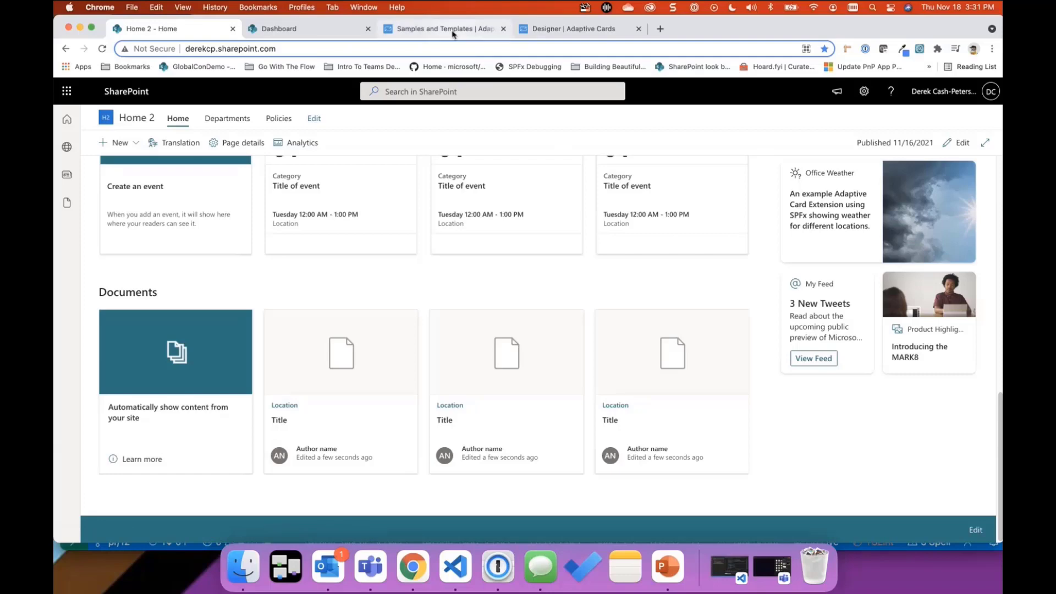
mouse_move(442, 28)
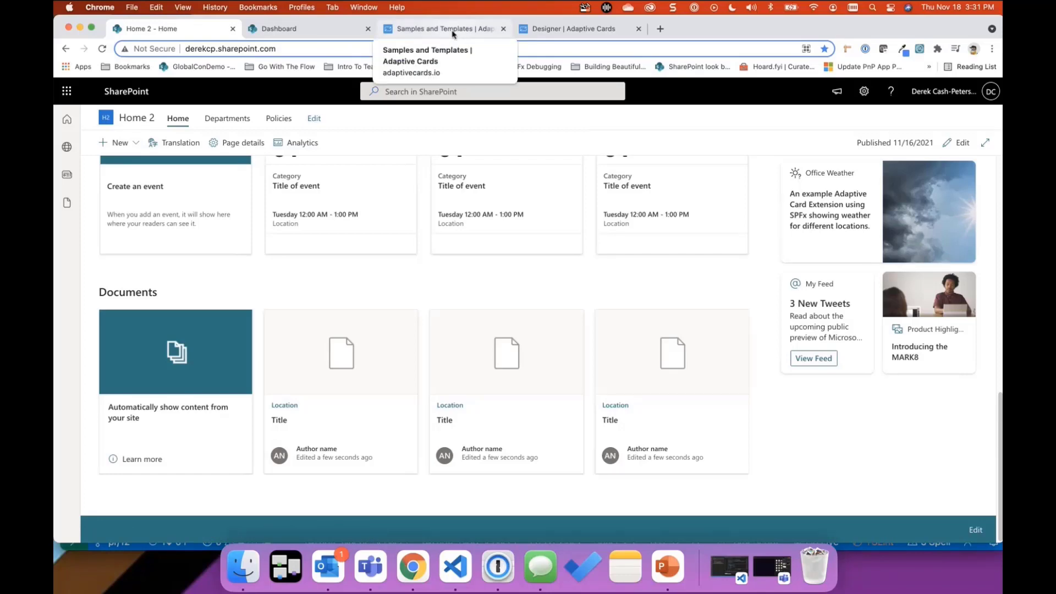
Browse the Calendar reminder and Flight itinerary samples, then open Product video
click(438, 28)
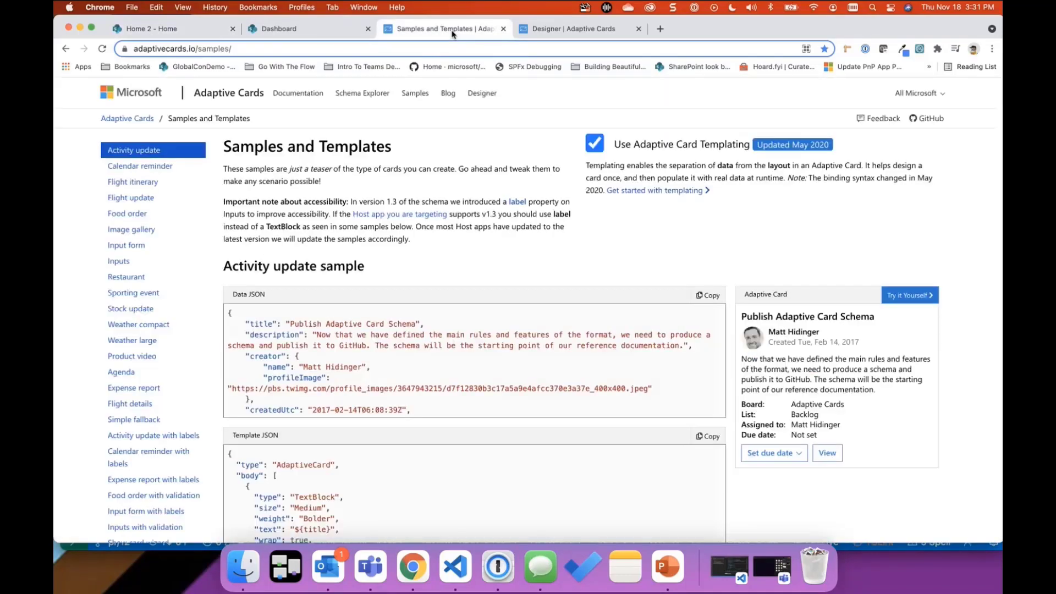
mouse_move(132, 293)
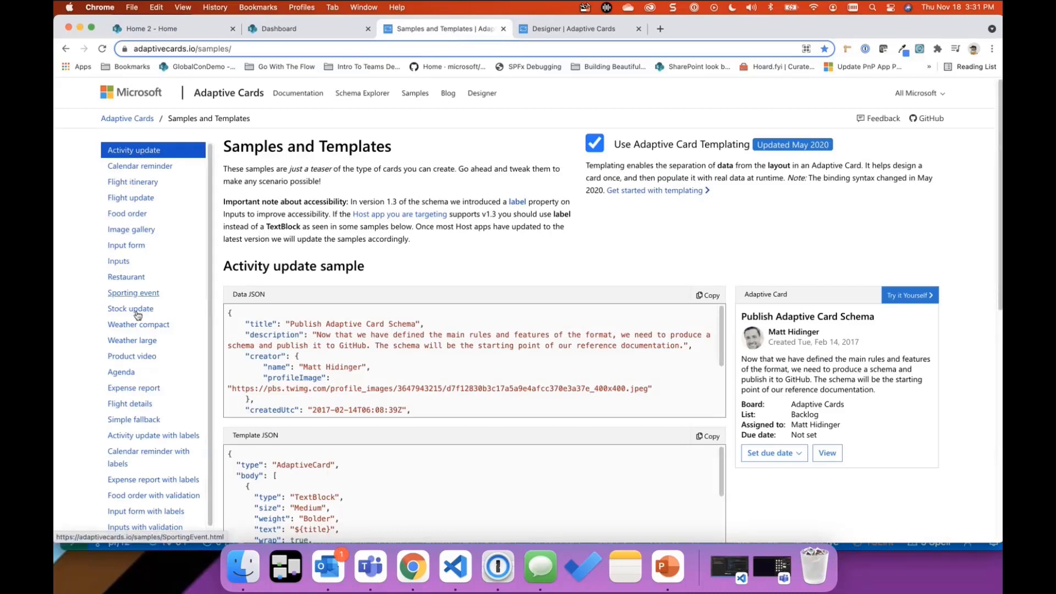
mouse_move(140, 166)
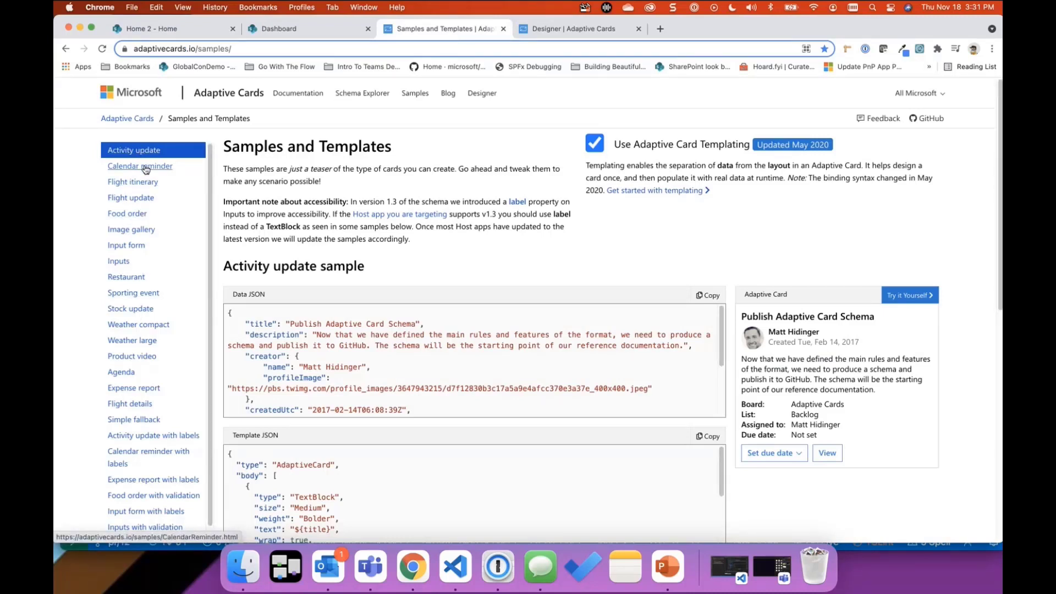
click(139, 165)
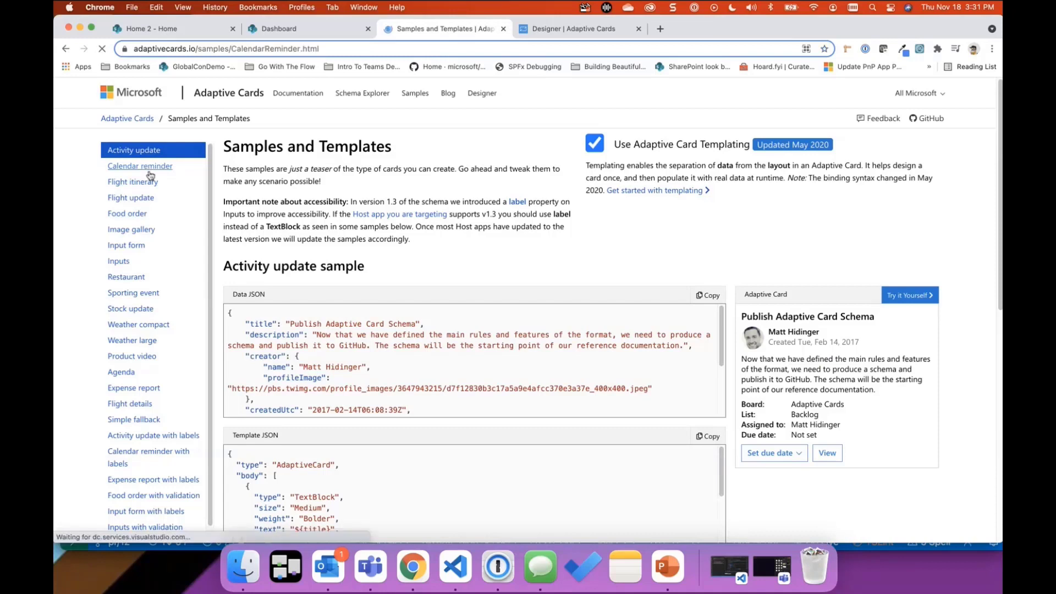
click(132, 182)
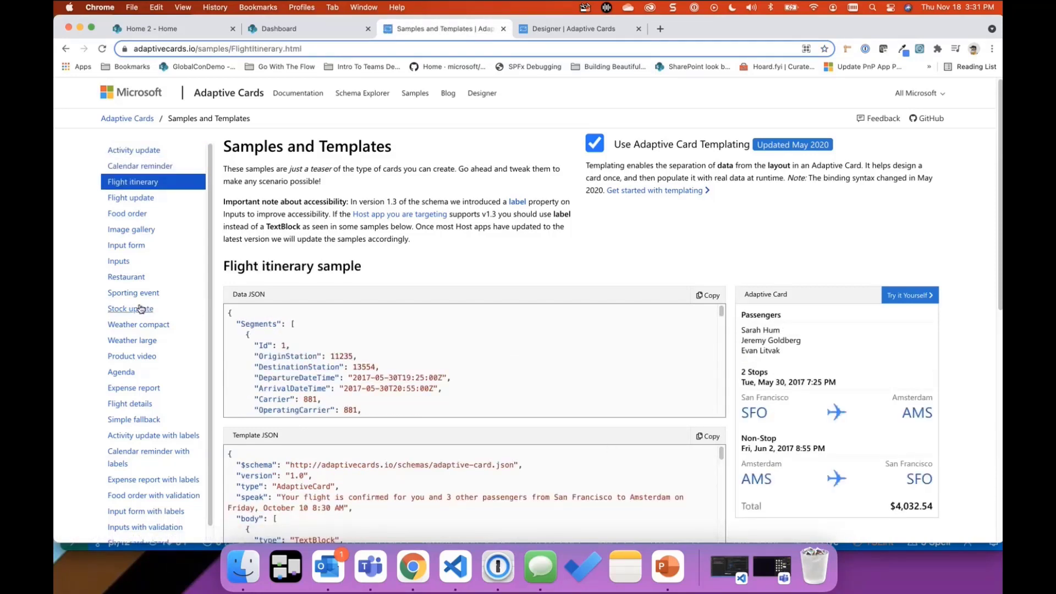
mouse_move(140, 165)
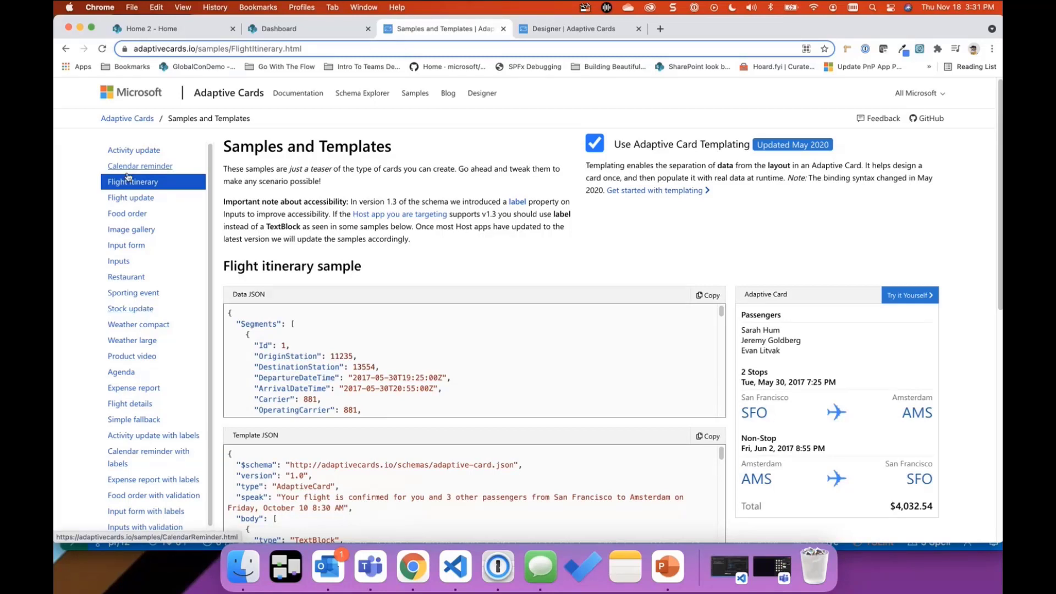
click(131, 357)
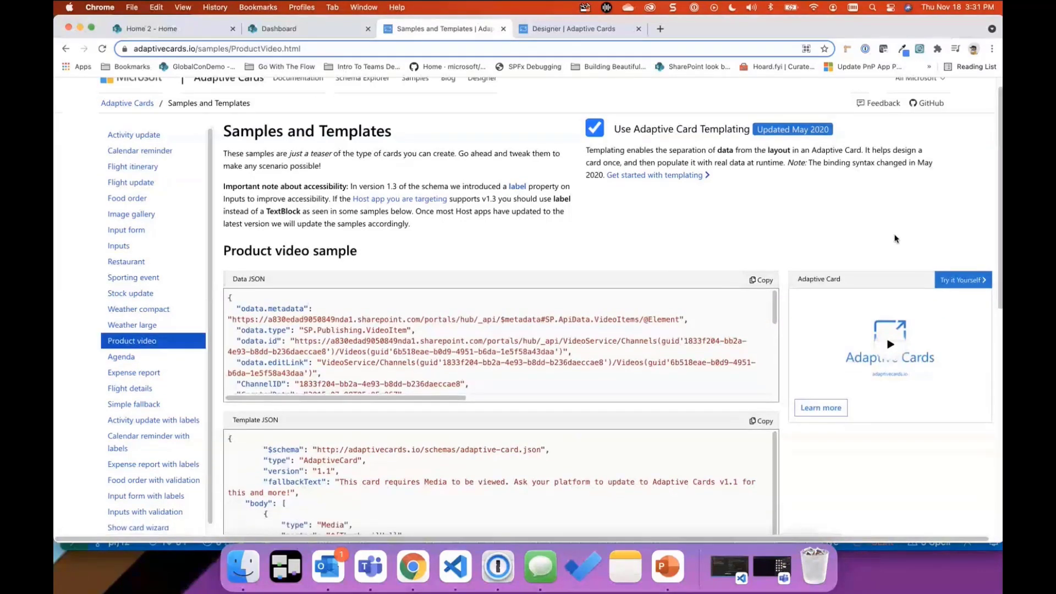
Scroll through the Product video sample's Data and Template JSON
scroll(down, 3)
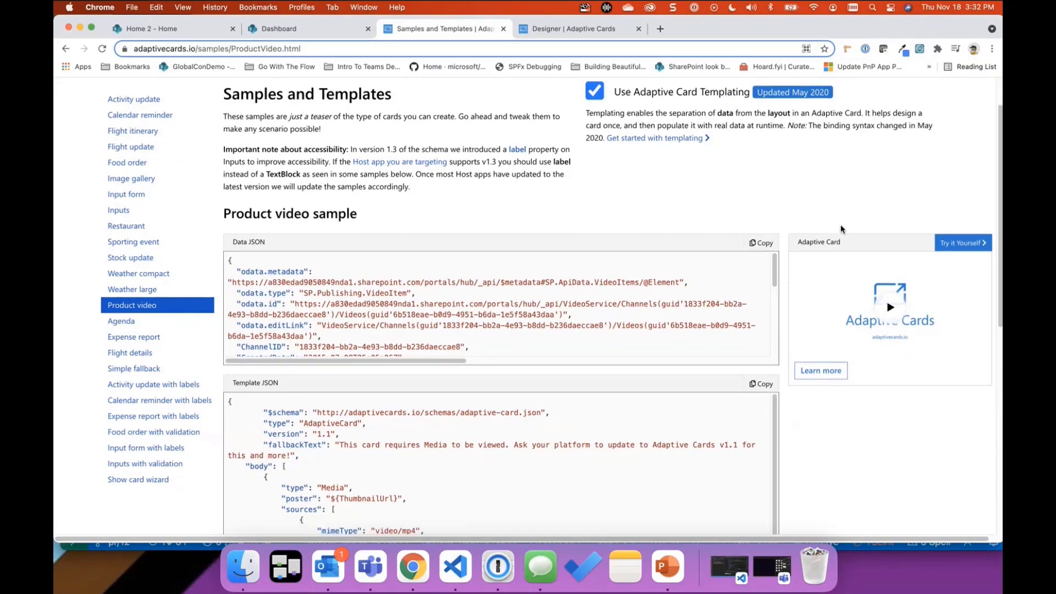
scroll(down, 3)
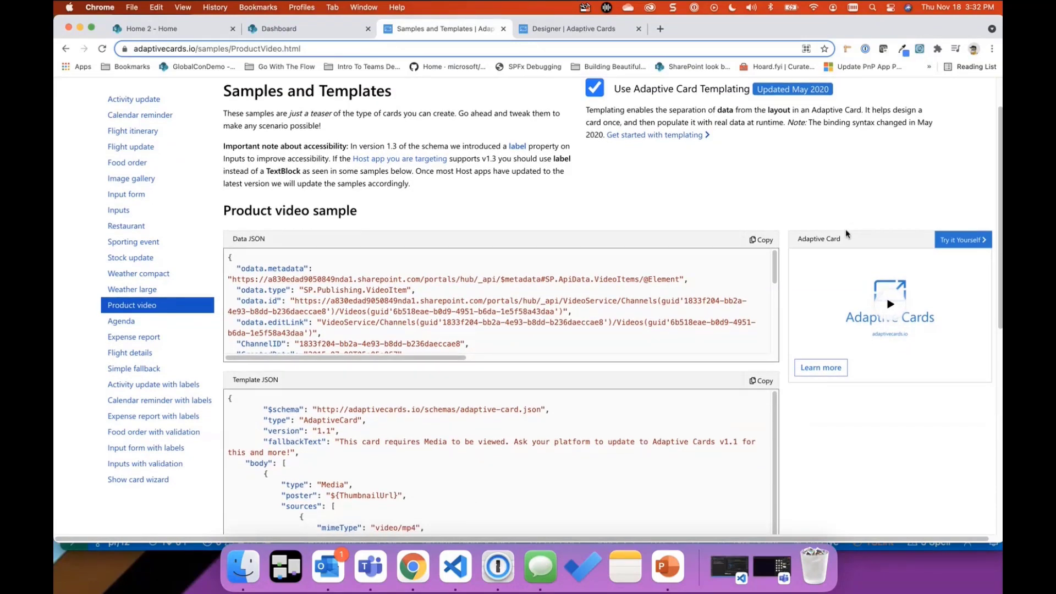
scroll(down, 3)
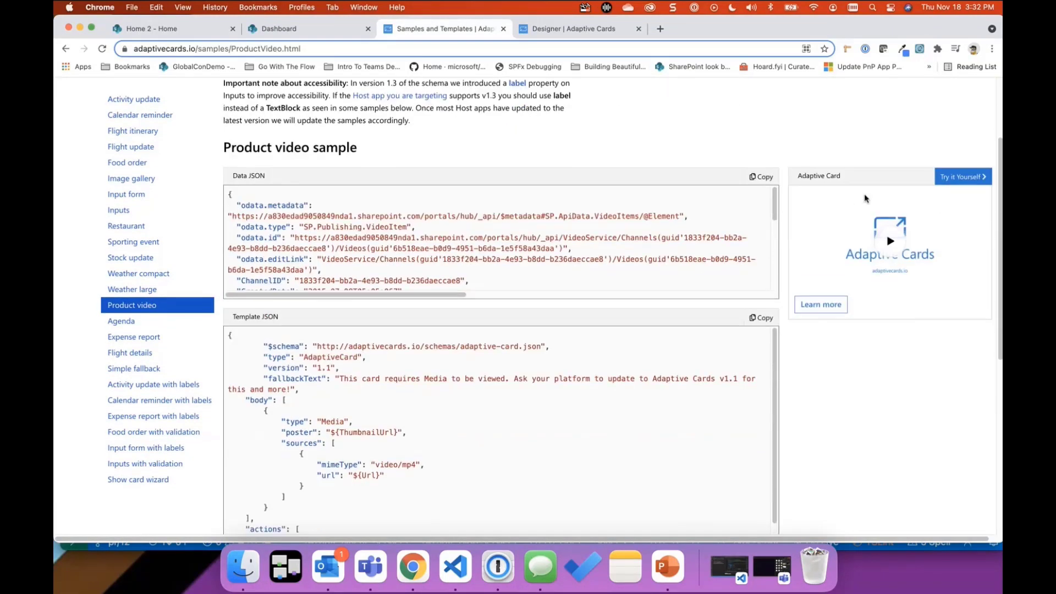
scroll(down, 3)
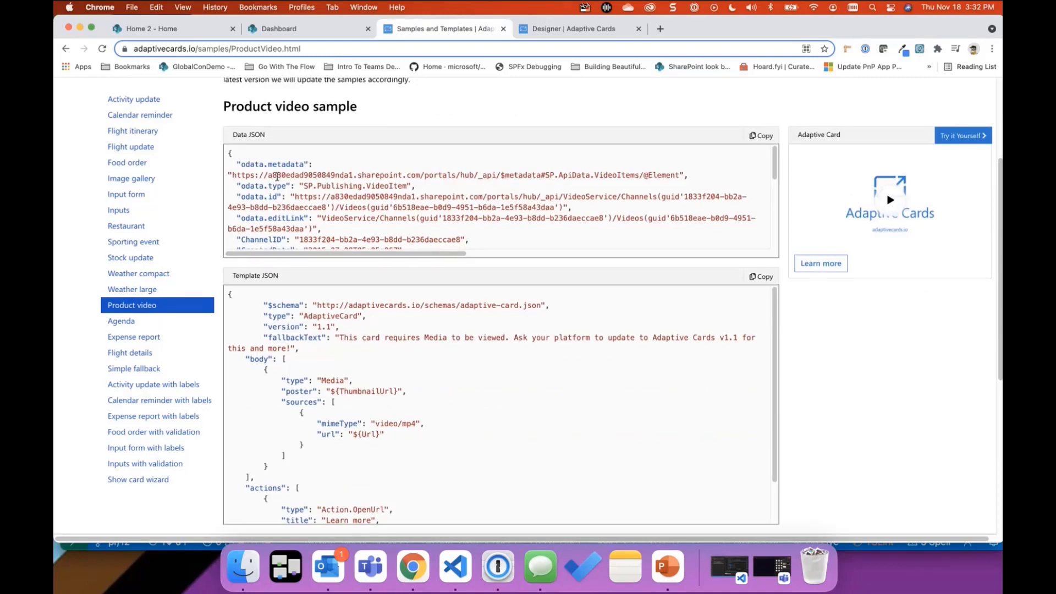
scroll(down, 3)
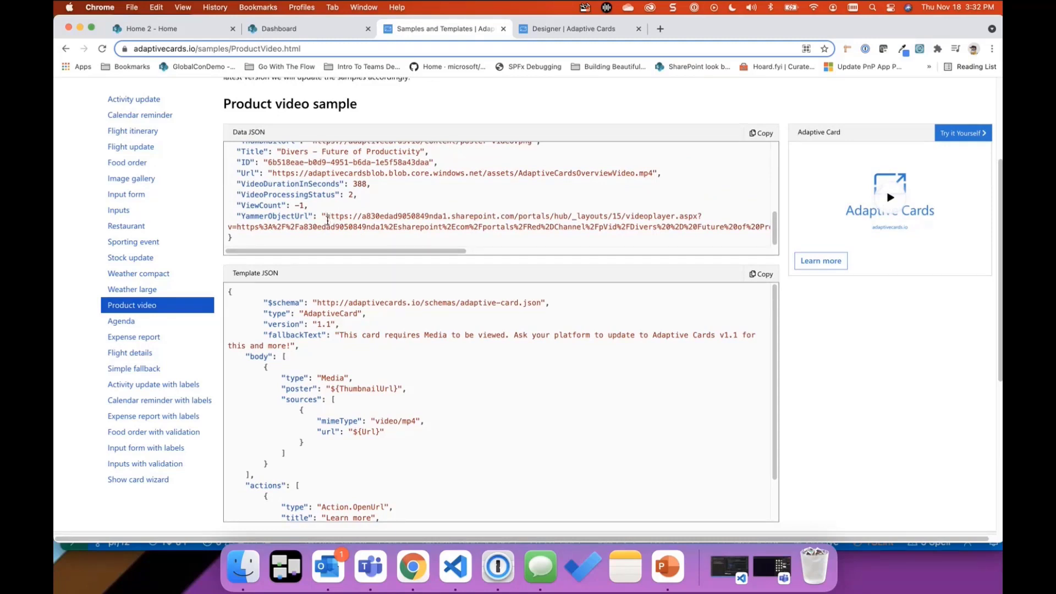
mouse_move(759, 399)
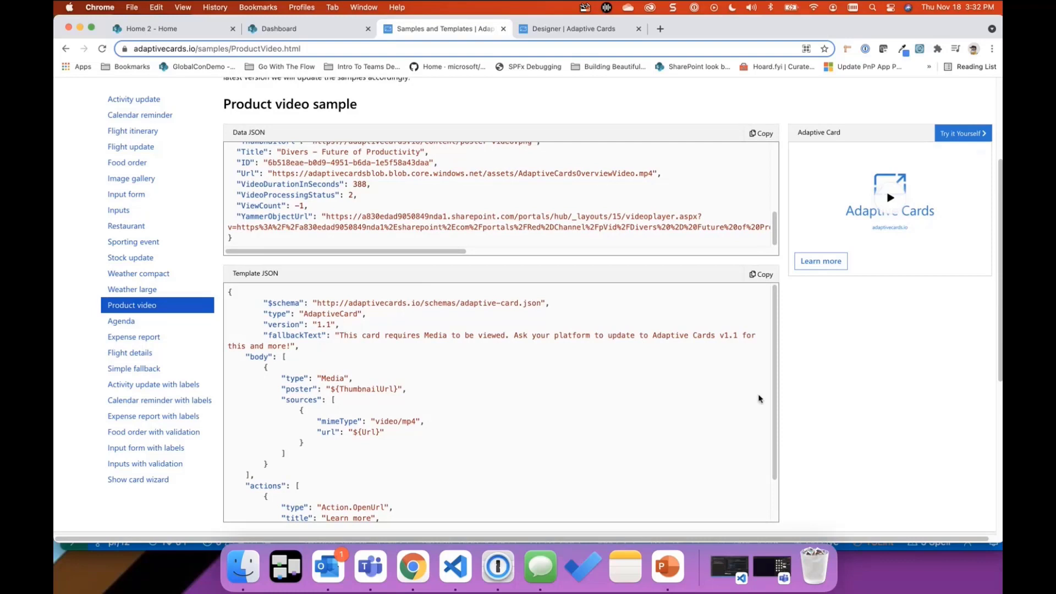
scroll(down, 3)
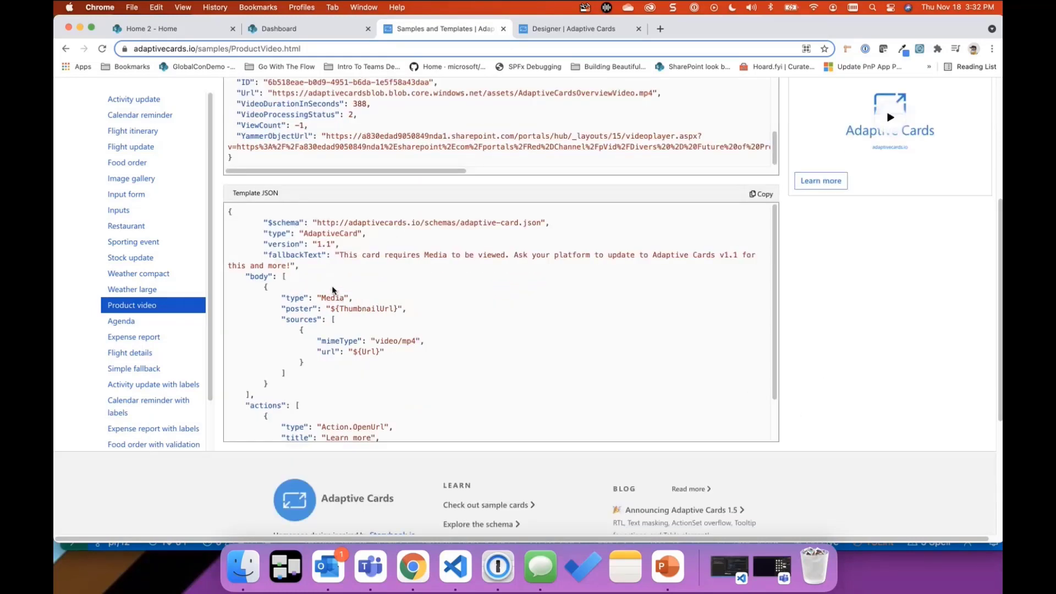
mouse_move(381, 291)
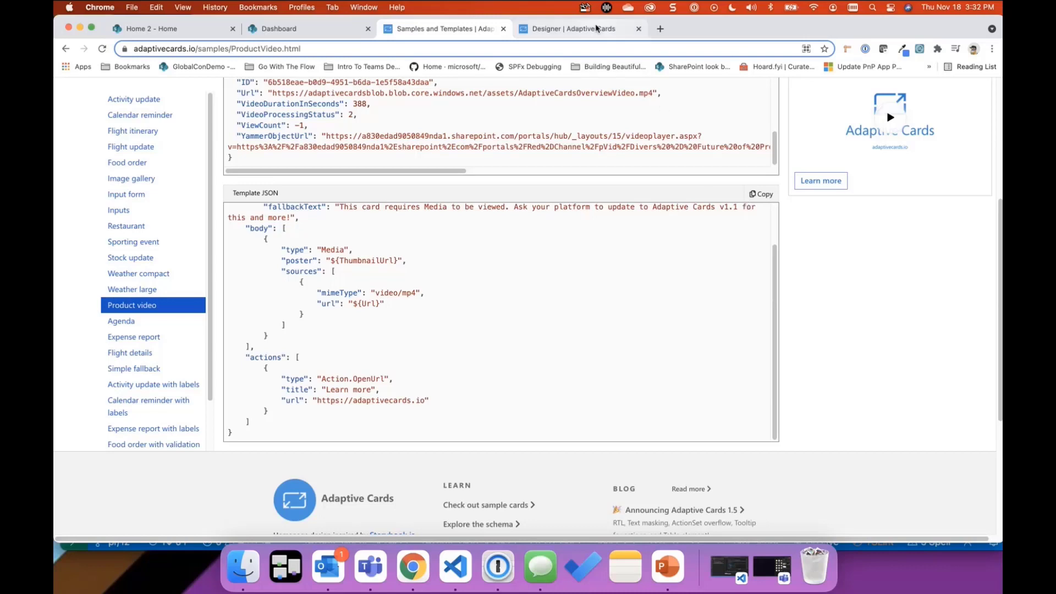
mouse_move(595, 28)
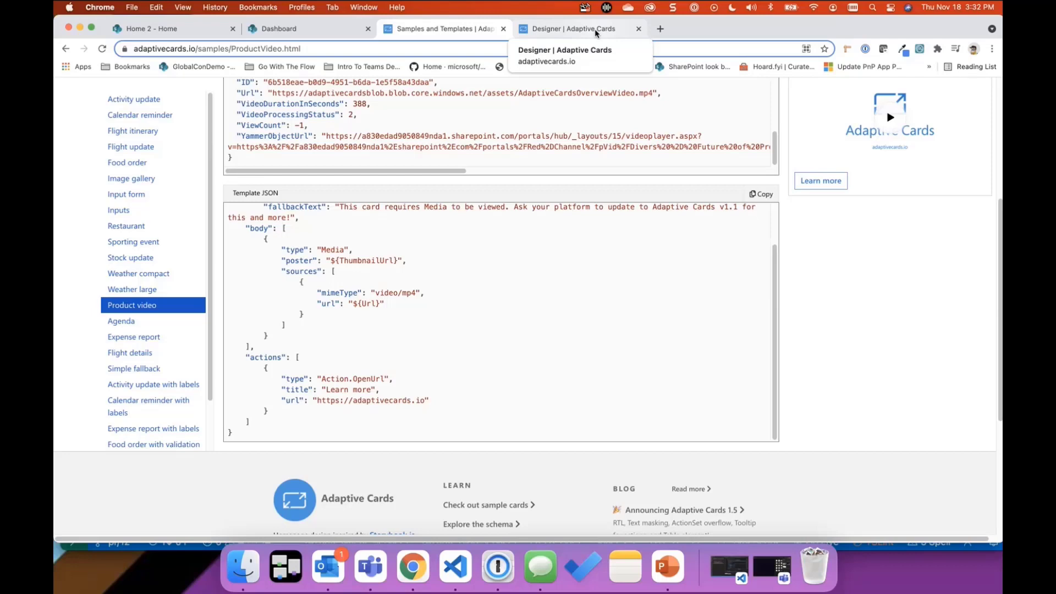
Start a new Designer card from the Product video gallery sample
click(576, 28)
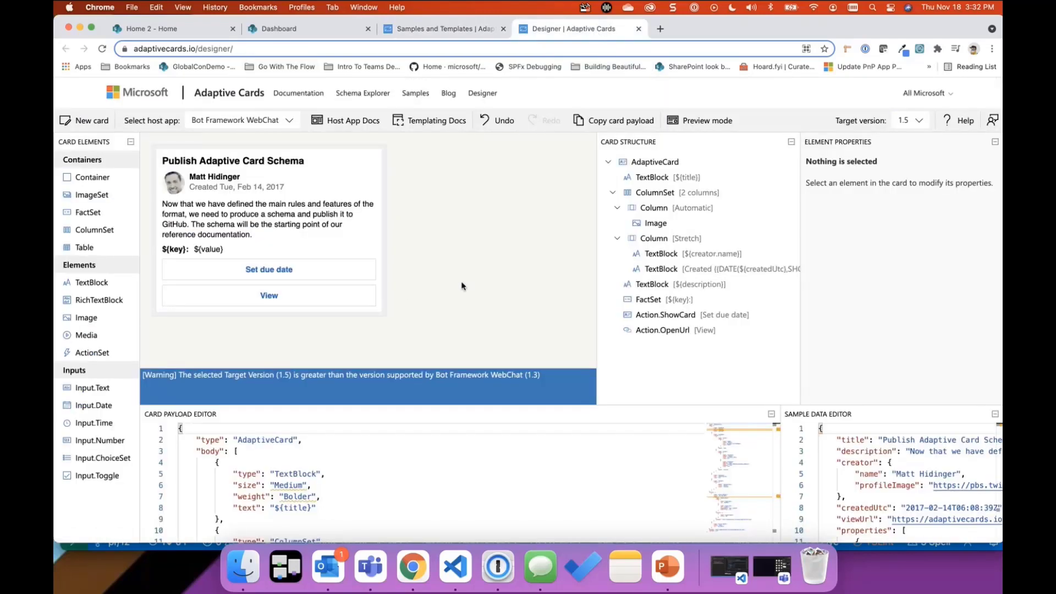
click(91, 120)
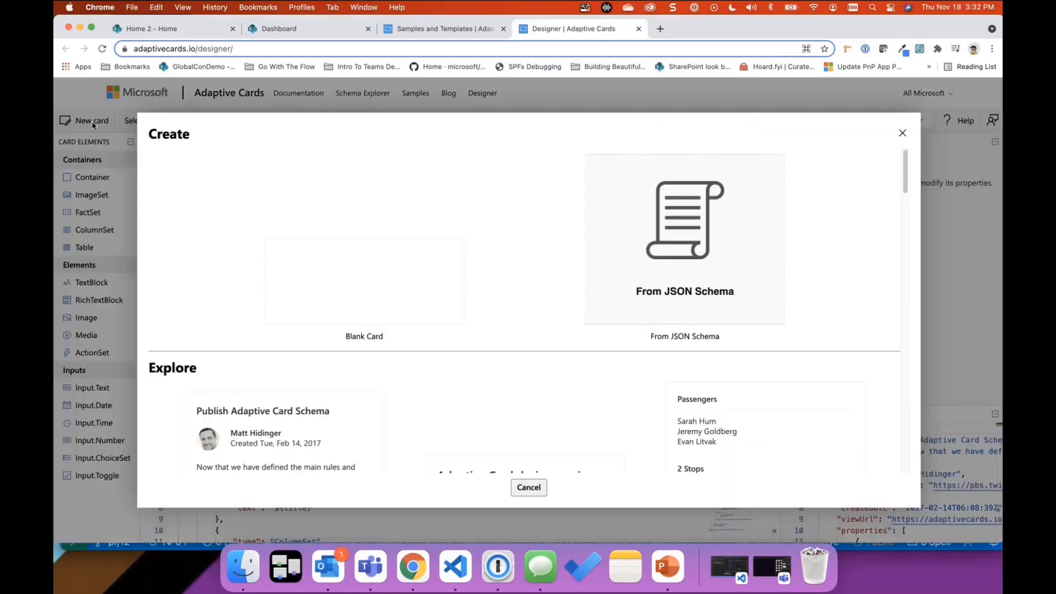
scroll(down, 3)
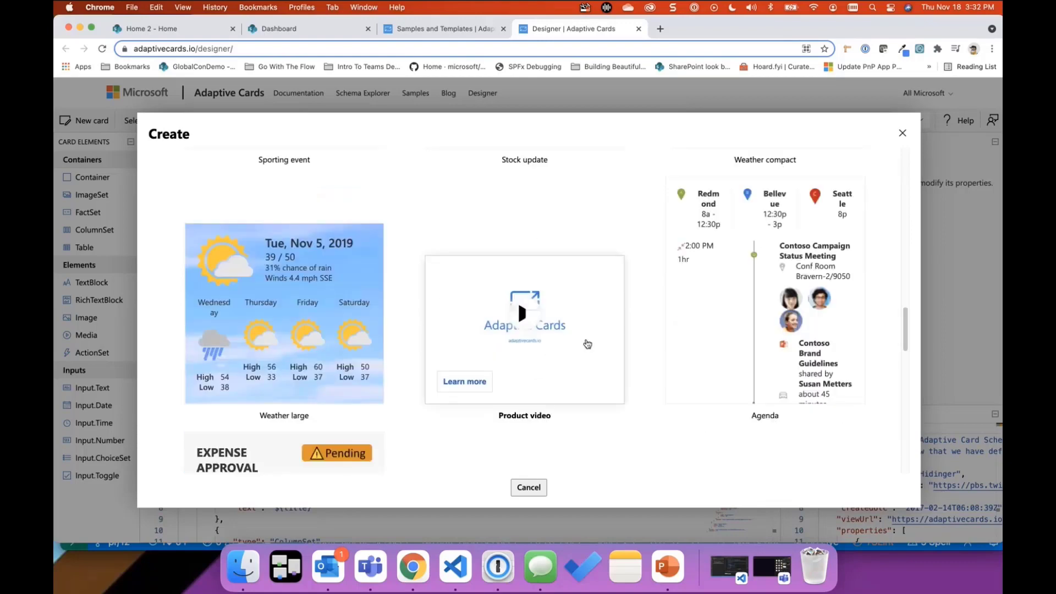
click(523, 330)
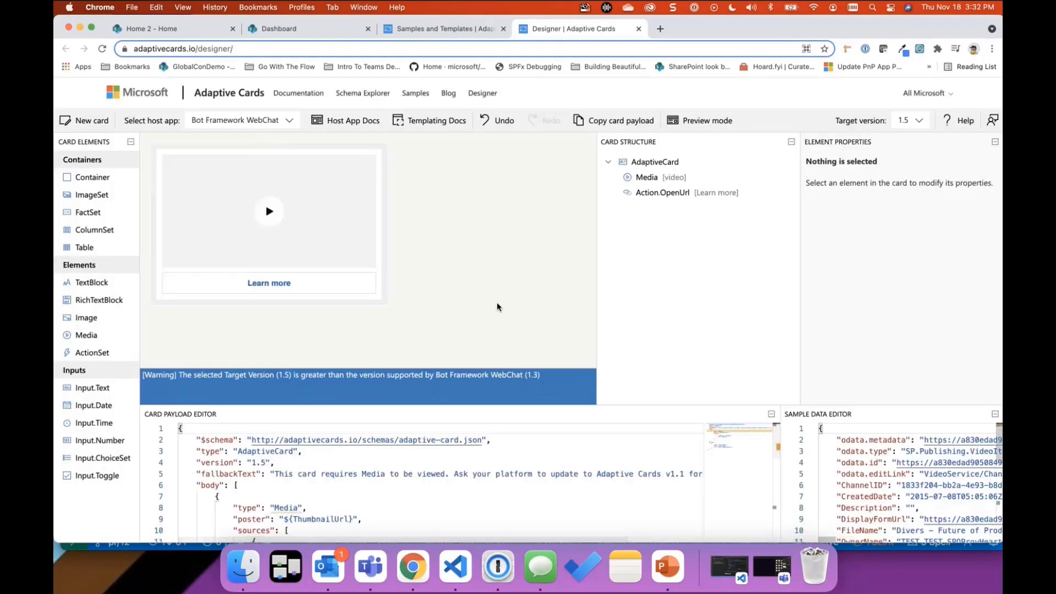
mouse_move(322, 261)
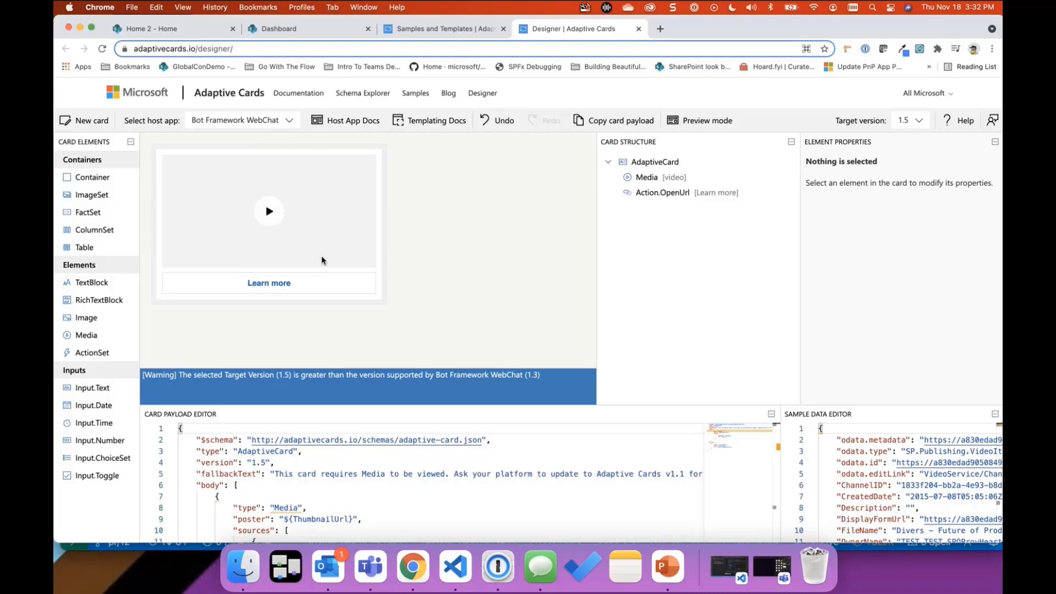
mouse_move(566, 348)
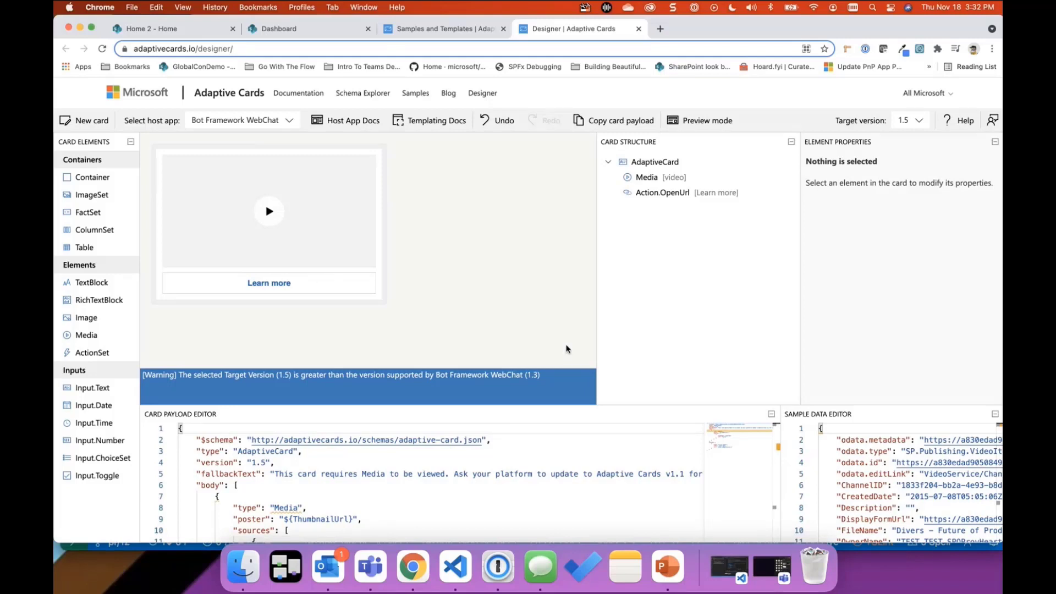
mouse_move(641, 408)
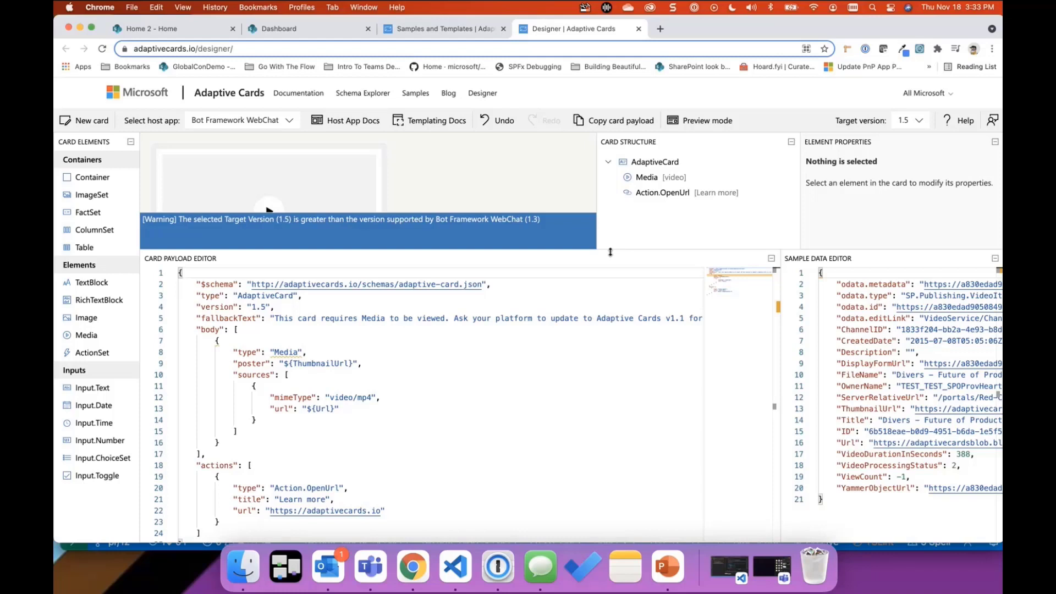
mouse_move(455, 566)
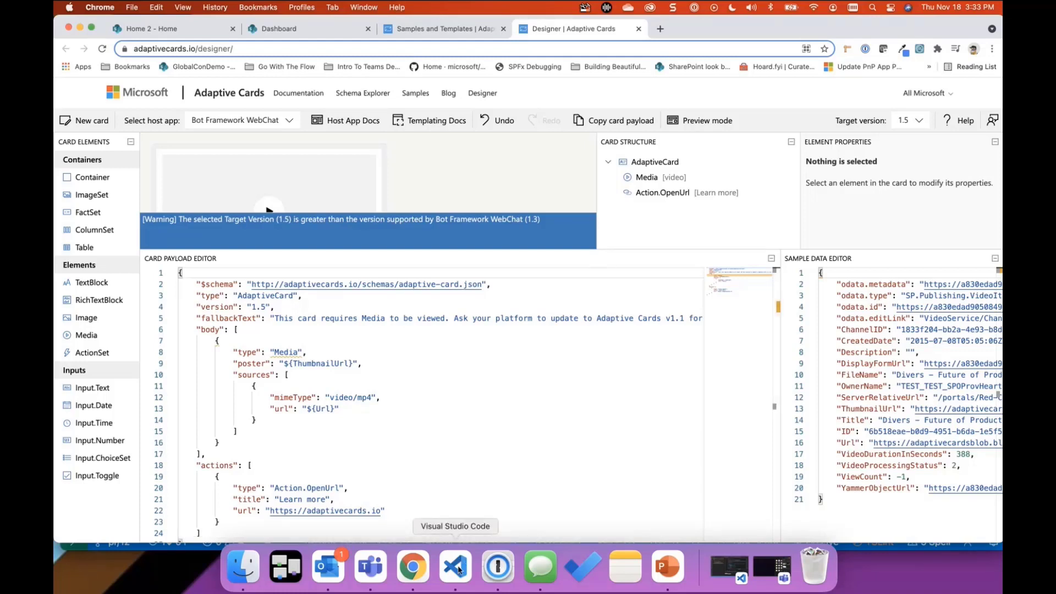
Scroll VideocardAdaptiveCardExtension.ts in VS Code down to its onInit method
click(455, 567)
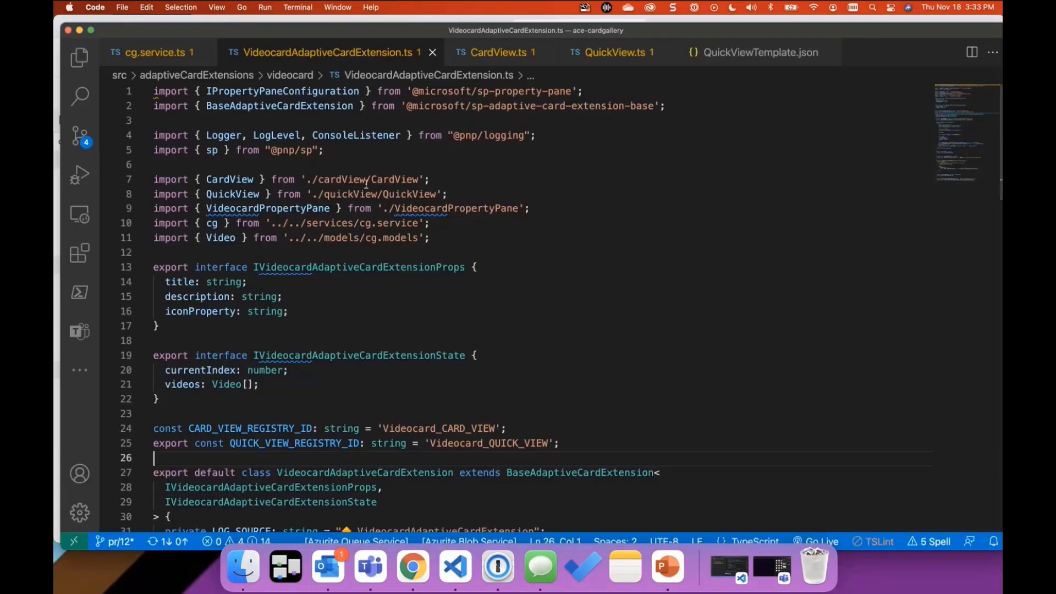
mouse_move(784, 140)
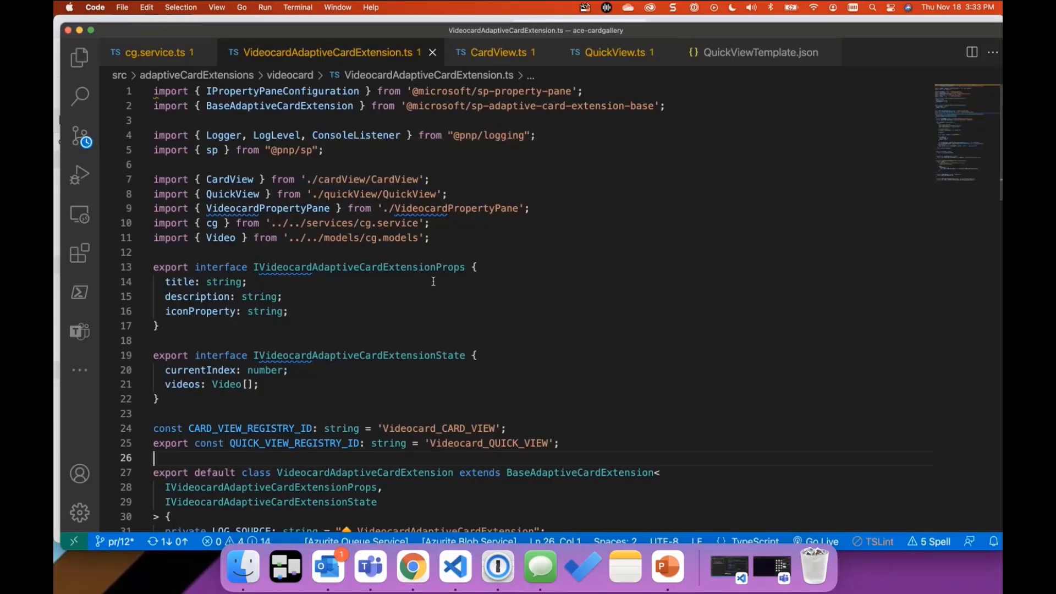
scroll(down, 3)
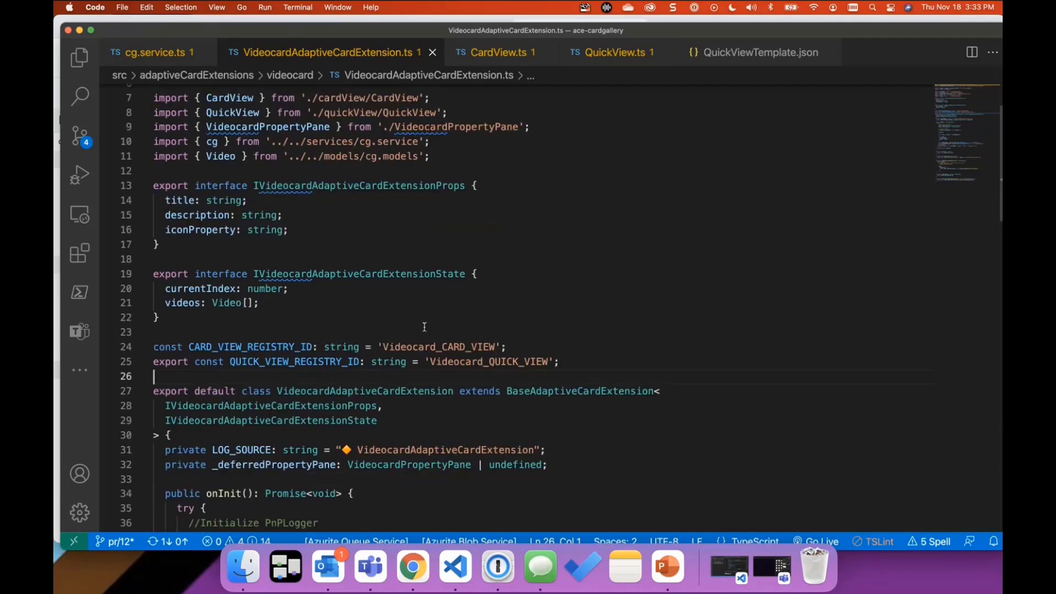
scroll(down, 3)
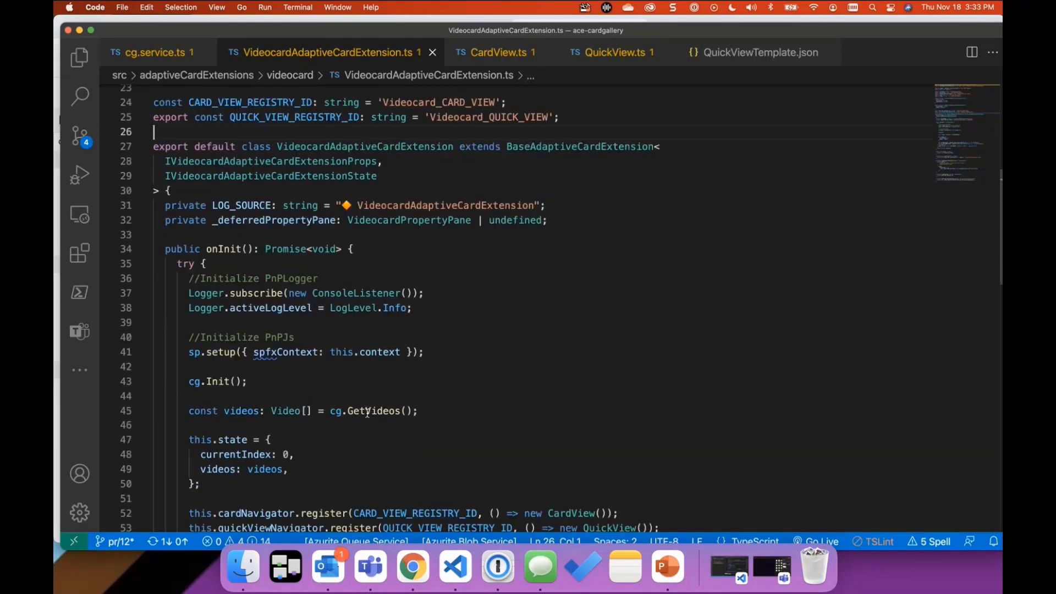
scroll(down, 3)
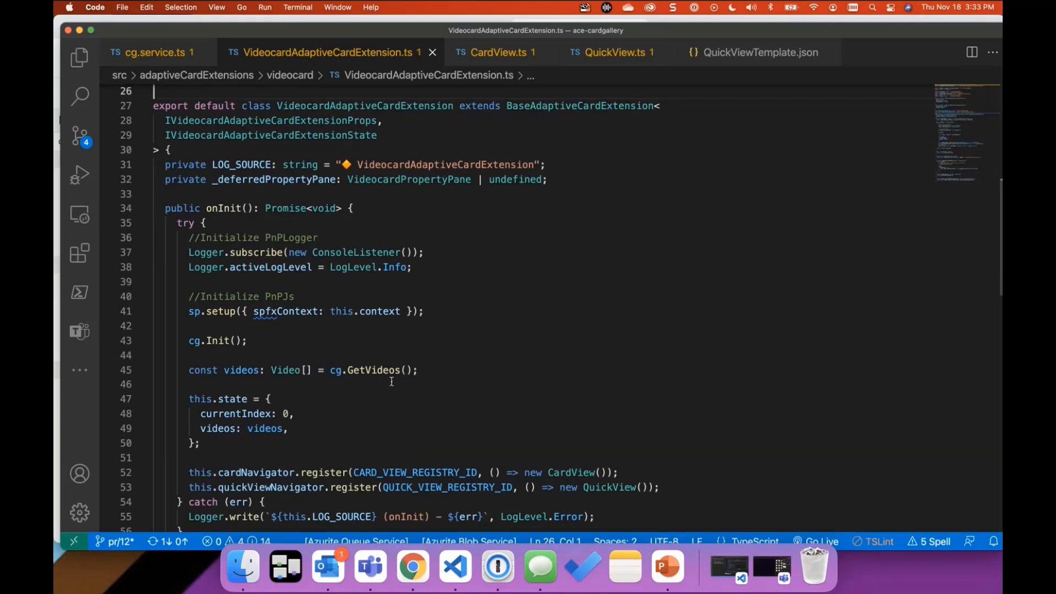
mouse_move(378, 370)
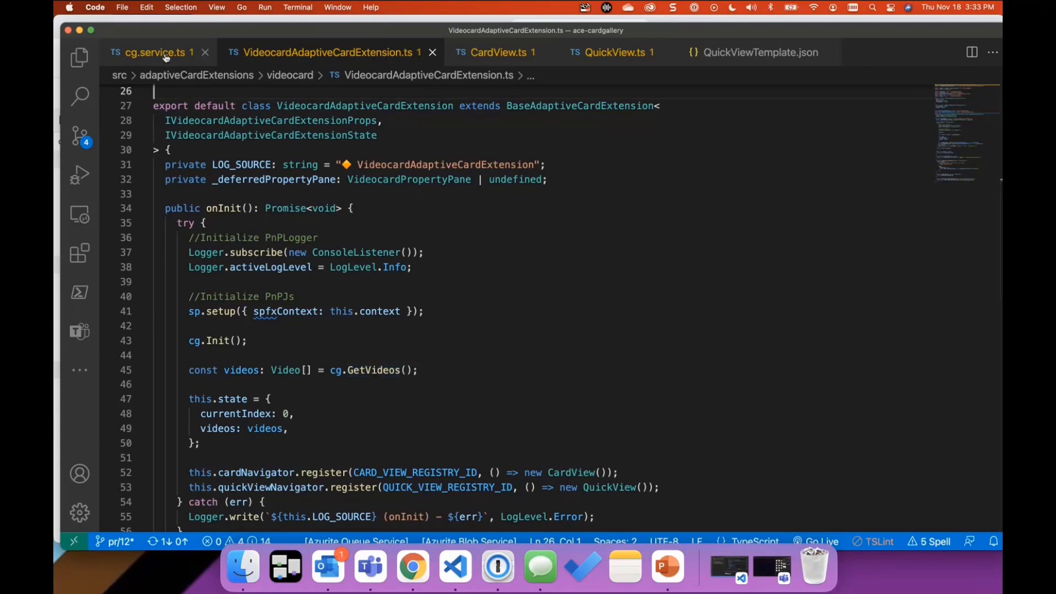
click(155, 53)
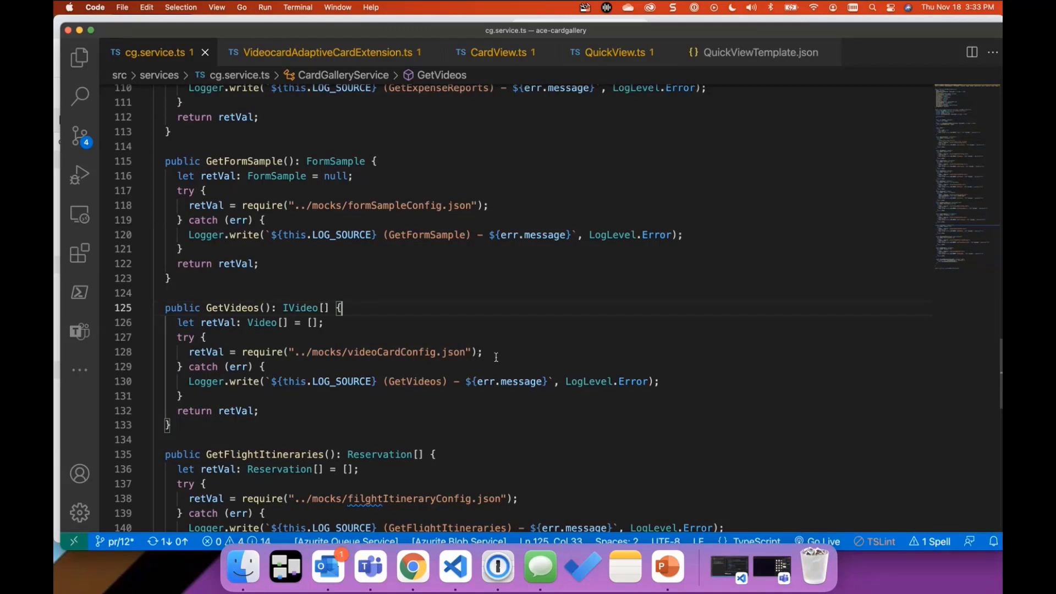
mouse_move(373, 60)
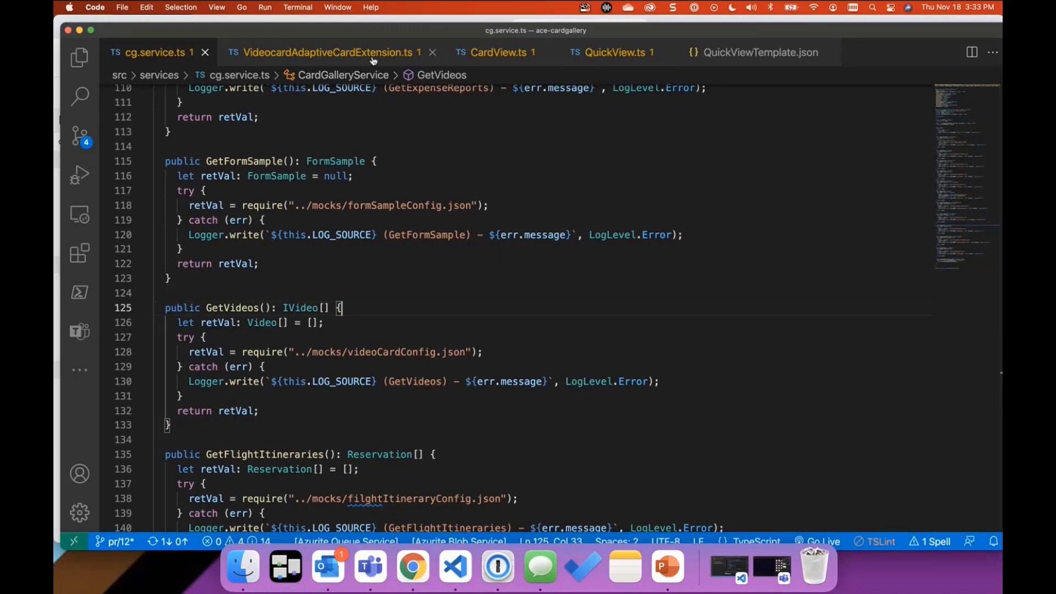
click(329, 53)
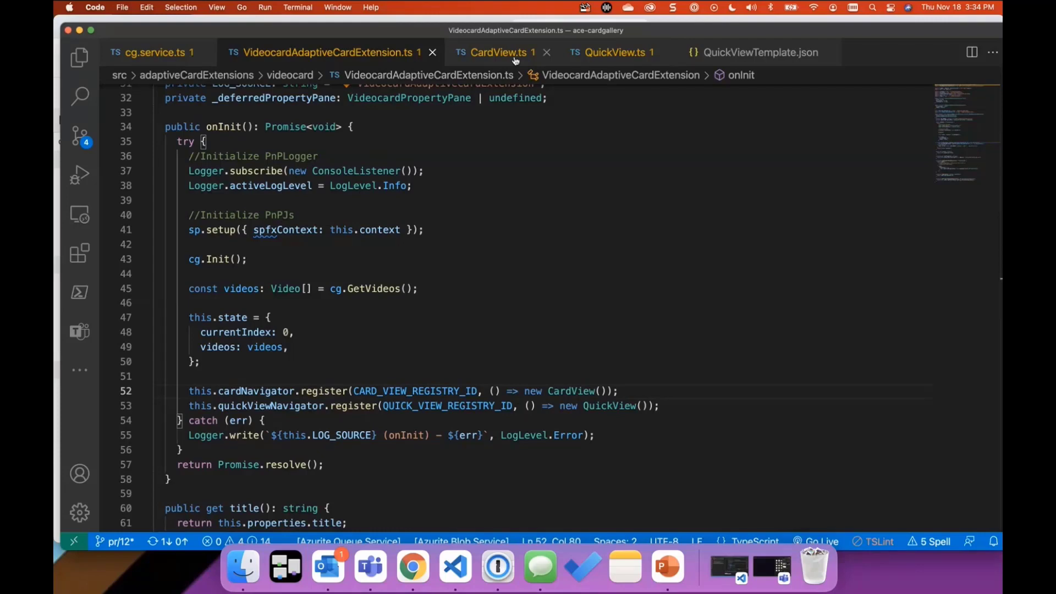
Review CardView.ts, highlighting QUICK_VIEW_REGISTRY_ID, then open QuickView.ts
click(498, 53)
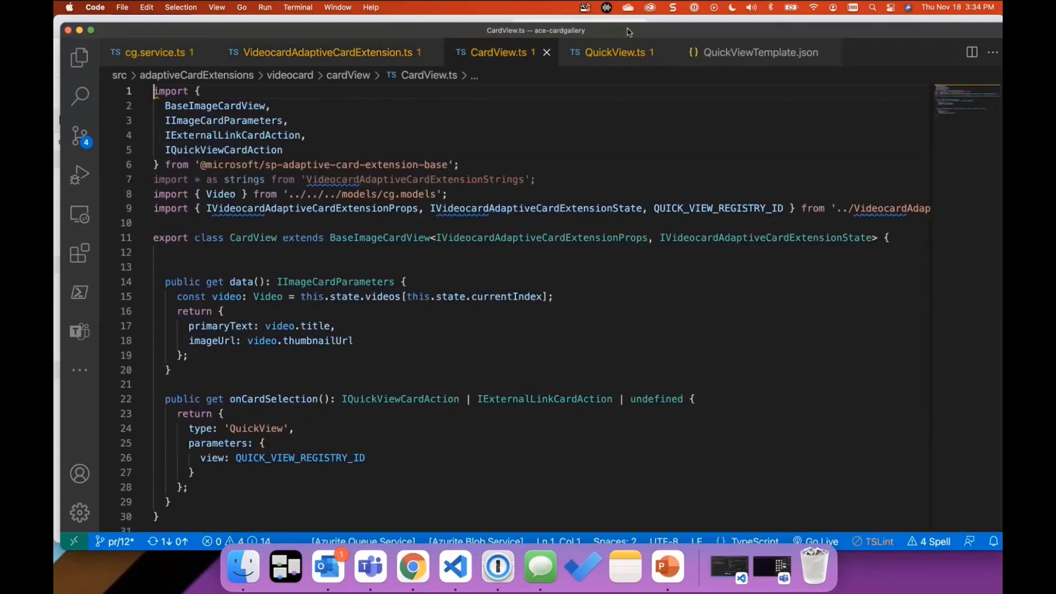
click(411, 566)
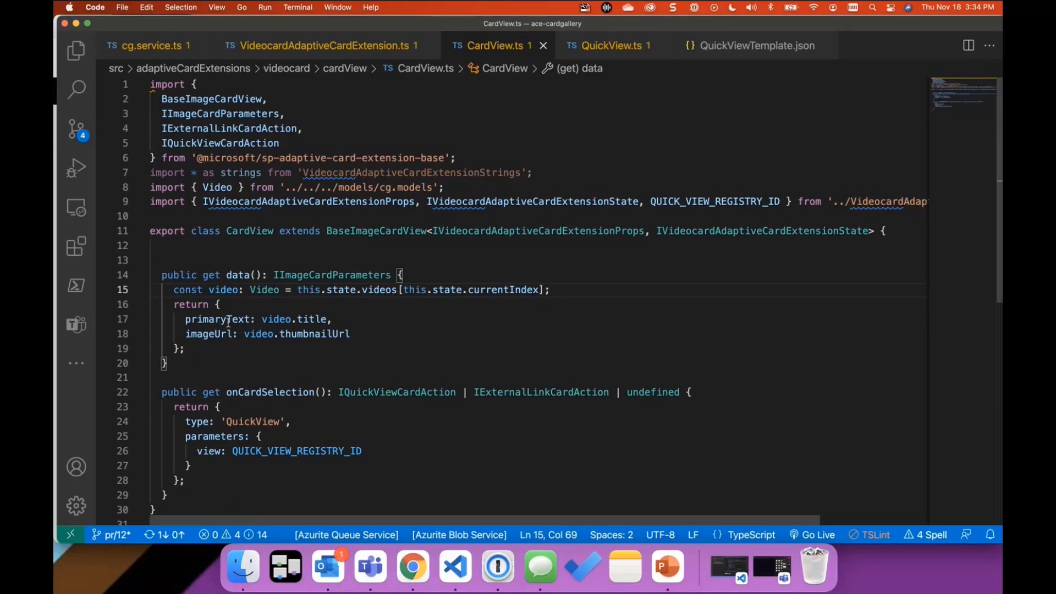
mouse_move(237, 390)
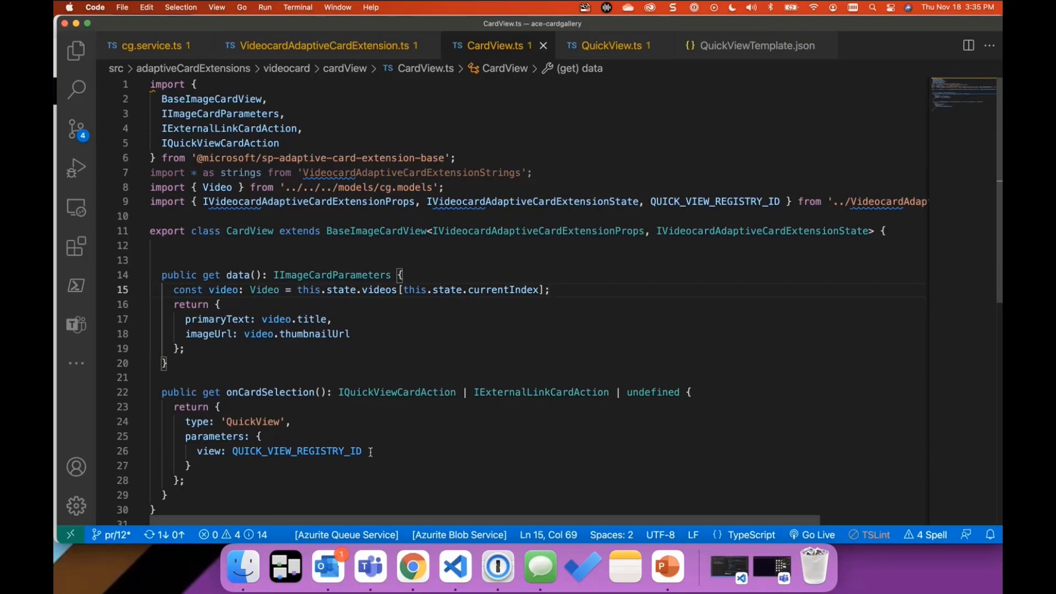
click(549, 290)
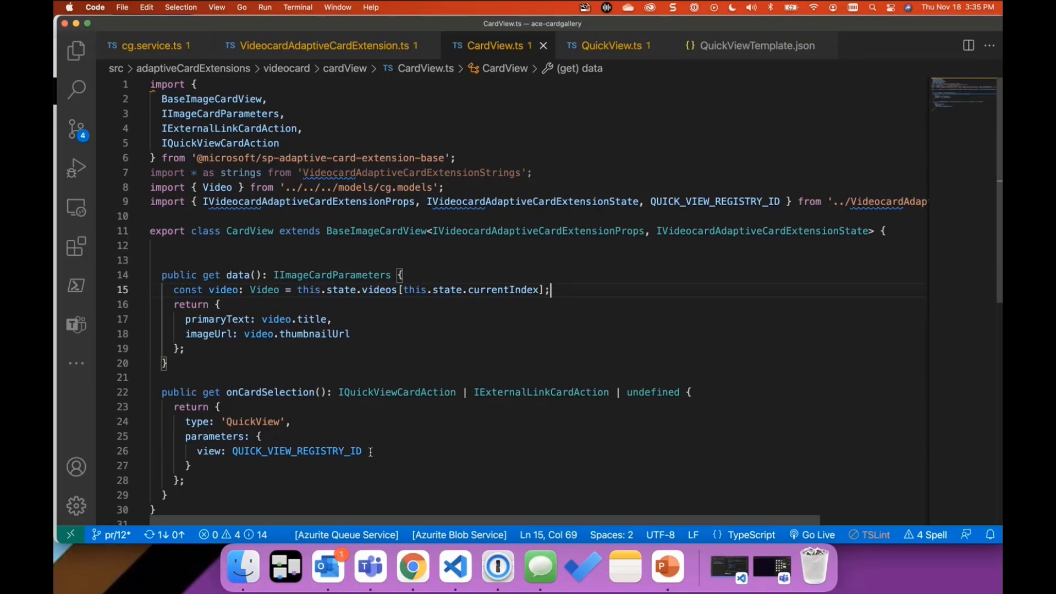
double_click(296, 452)
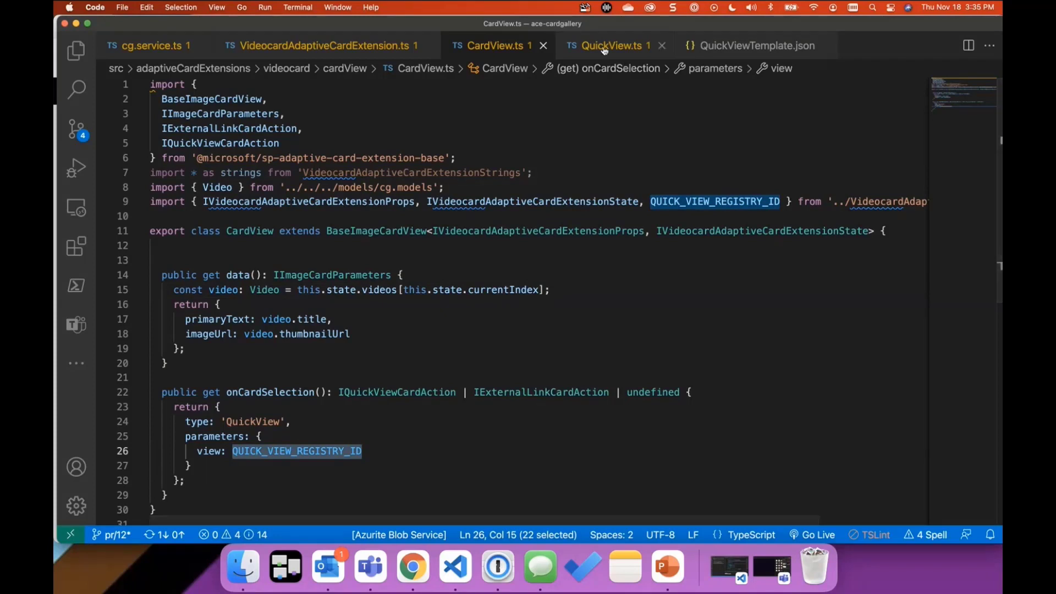
click(609, 45)
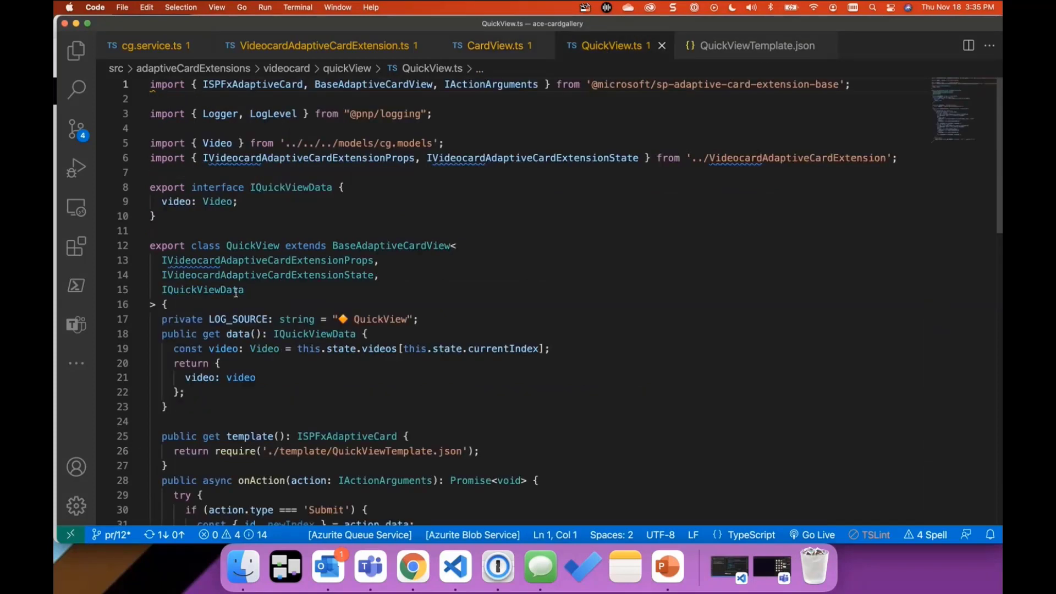
mouse_move(645, 26)
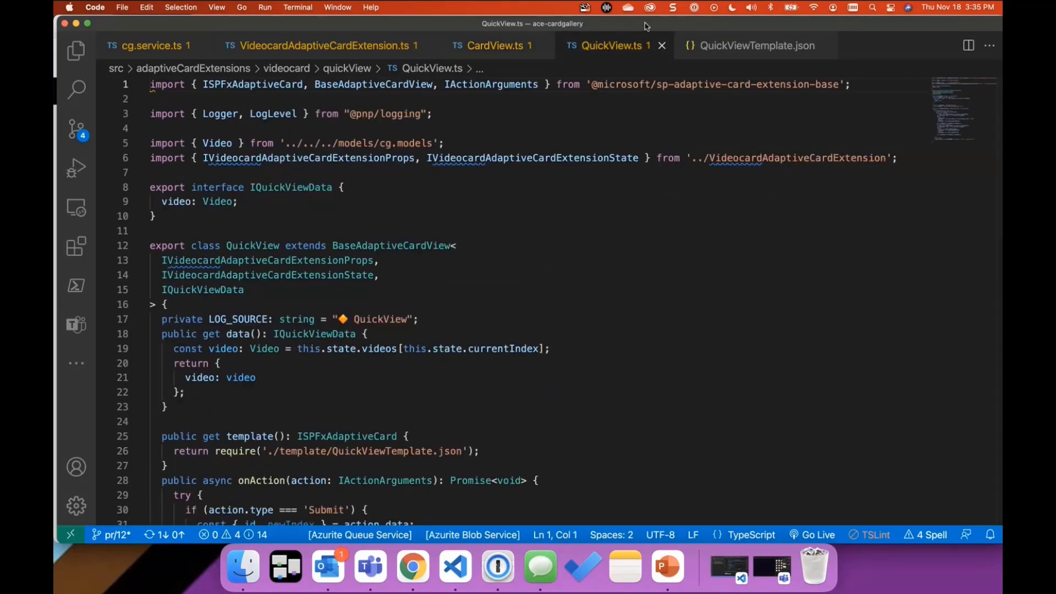
Switch to the SharePoint Home 2 page showing the MARK8 video quick view
click(412, 567)
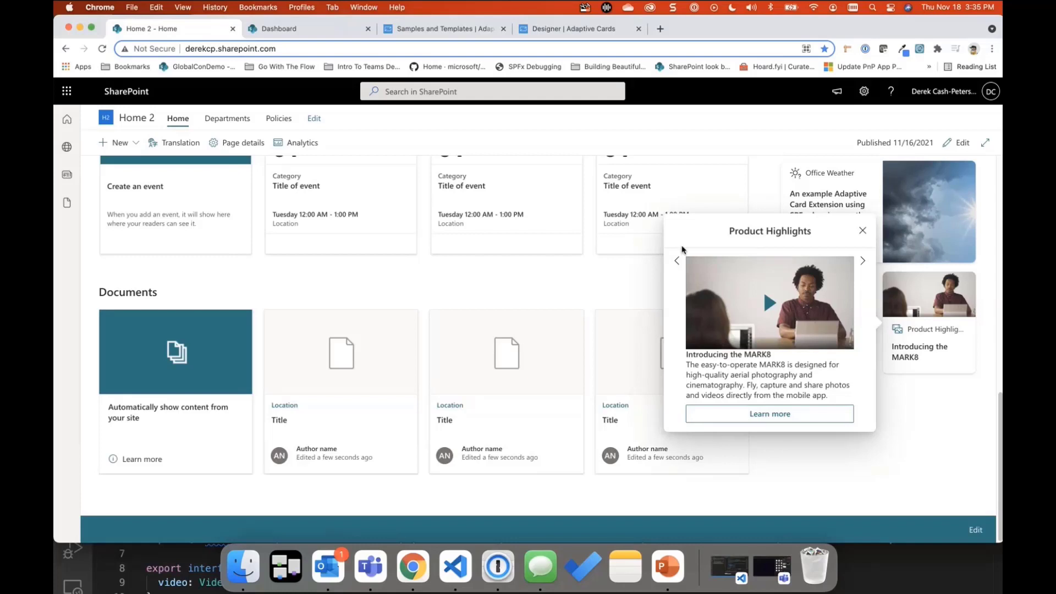
mouse_move(867, 261)
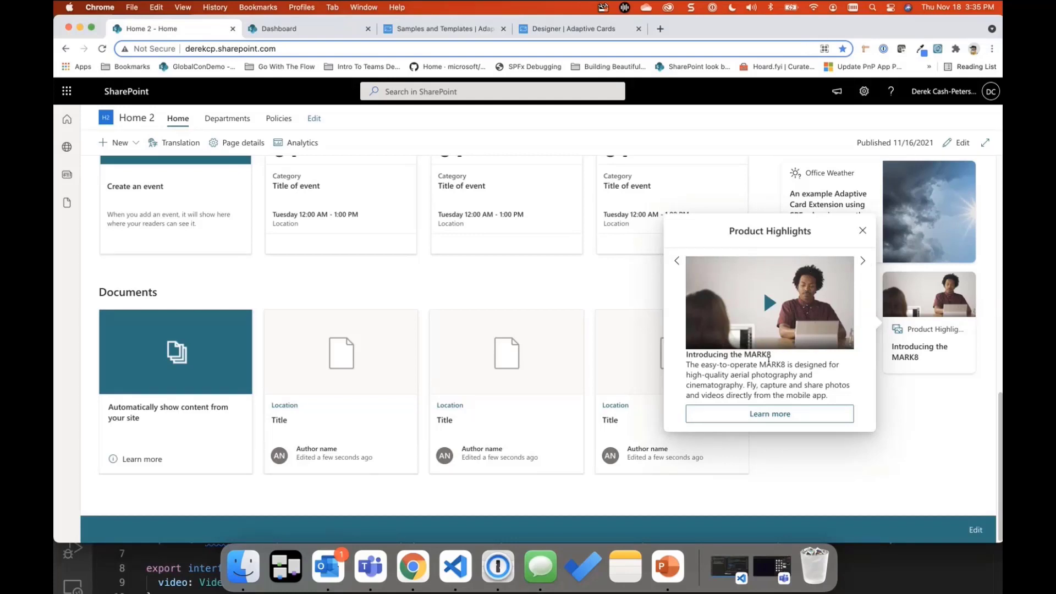
mouse_move(769, 414)
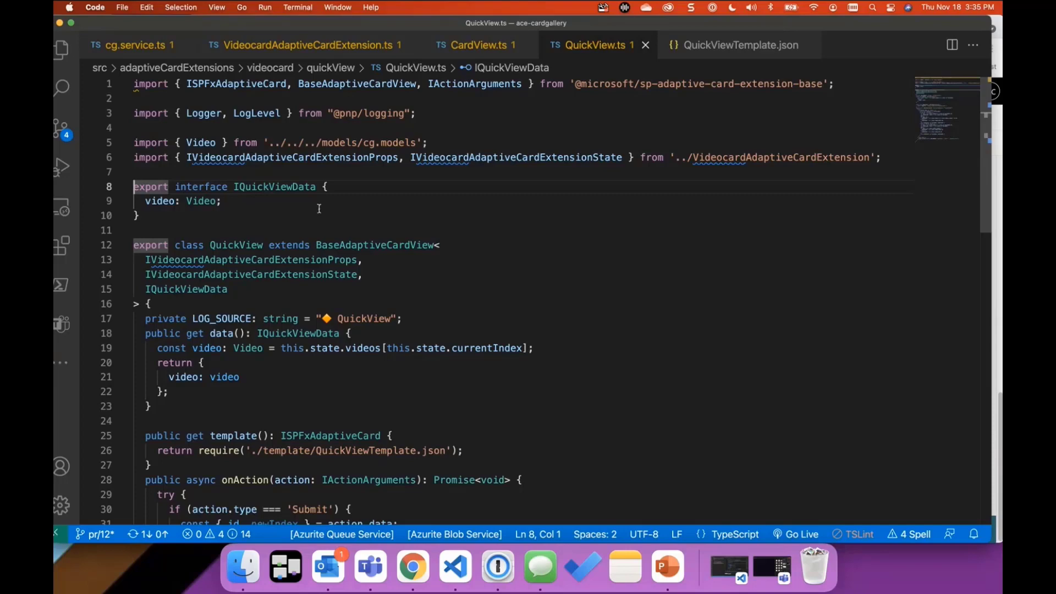
Scroll QuickView.ts down to the template getter loading QuickViewTemplate.json
scroll(down, 3)
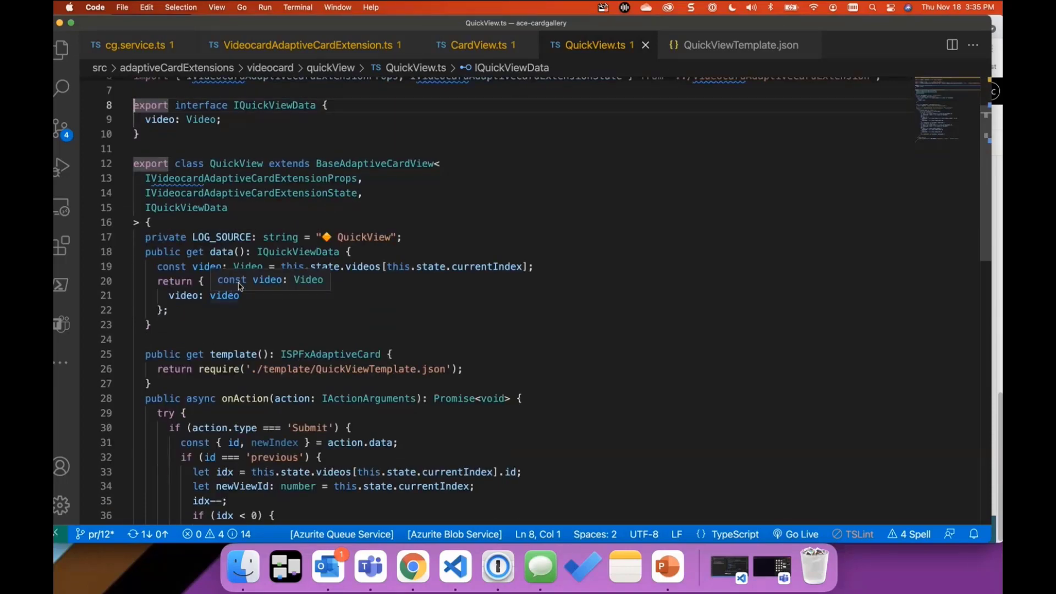
mouse_move(543, 267)
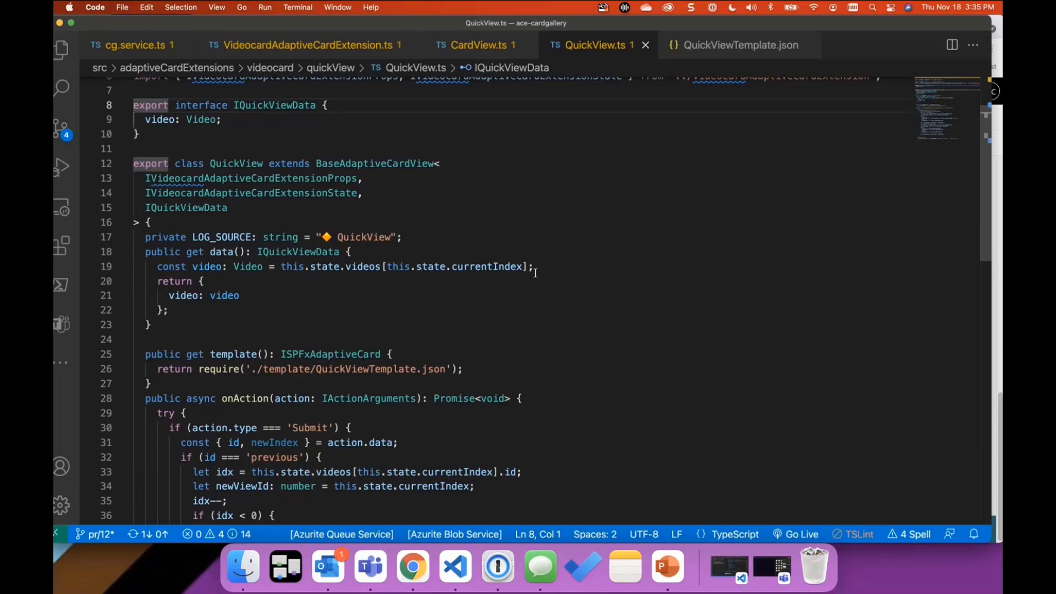
mouse_move(276, 328)
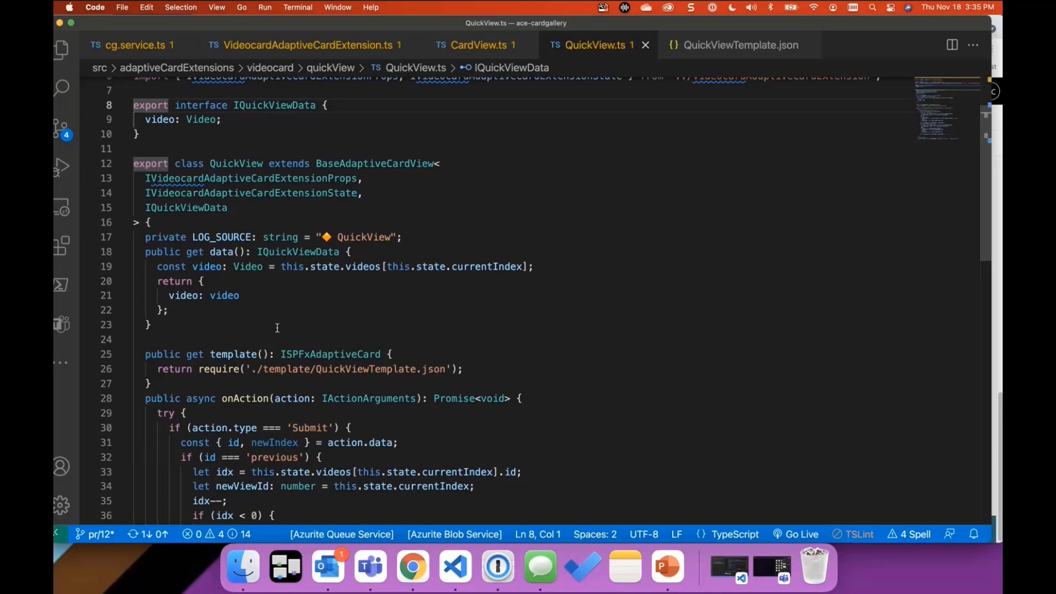
mouse_move(690, 288)
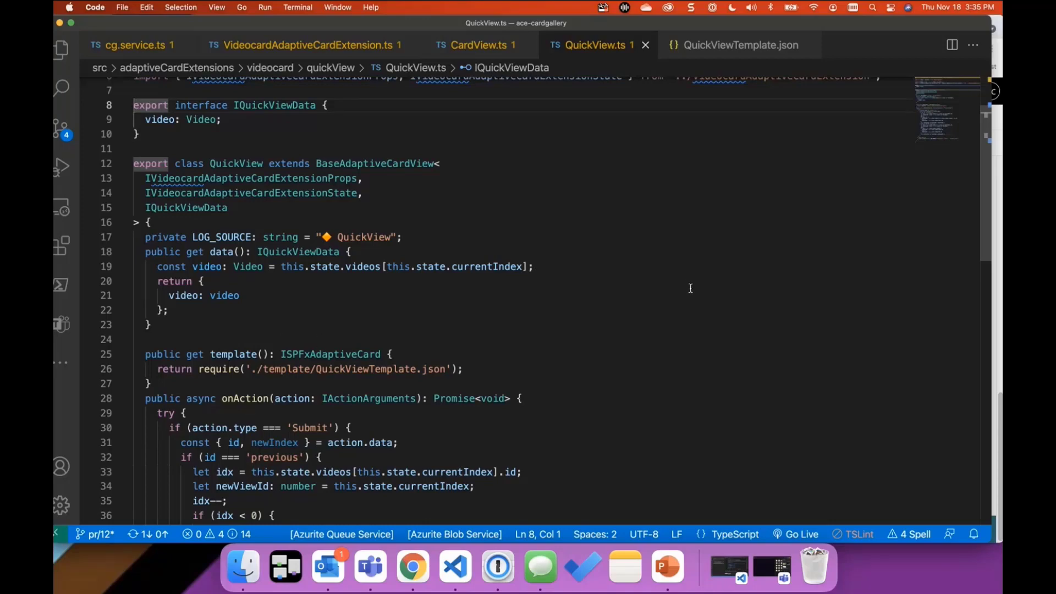
scroll(down, 3)
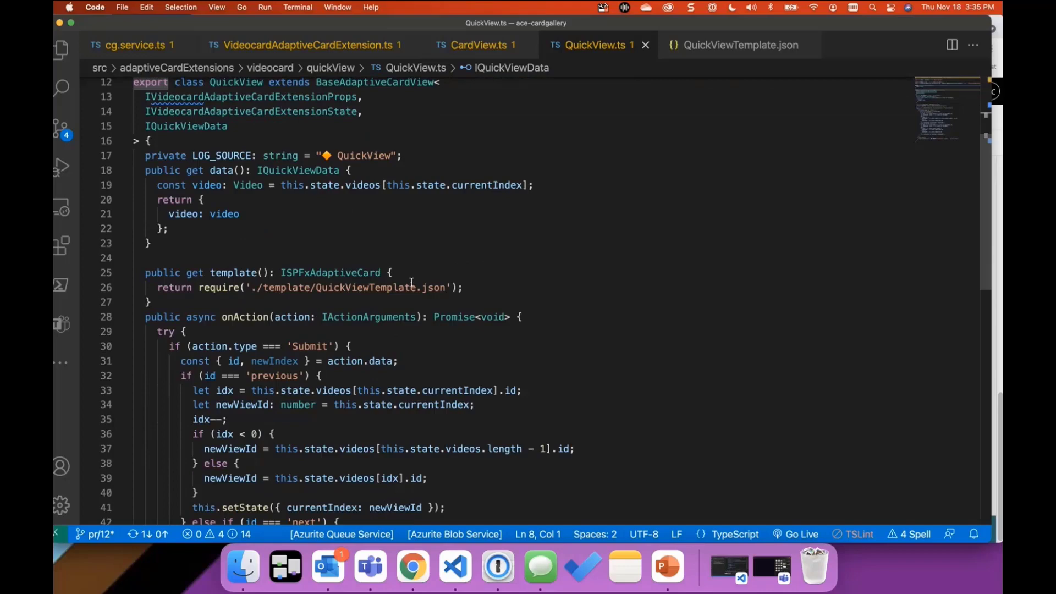
mouse_move(739, 46)
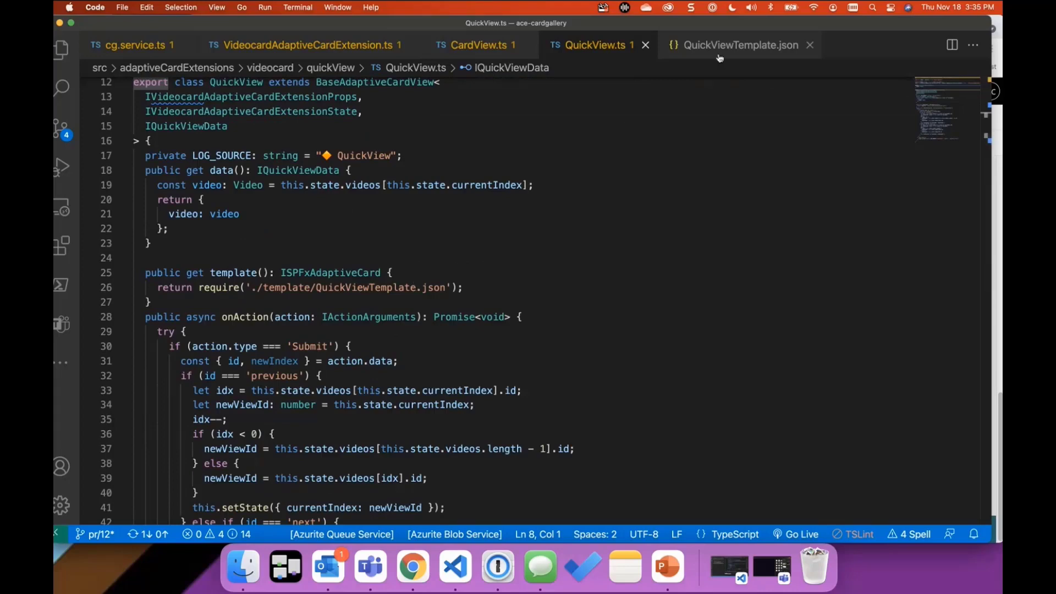
Open QuickViewTemplate.json and highlight the Previous action title on line 15
click(739, 44)
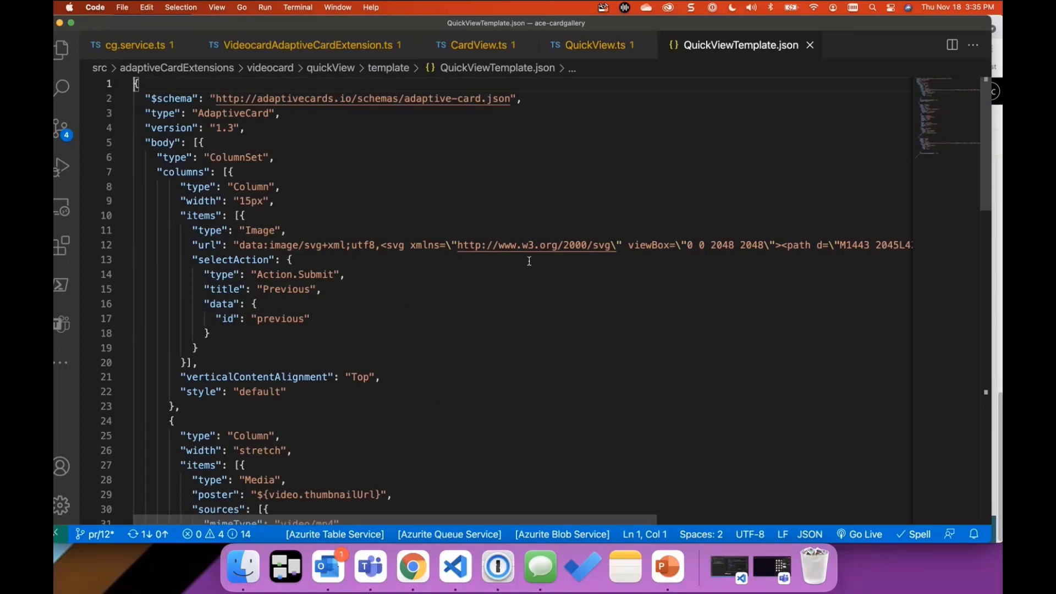
mouse_move(387, 224)
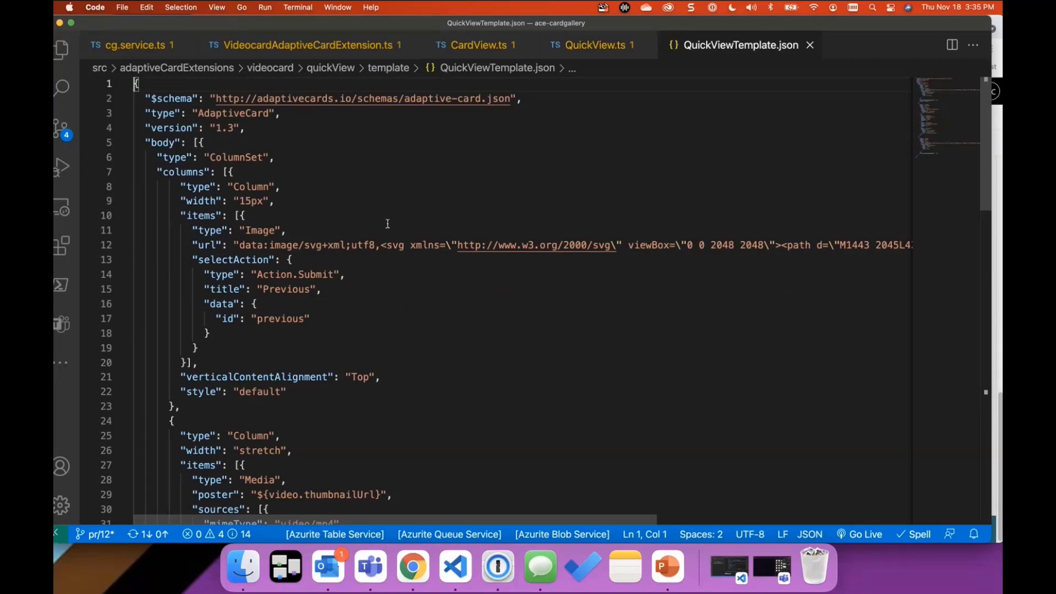
mouse_move(414, 208)
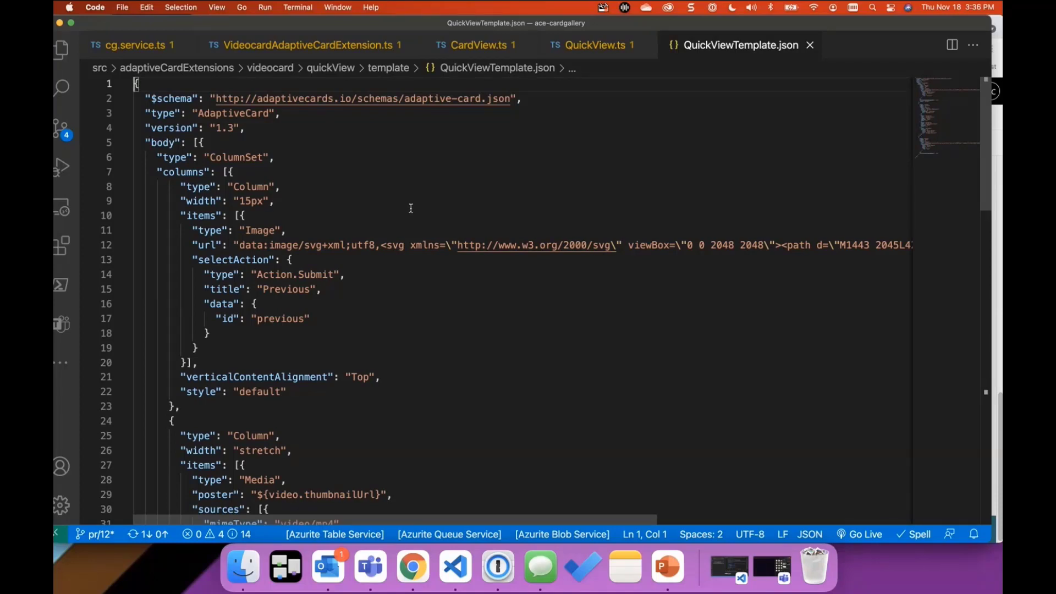
mouse_move(403, 179)
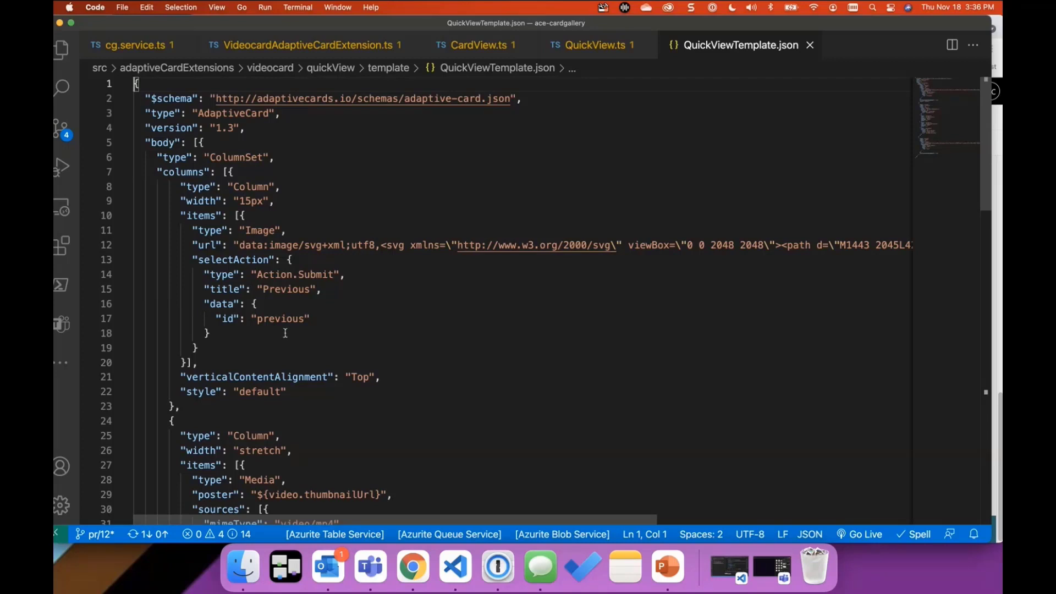
mouse_move(285, 195)
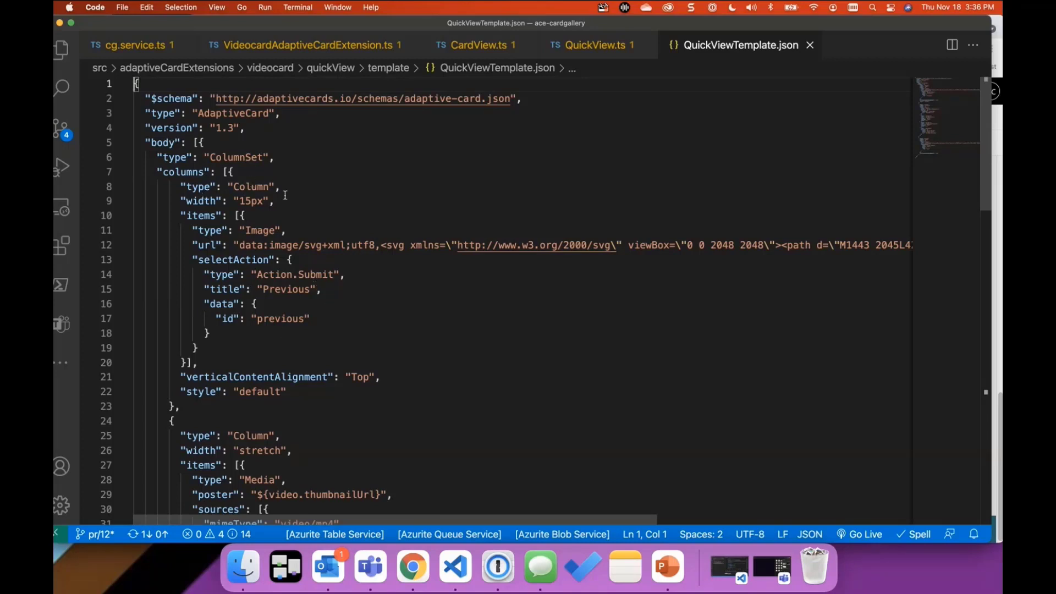
mouse_move(274, 213)
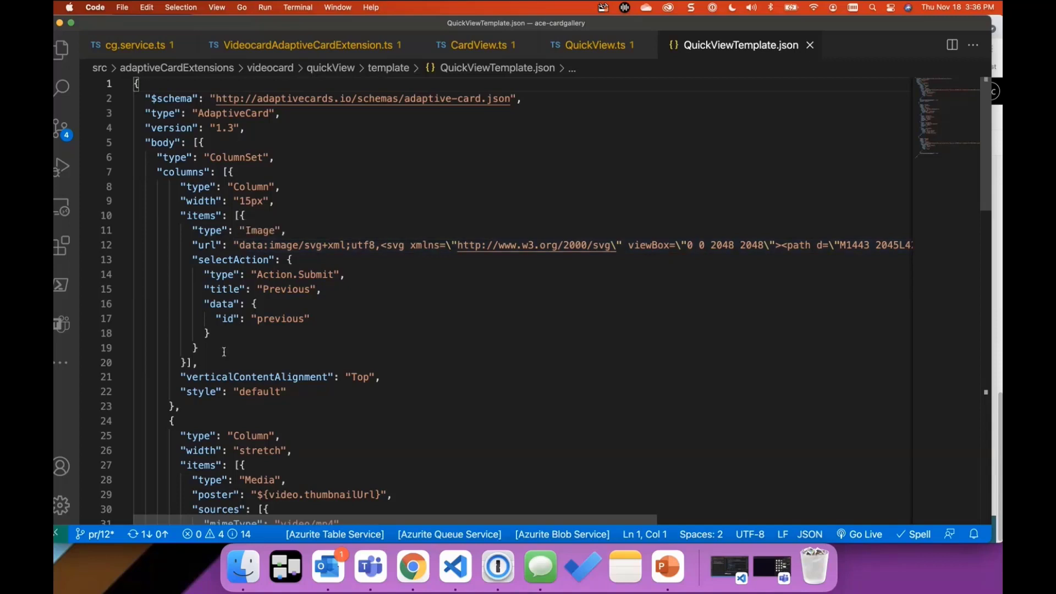
mouse_move(214, 334)
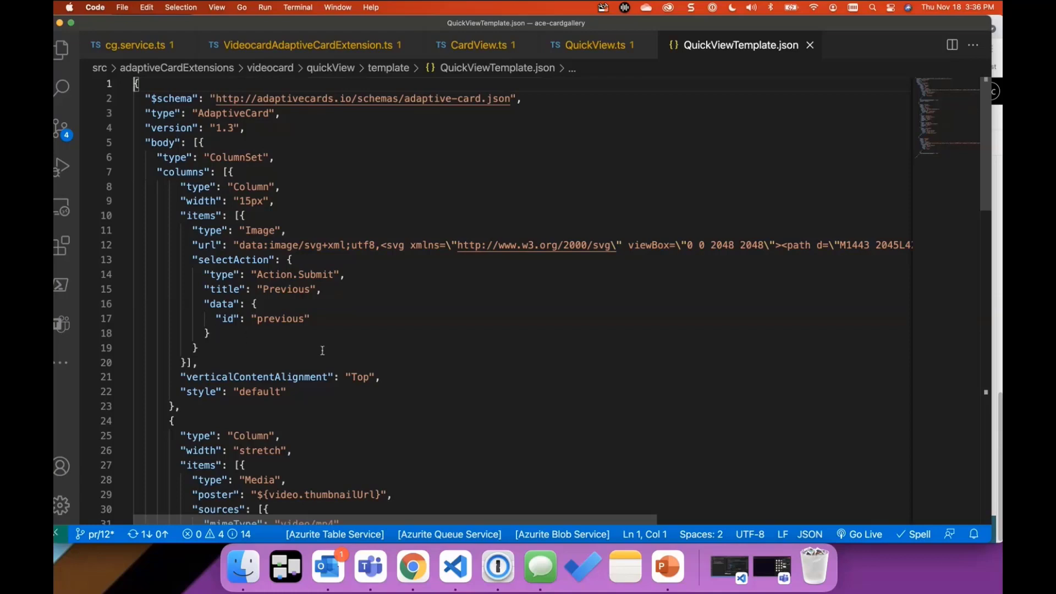
double_click(313, 274)
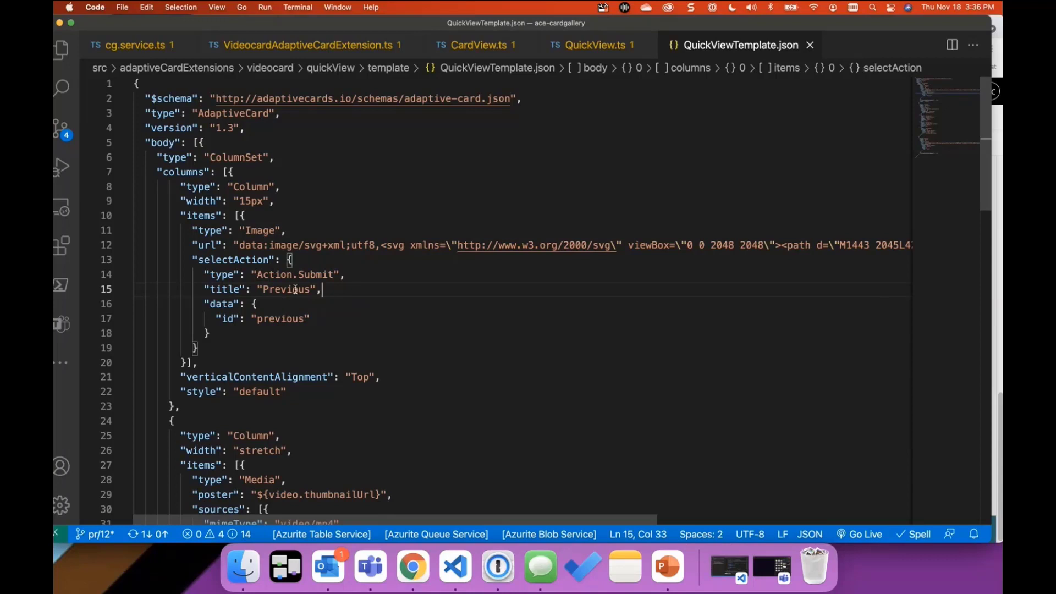
mouse_move(376, 336)
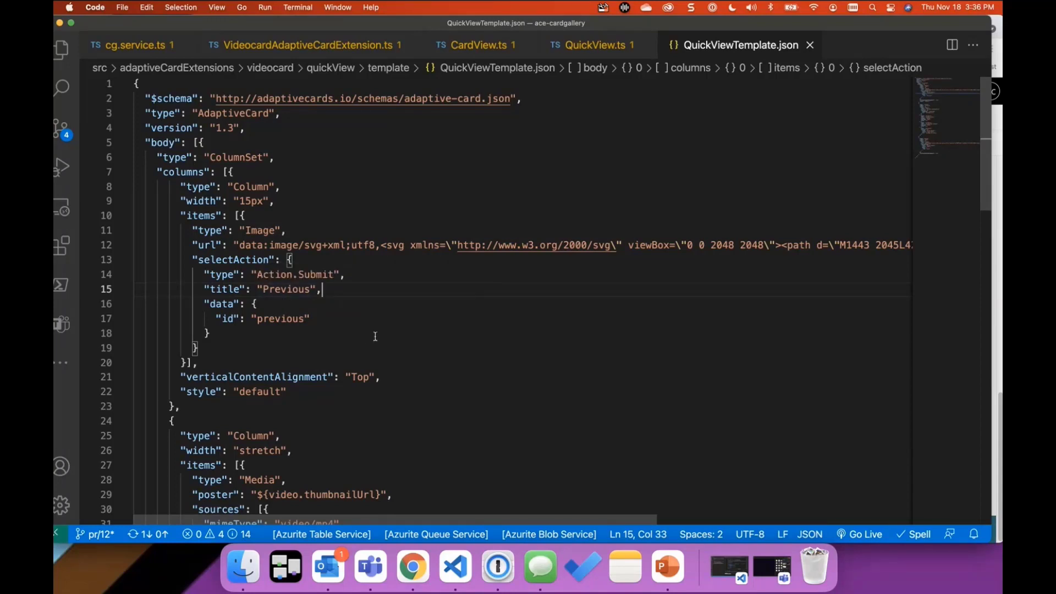
scroll(down, 3)
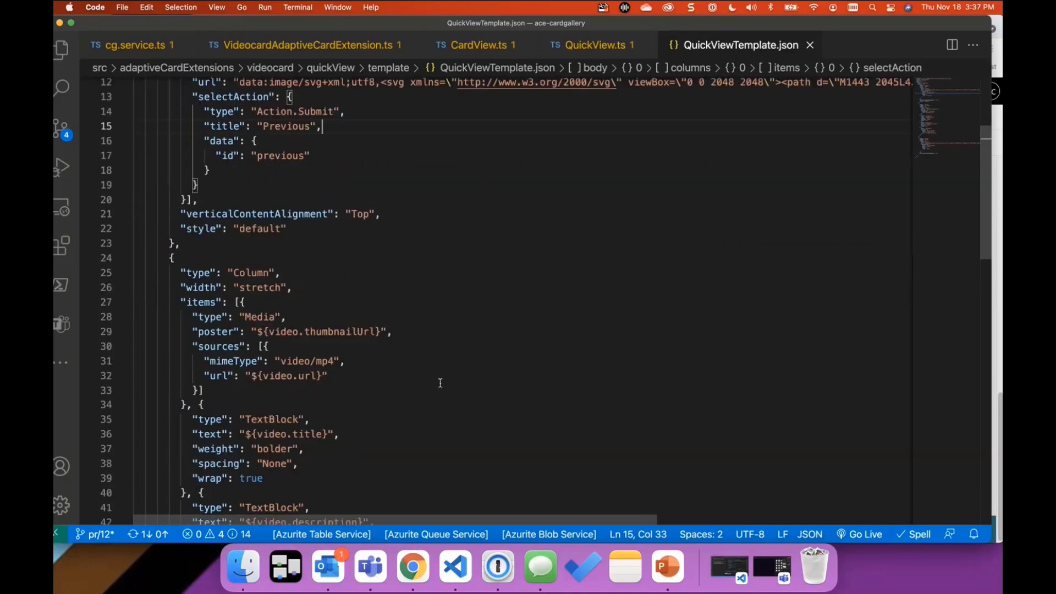
scroll(down, 3)
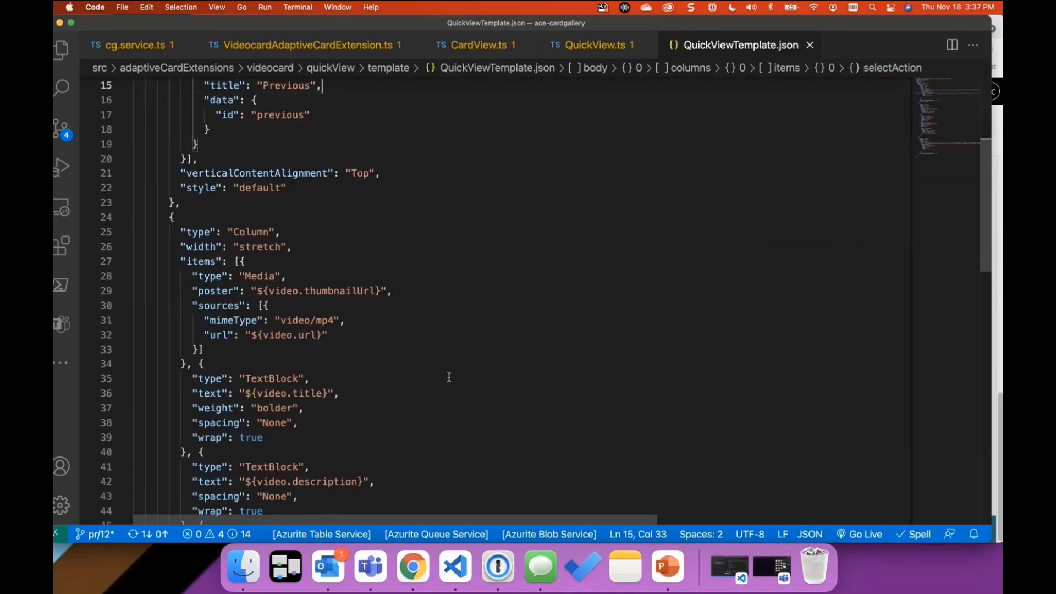
mouse_move(442, 372)
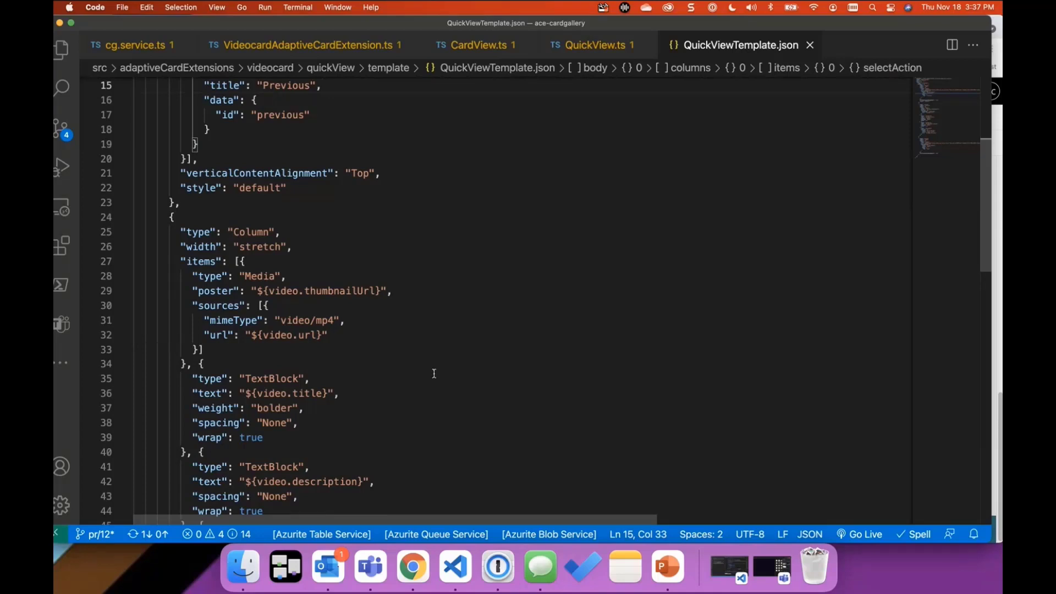
mouse_move(343, 325)
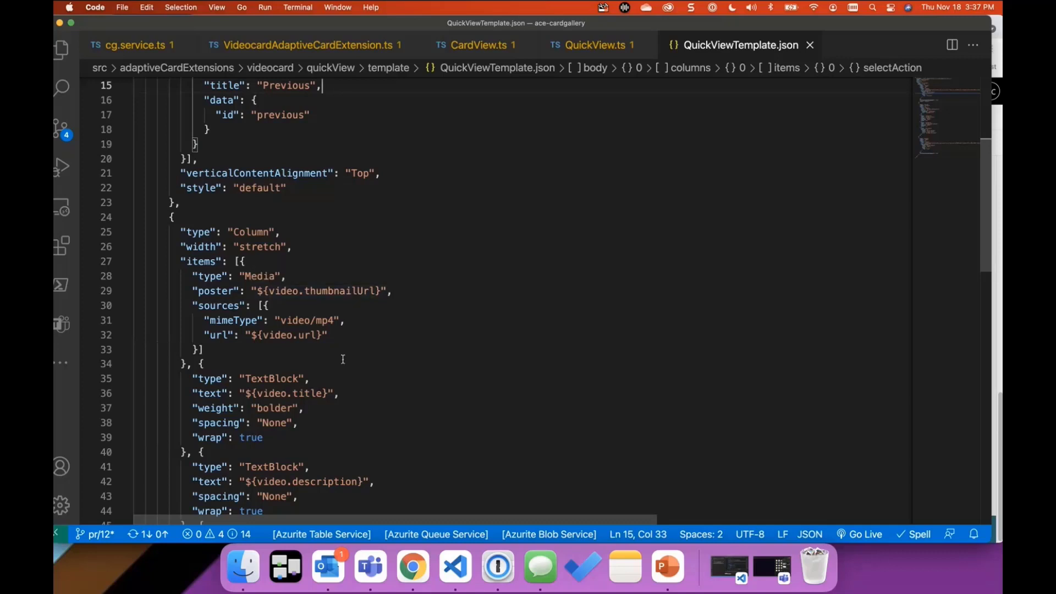
scroll(down, 3)
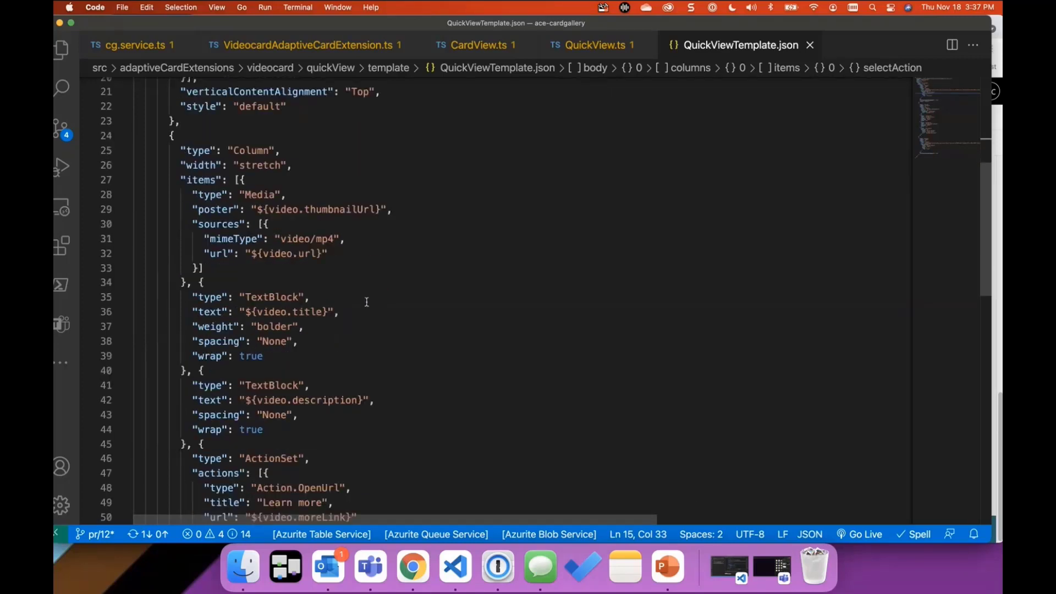
mouse_move(211, 263)
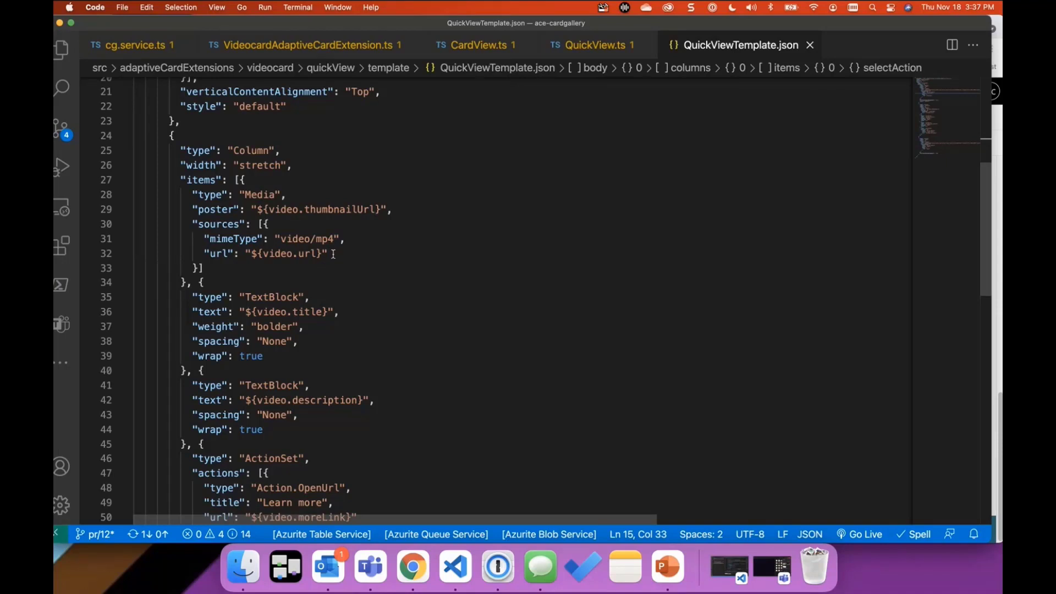
mouse_move(360, 291)
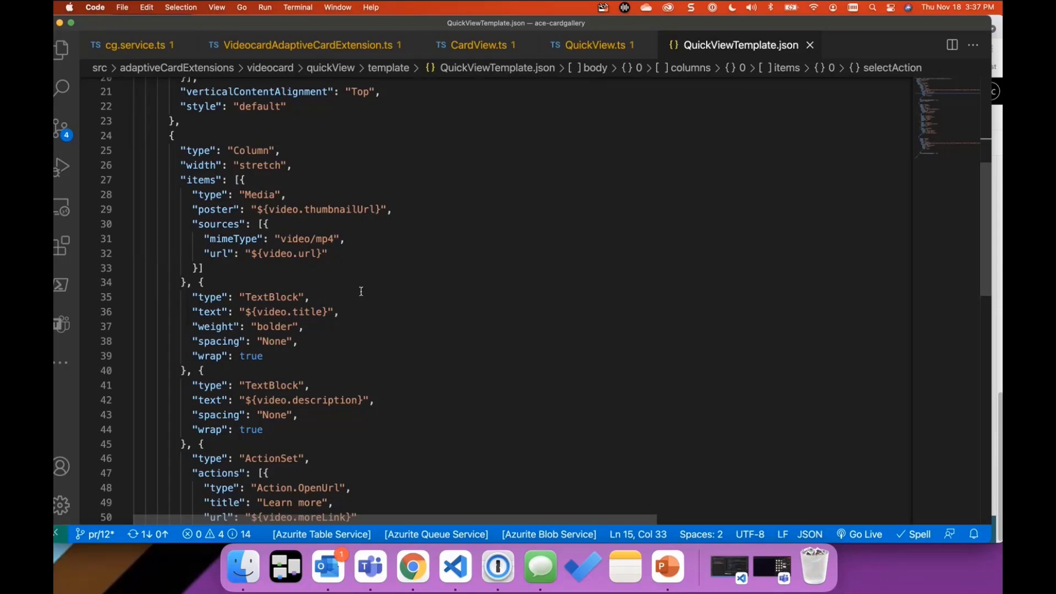
scroll(down, 3)
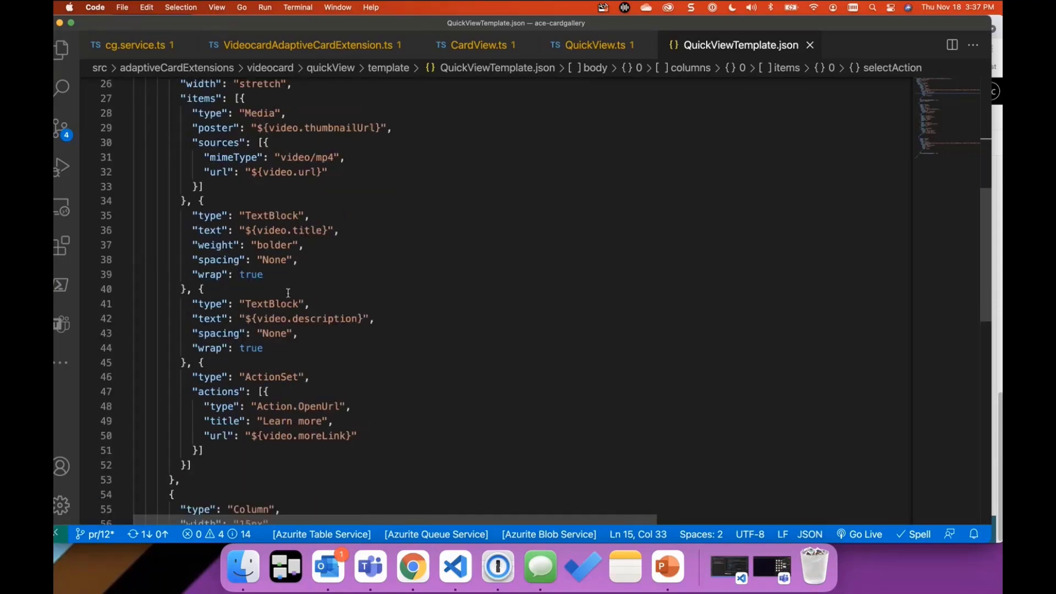
mouse_move(438, 368)
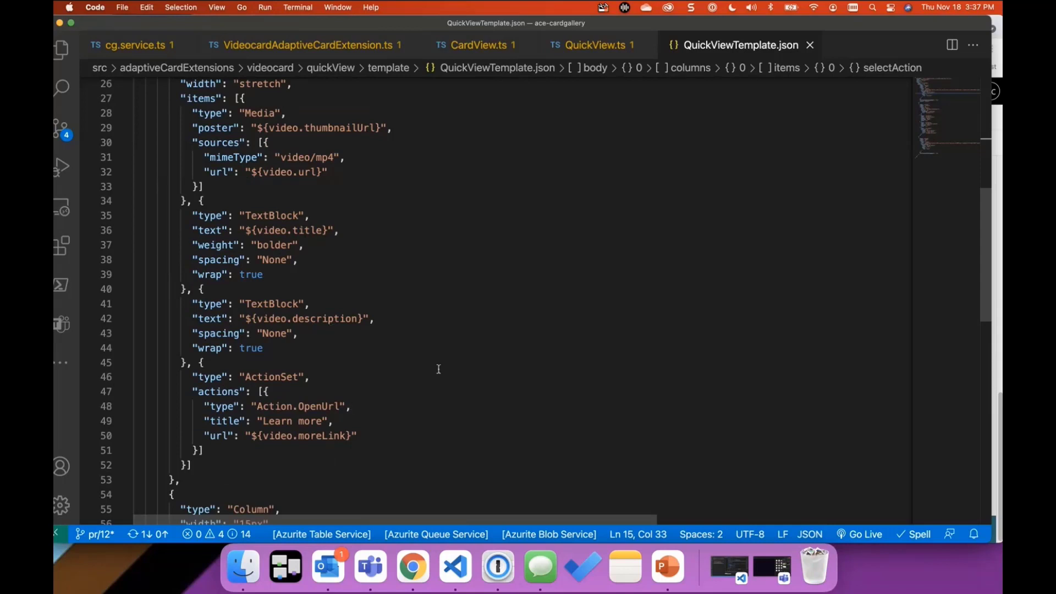
scroll(down, 3)
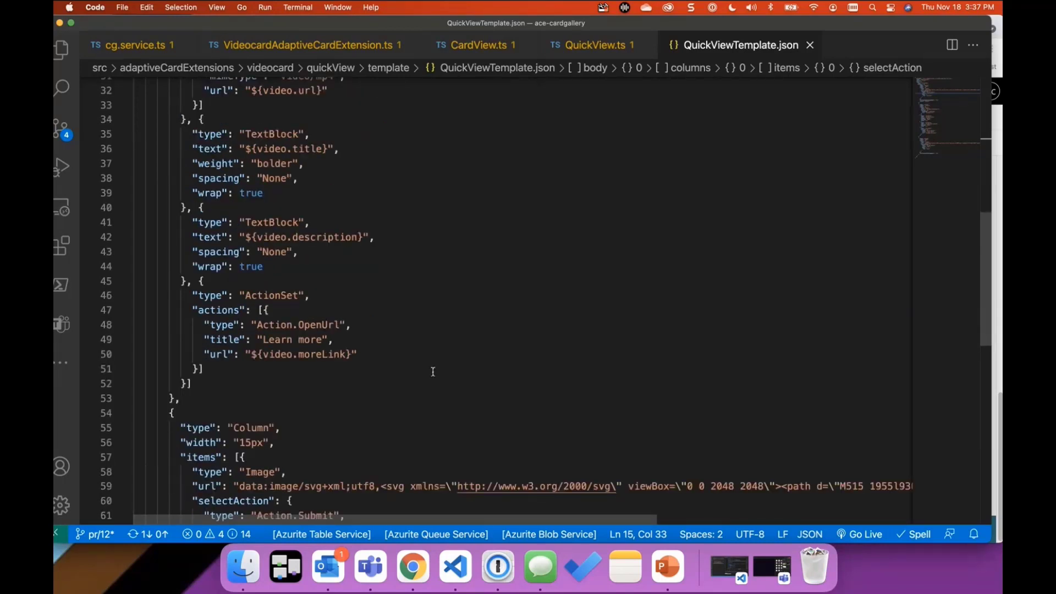
mouse_move(374, 324)
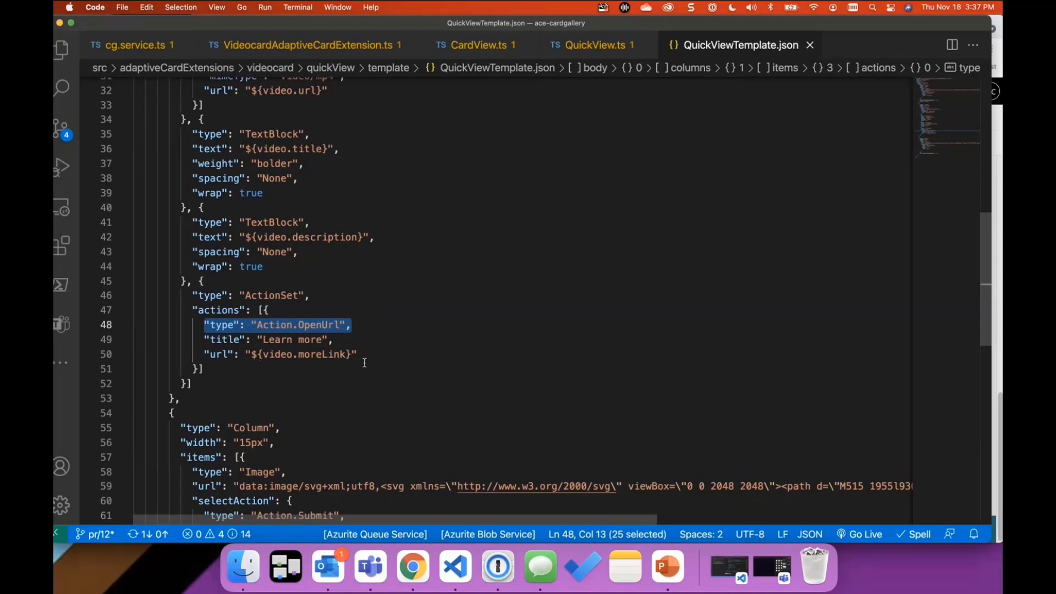
scroll(down, 3)
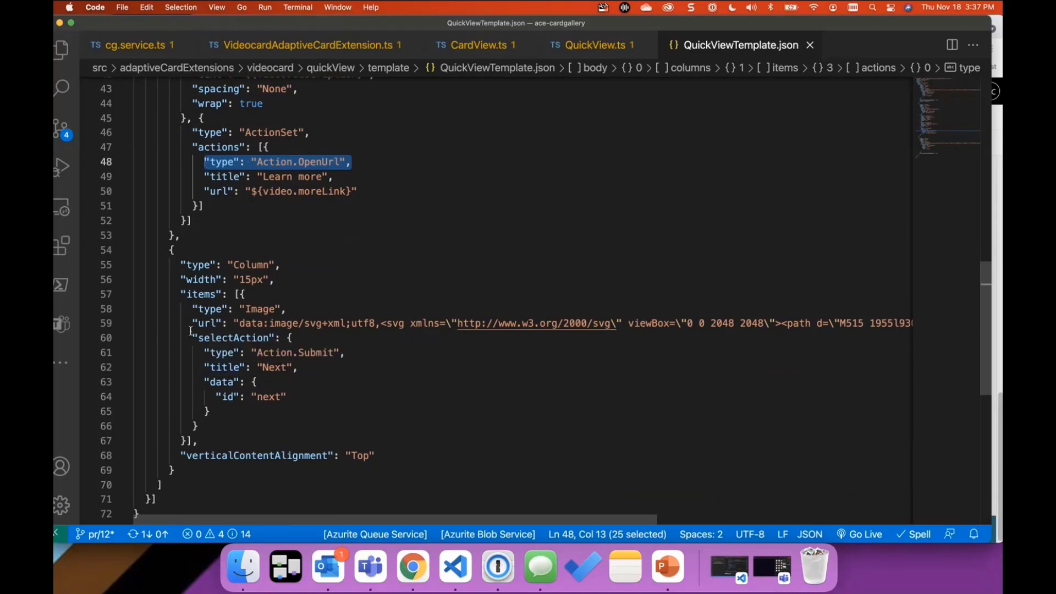
mouse_move(327, 424)
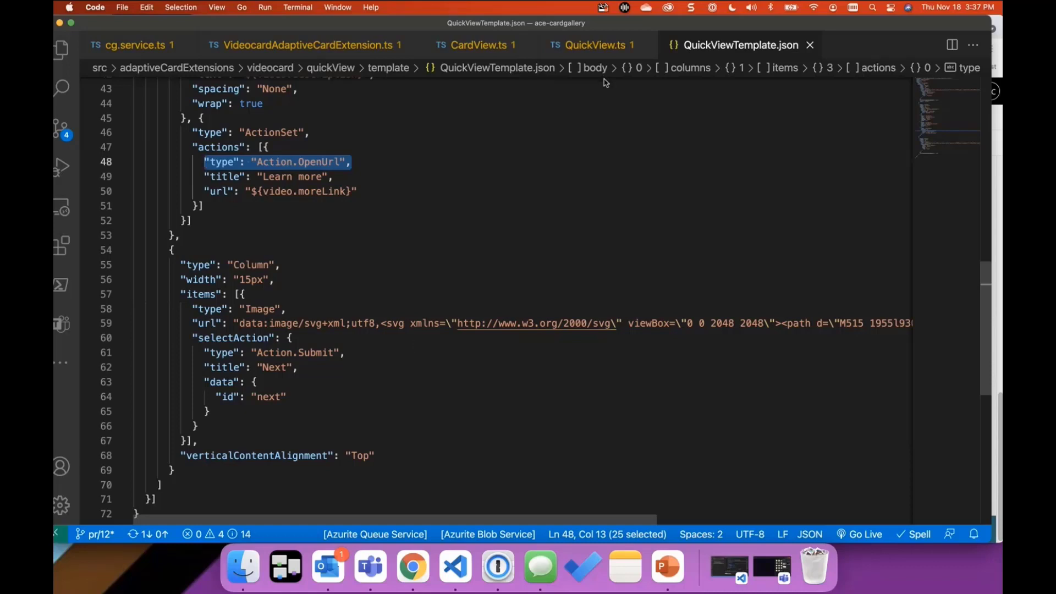
click(596, 44)
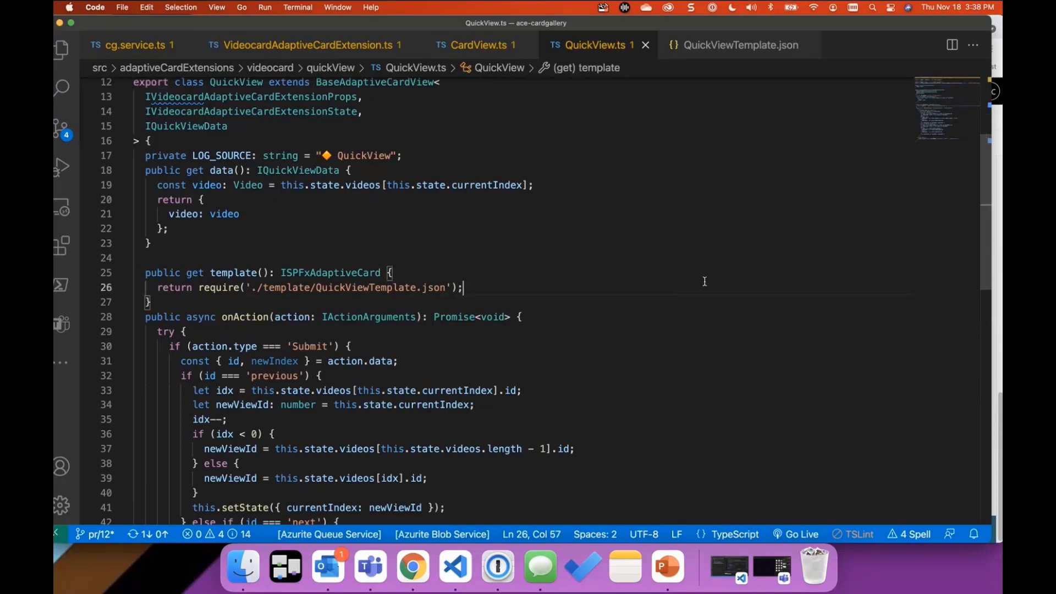
scroll(down, 3)
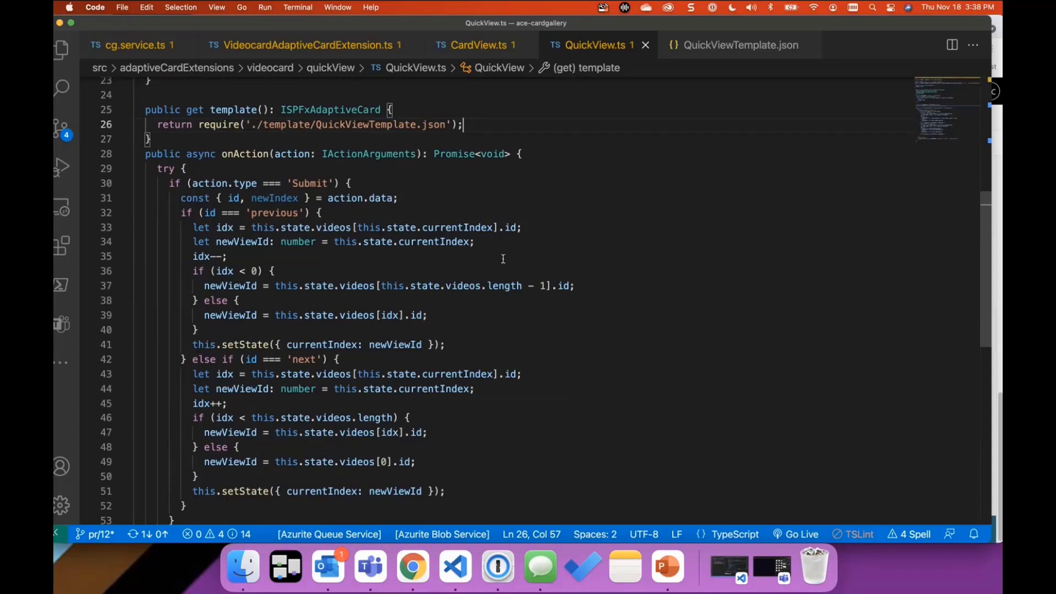
mouse_move(301, 153)
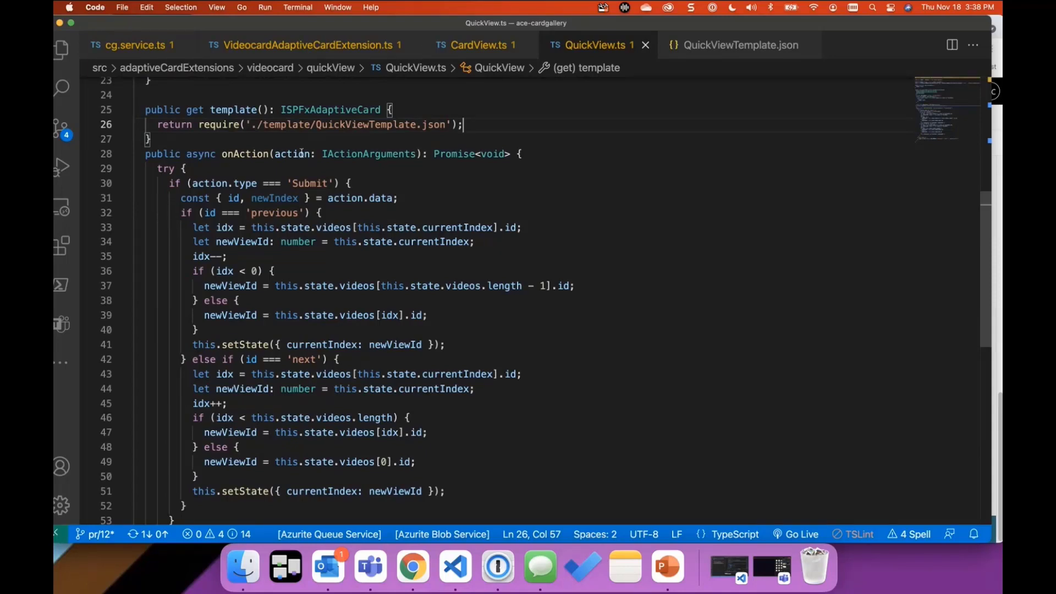
double_click(291, 153)
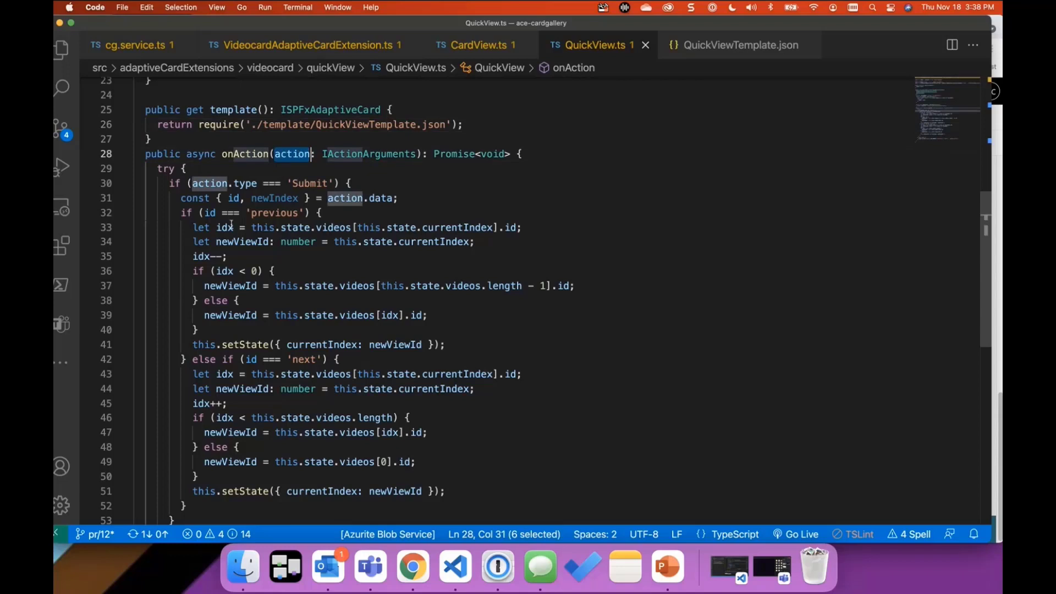
mouse_move(187, 247)
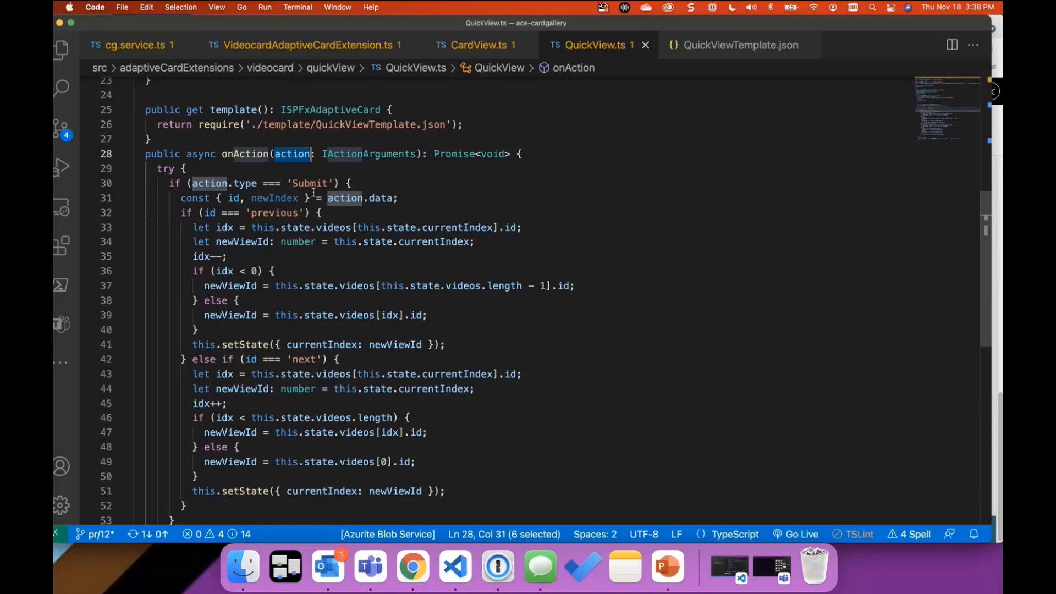
mouse_move(275, 198)
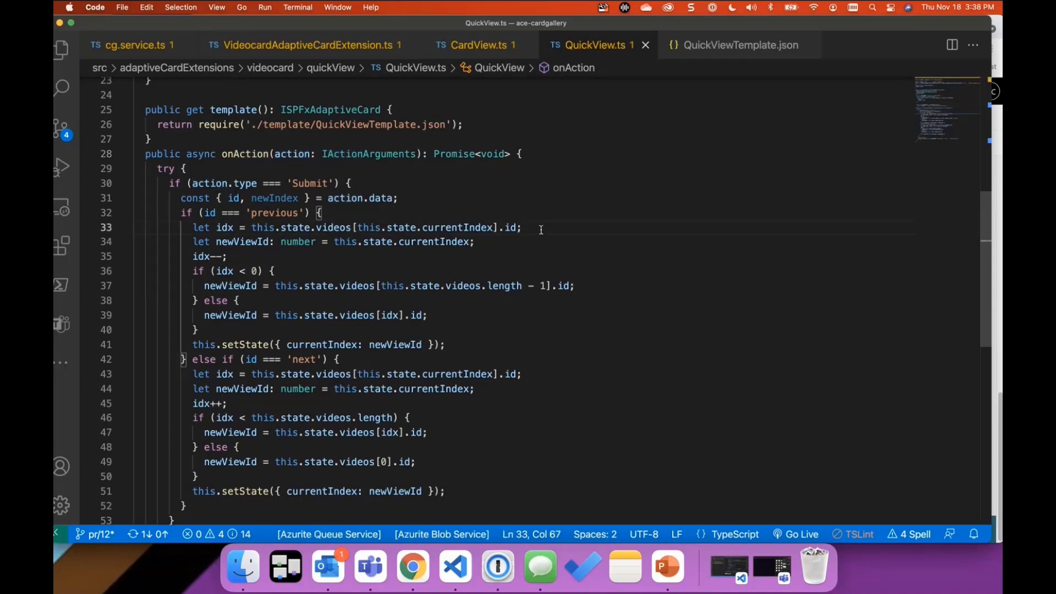
mouse_move(539, 229)
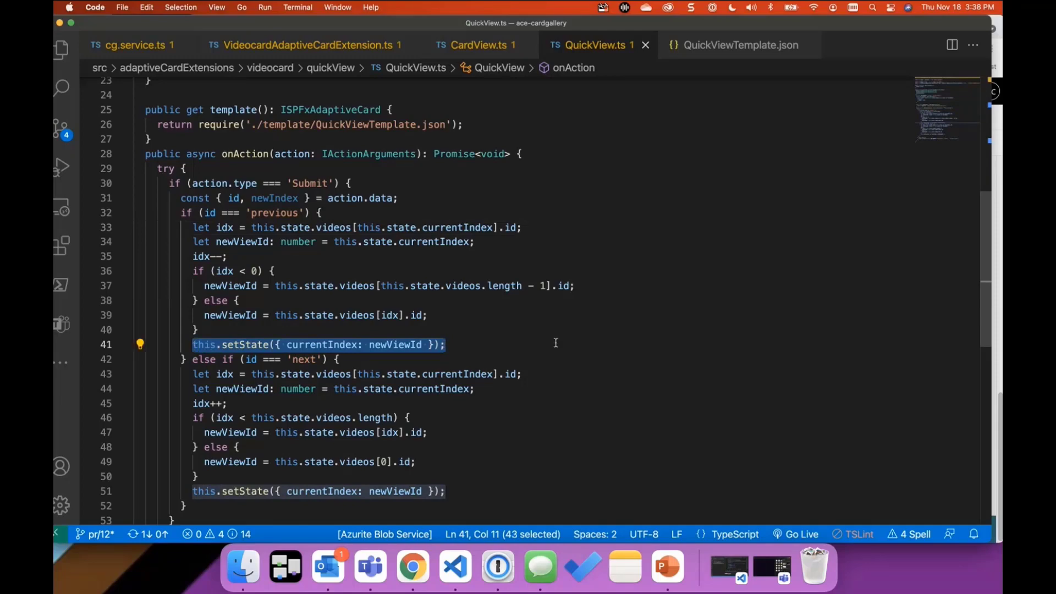
mouse_move(570, 340)
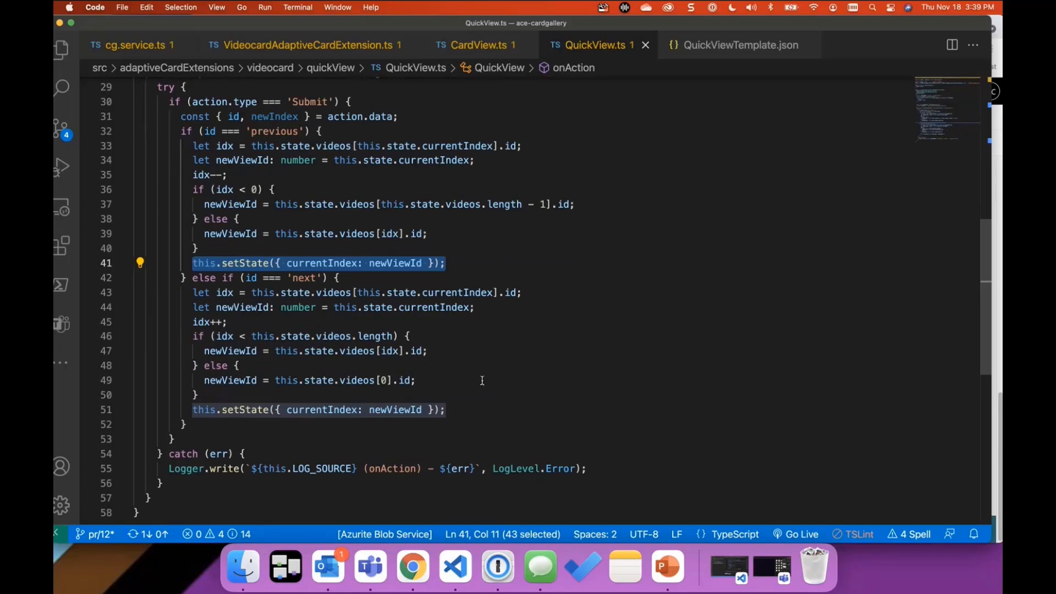
Return to the SharePoint Home 2 page and close the Product Highlights quick view
click(416, 381)
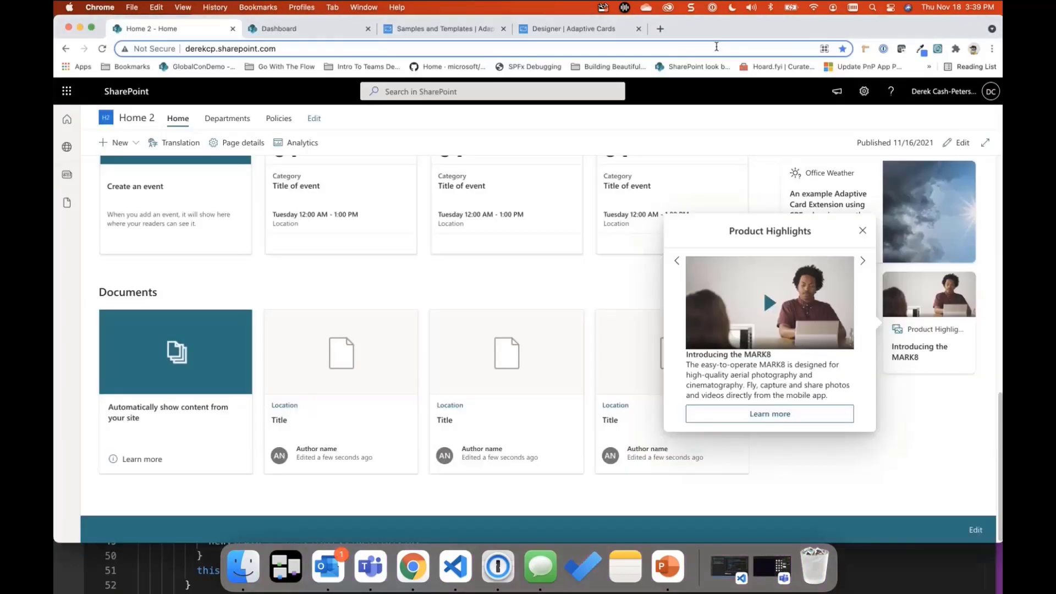
mouse_move(862, 234)
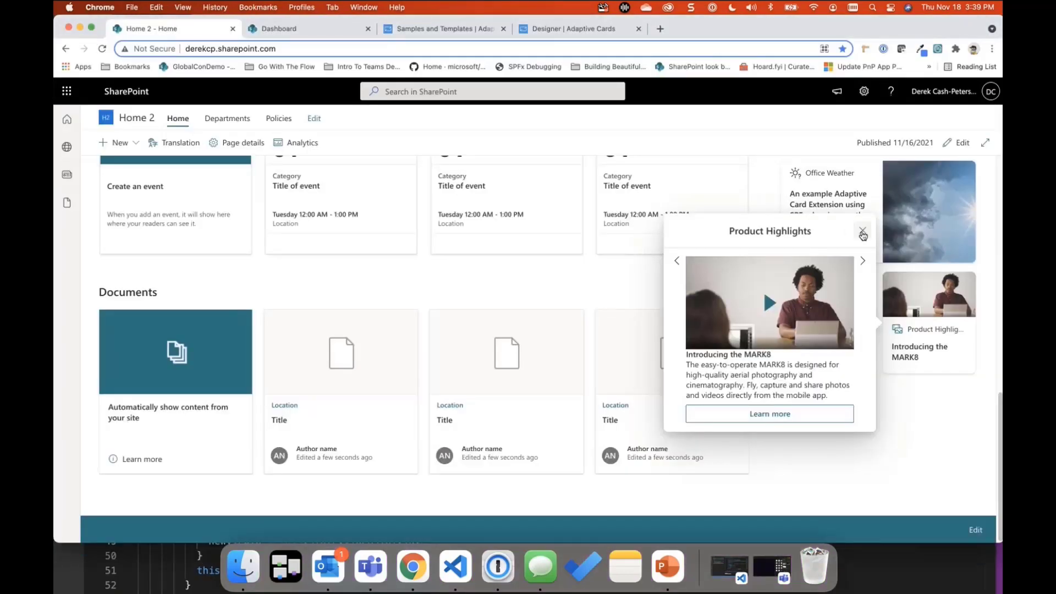
click(863, 235)
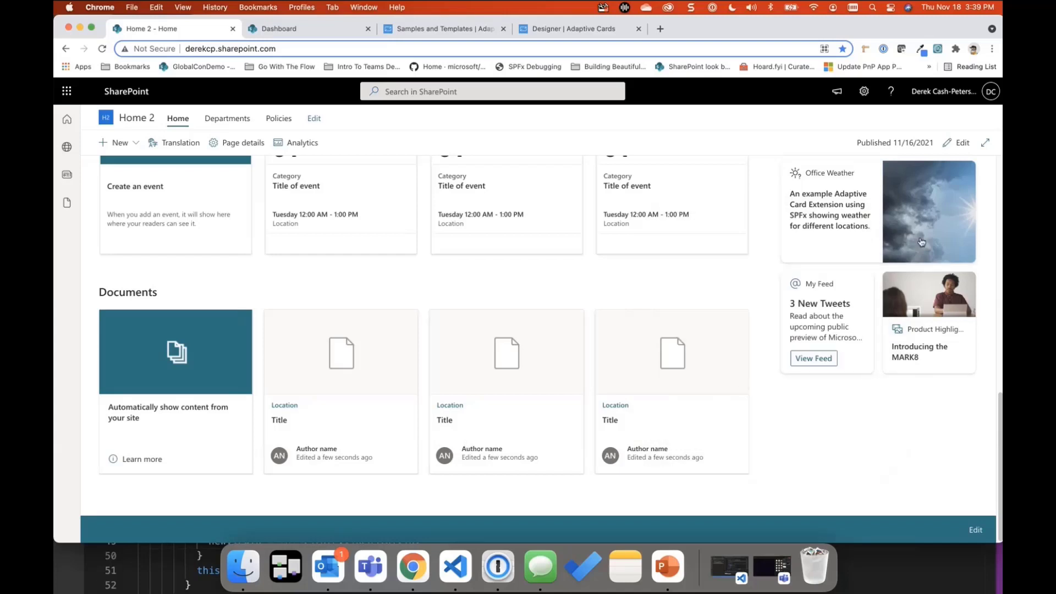
mouse_move(919, 273)
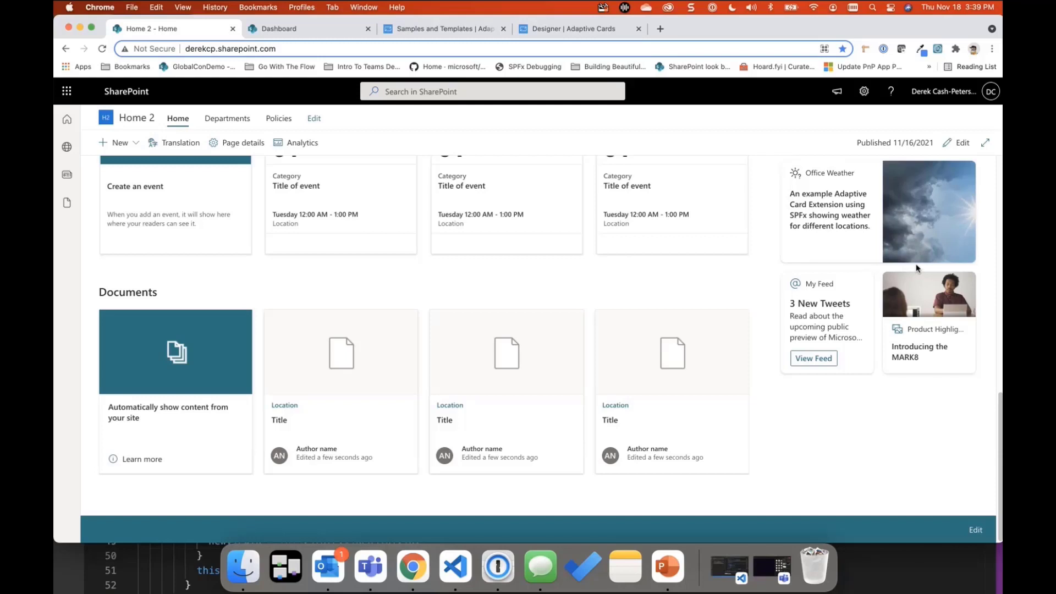
mouse_move(931, 265)
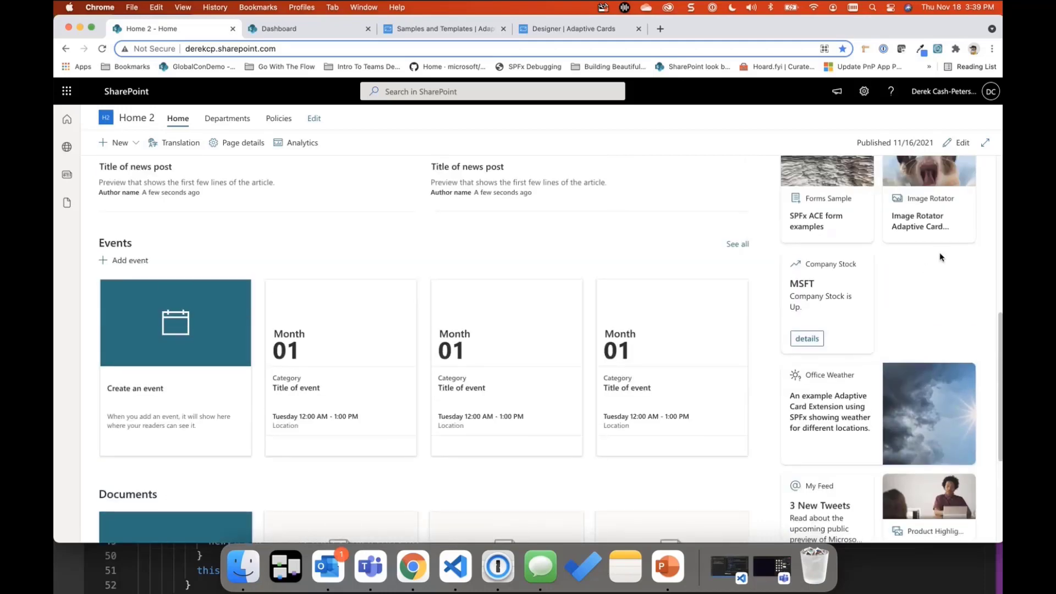
mouse_move(931, 263)
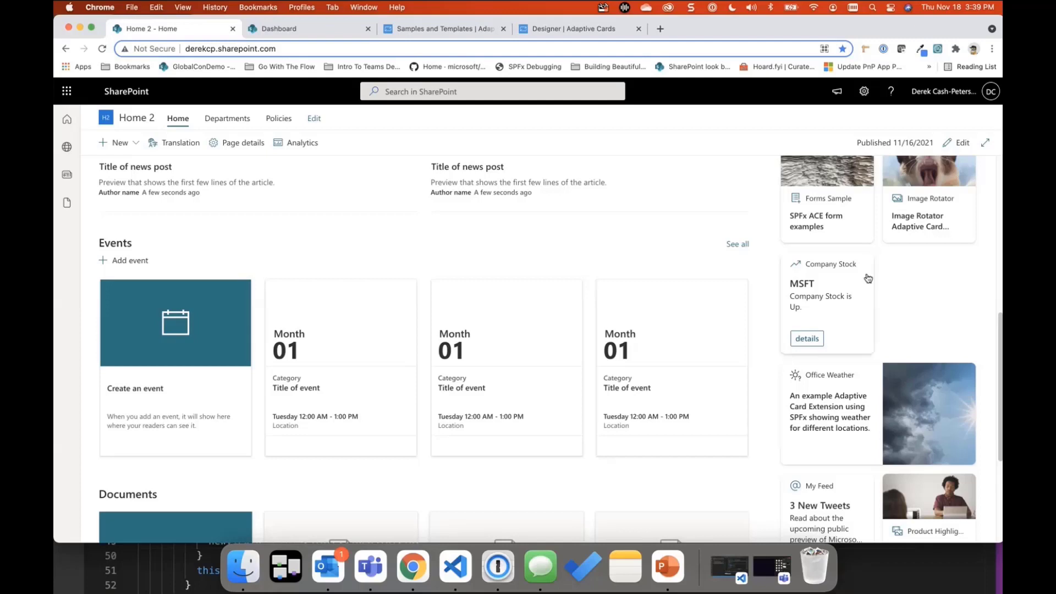
mouse_move(697, 235)
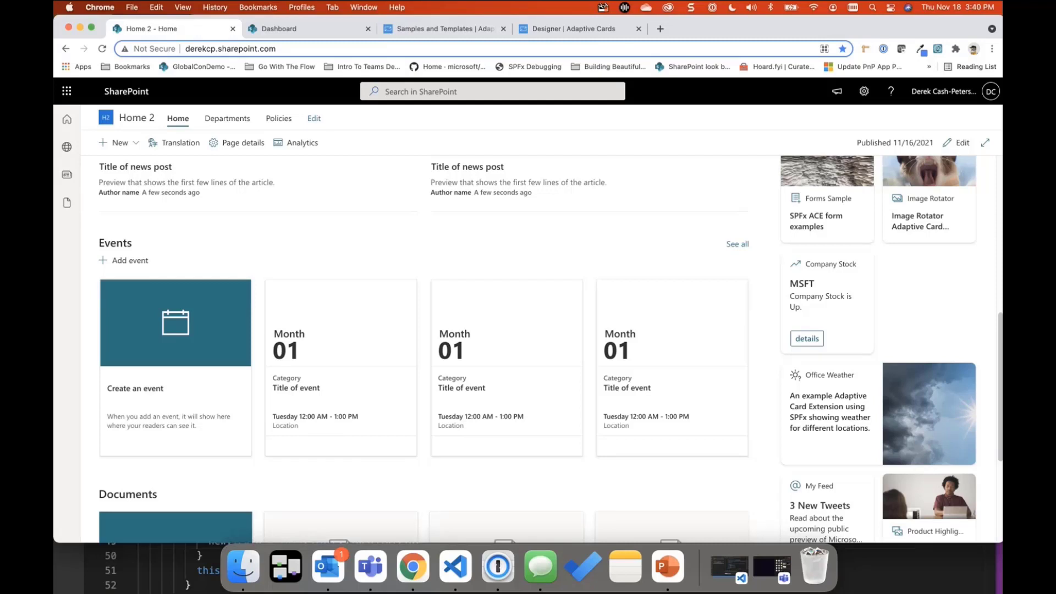
scroll(down, 3)
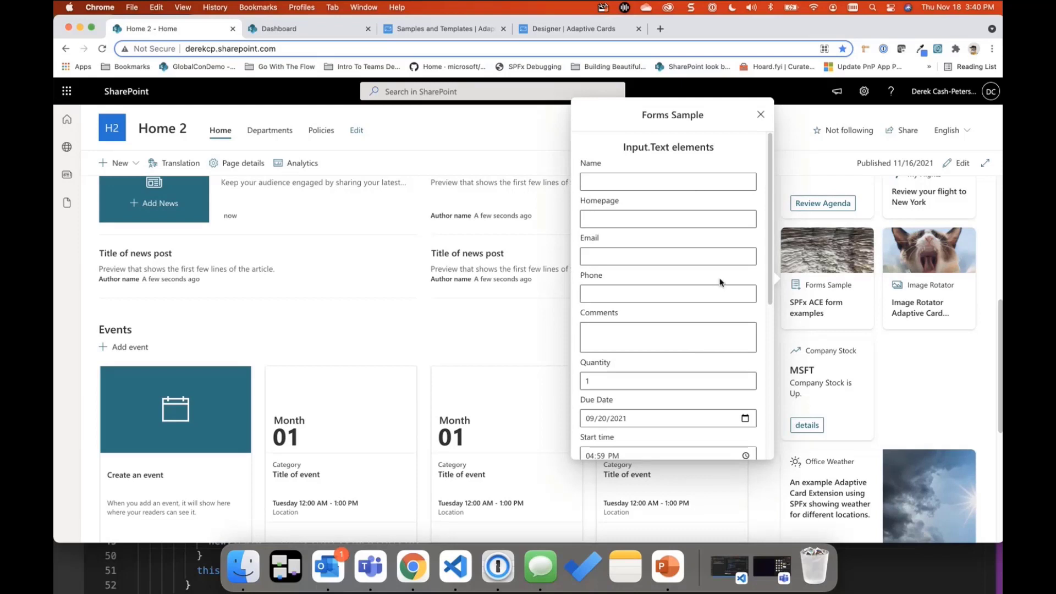
Scroll through the Forms Sample form and keep Red in the compact colour dropdown
scroll(down, 3)
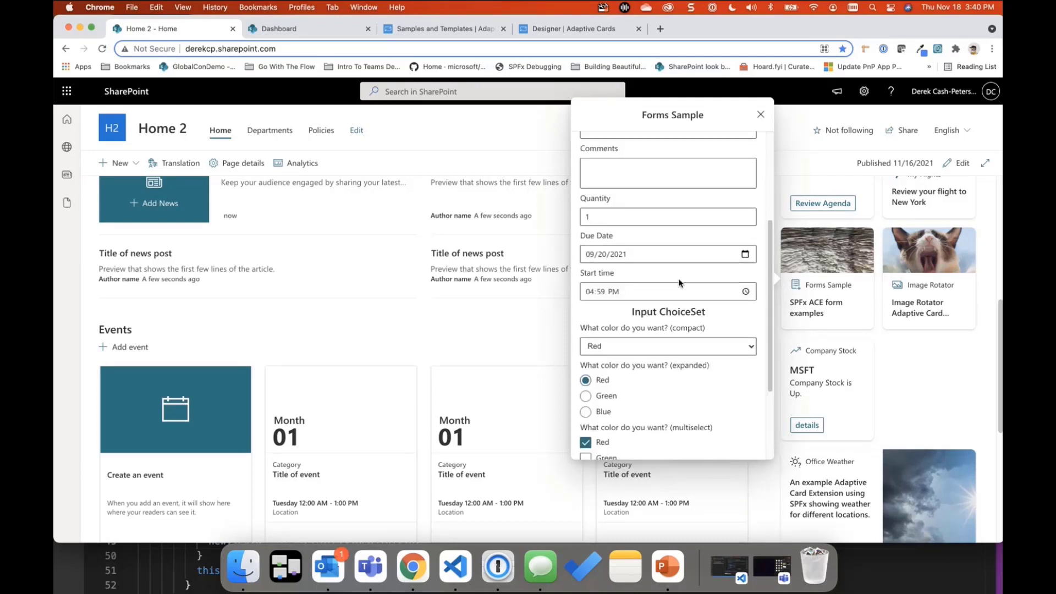
scroll(down, 3)
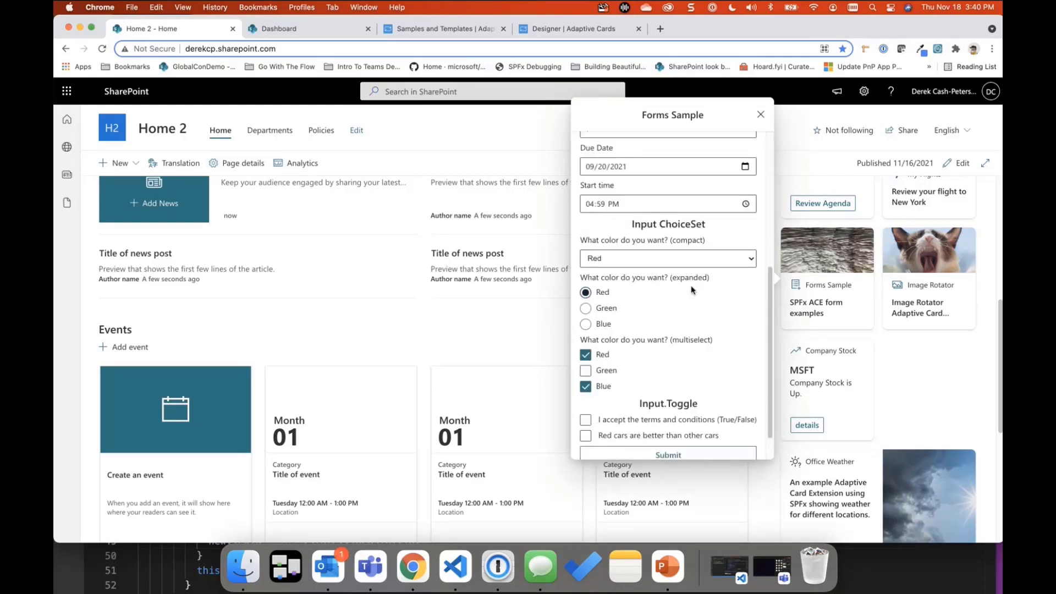
mouse_move(686, 291)
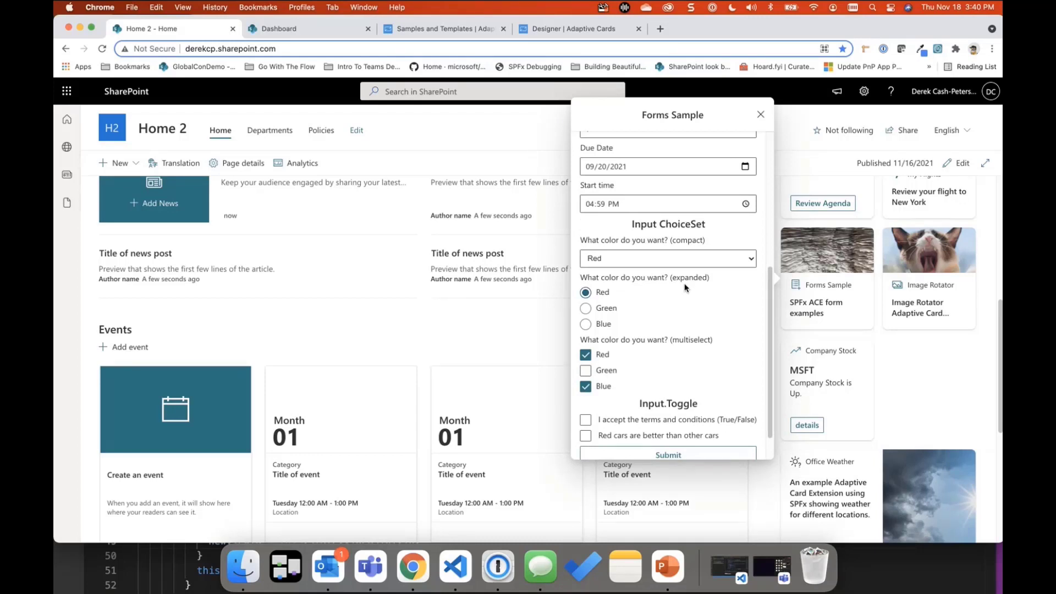
scroll(down, 3)
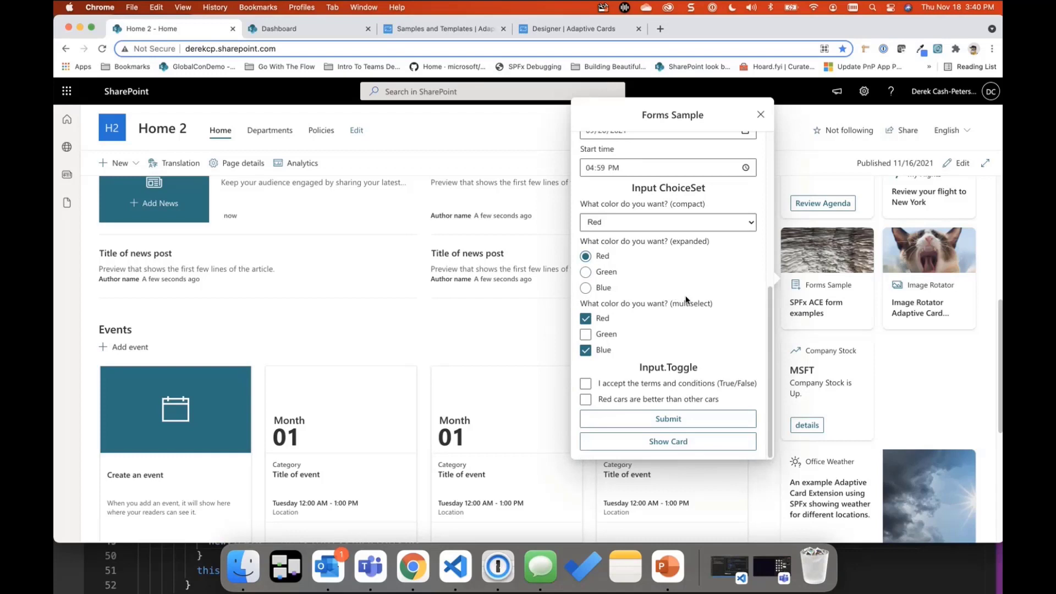
mouse_move(687, 303)
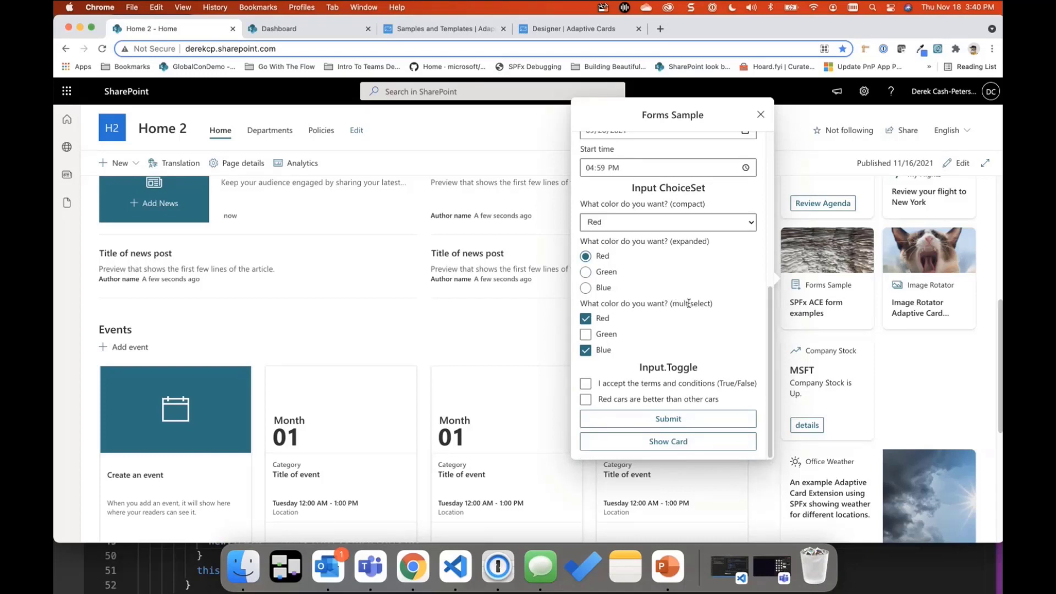
mouse_move(689, 305)
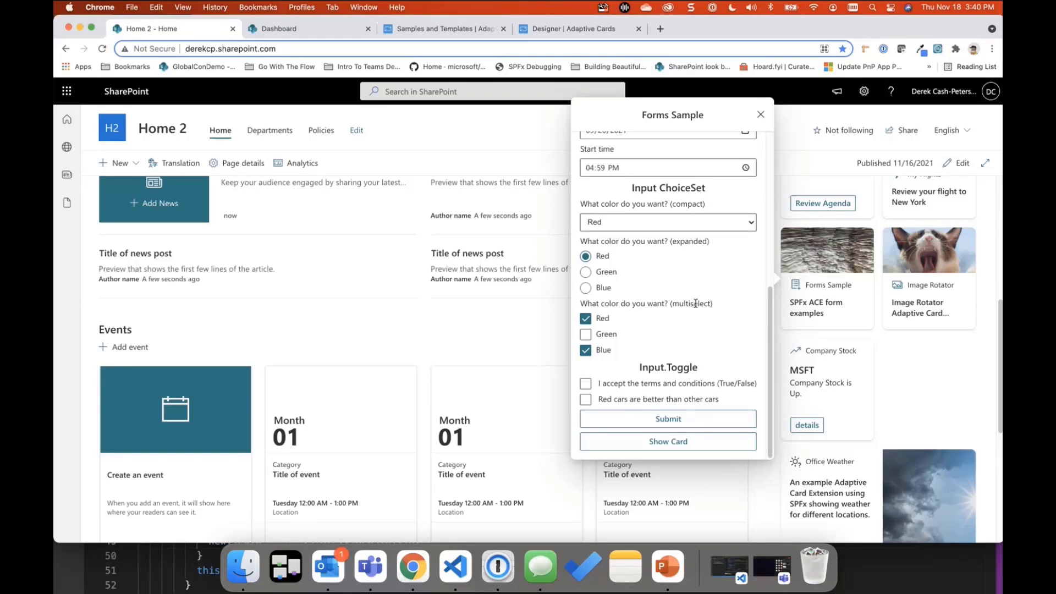
click(667, 222)
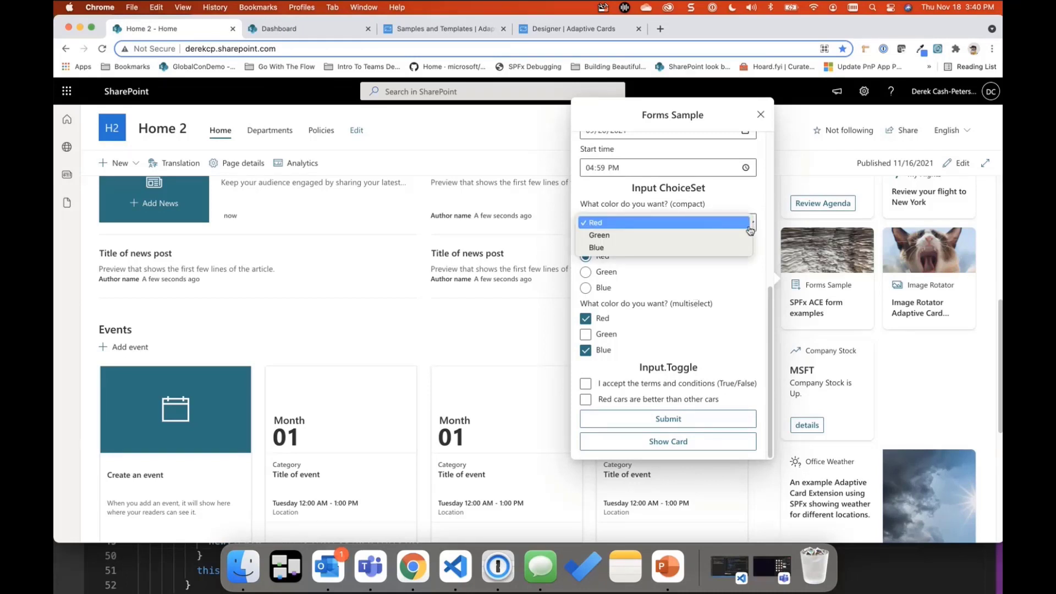
click(598, 222)
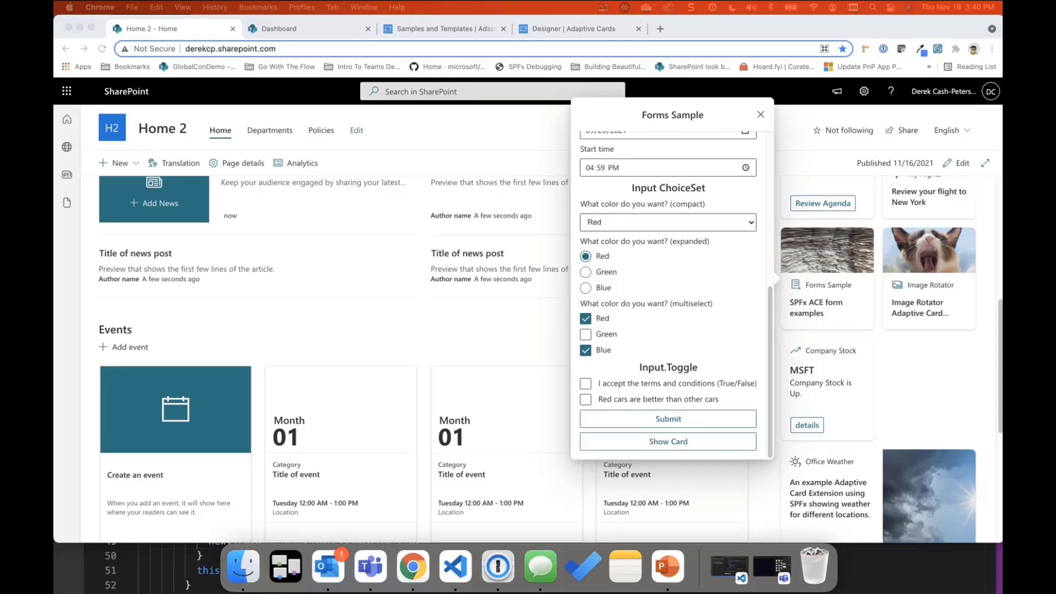
mouse_move(646, 304)
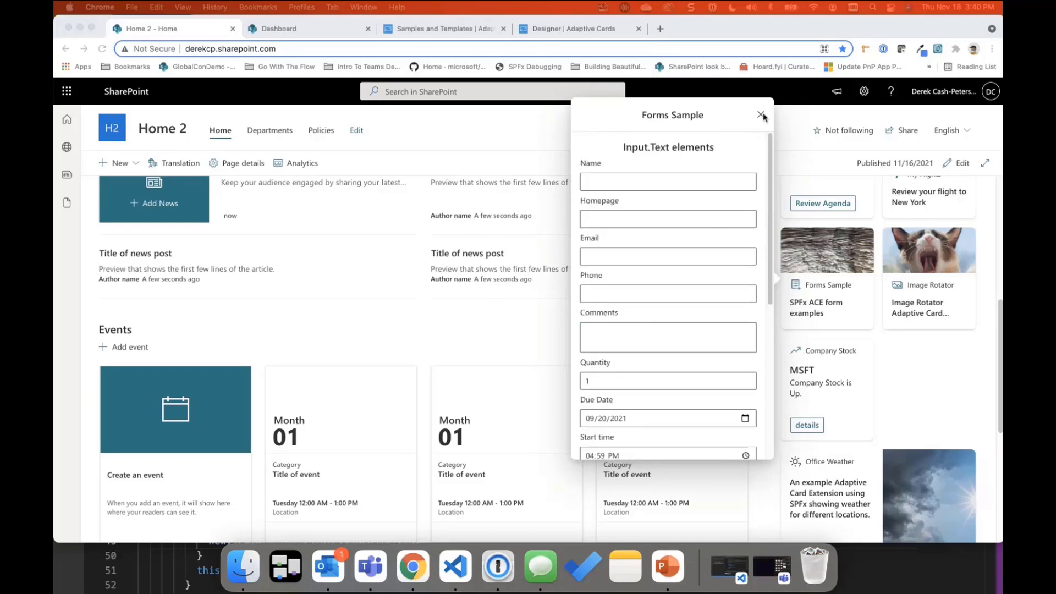
Close the Forms Sample quick view to reveal the Home 2 Events section and cards
click(762, 115)
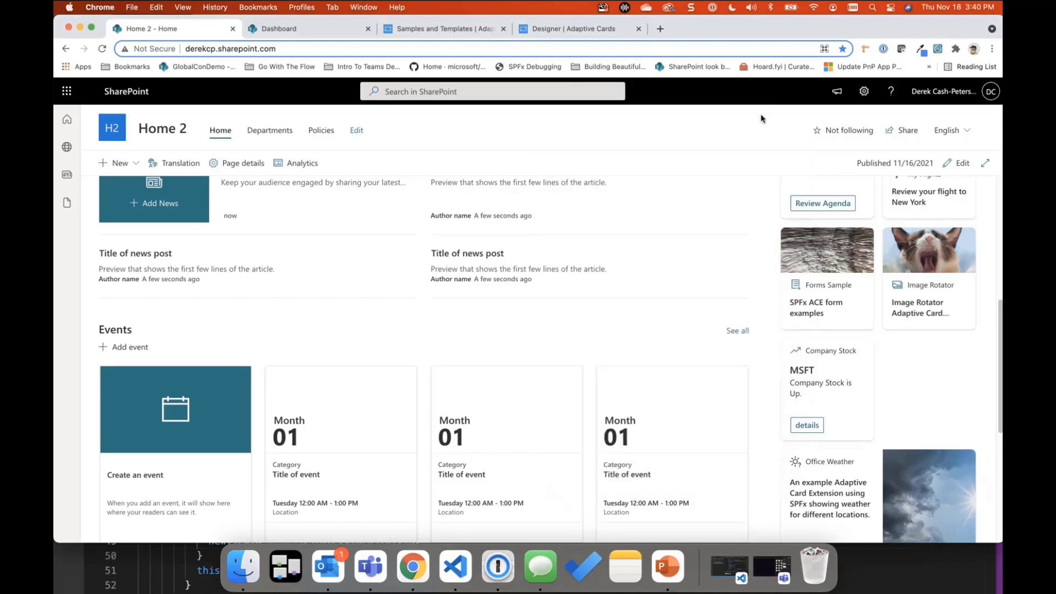
mouse_move(904, 360)
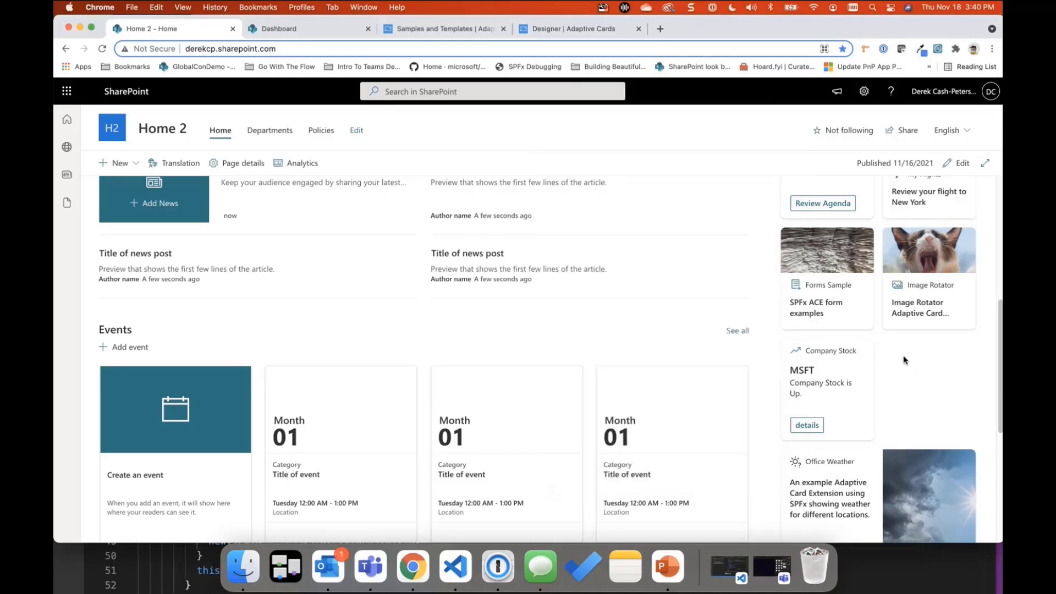
mouse_move(901, 342)
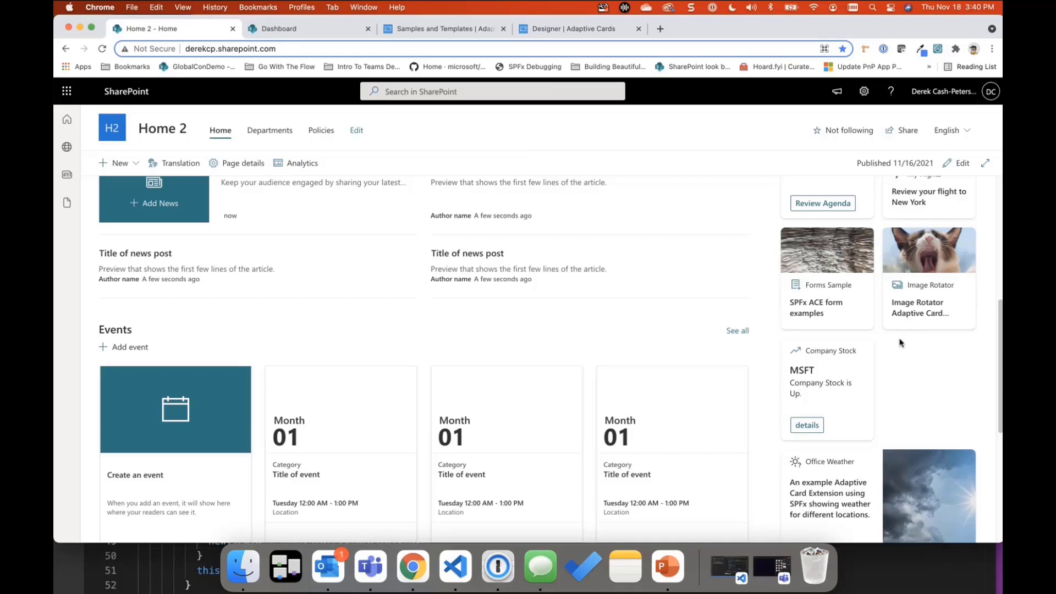
mouse_move(918, 395)
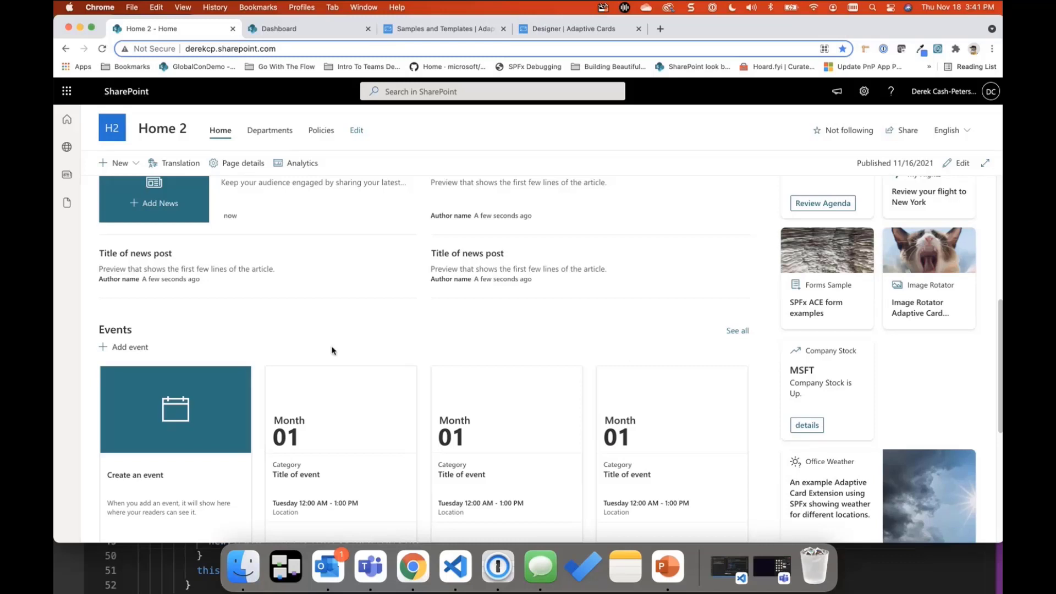
mouse_move(156, 576)
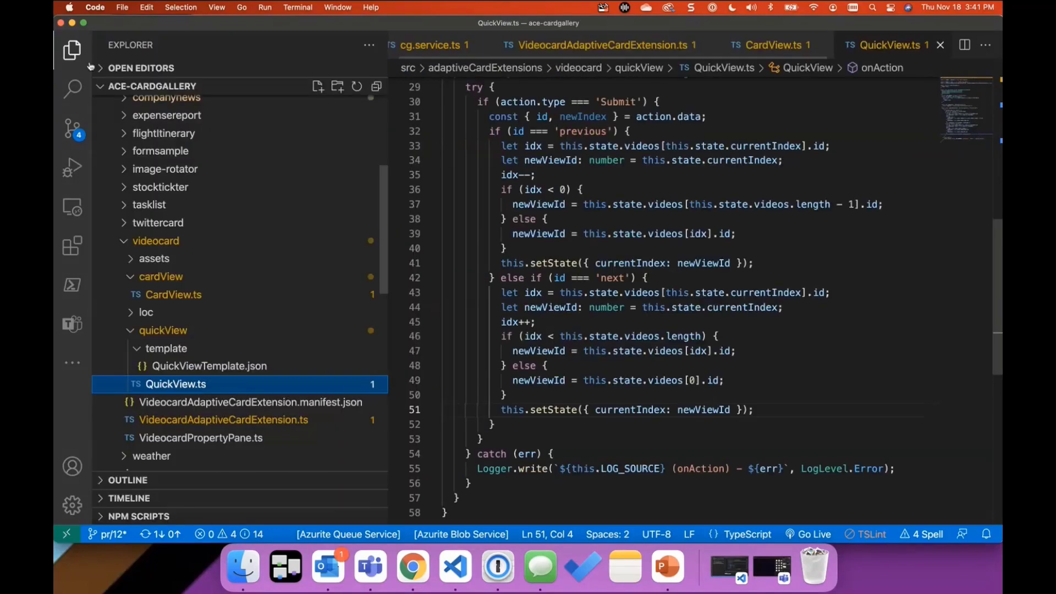
Open tasklist's QuickView.ts and DetailedQuickView.ts, then return to SharePoint in Chrome
click(155, 240)
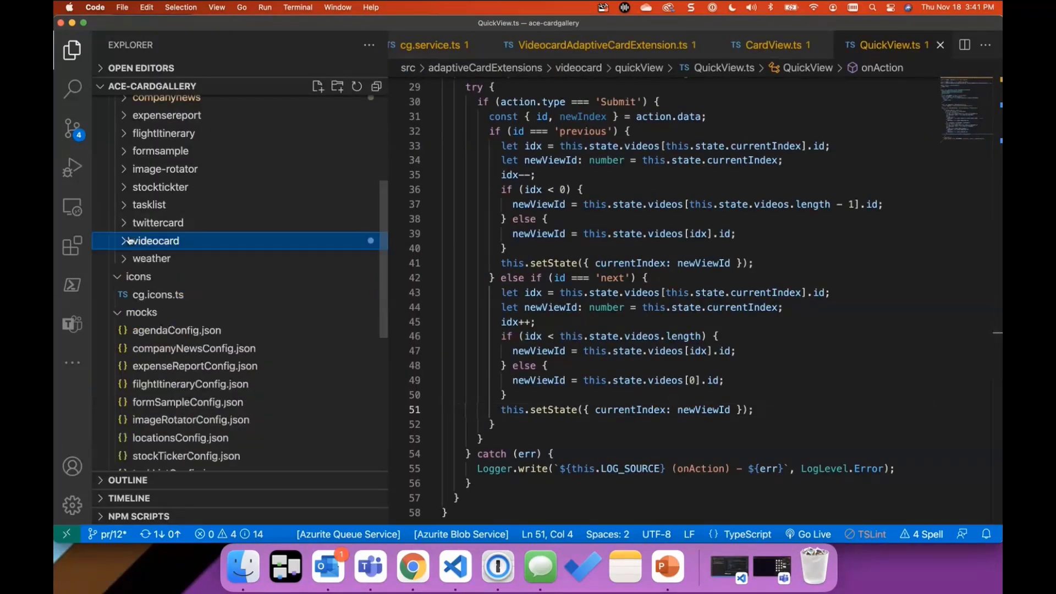
mouse_move(156, 240)
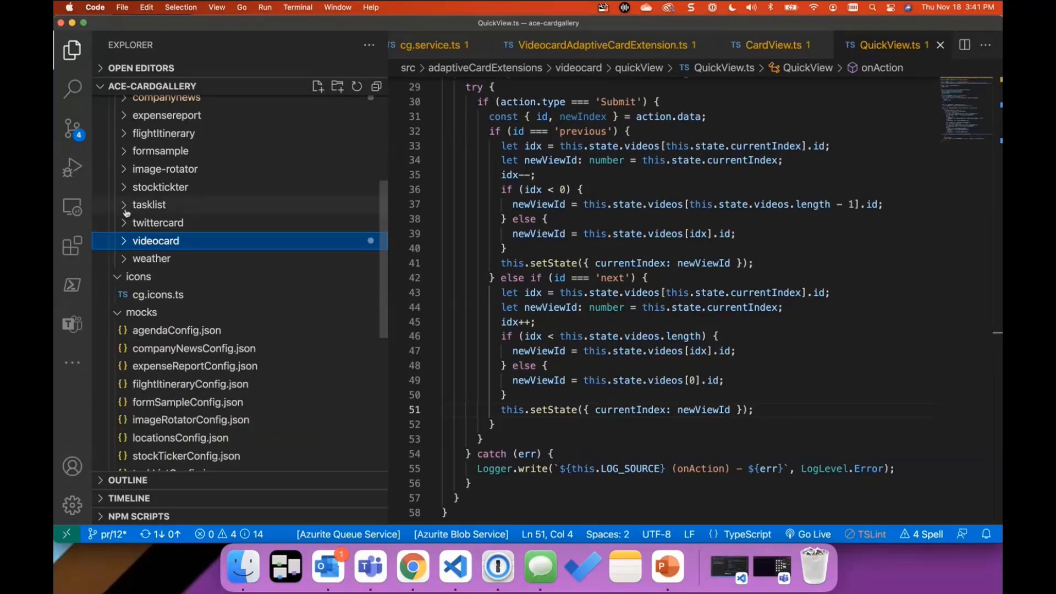
click(149, 205)
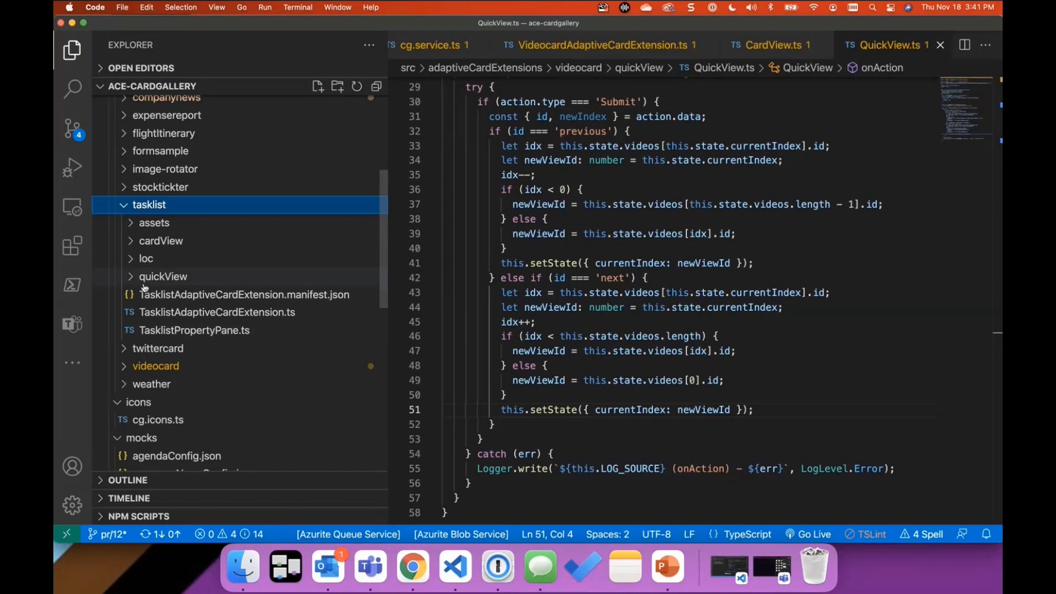
click(162, 276)
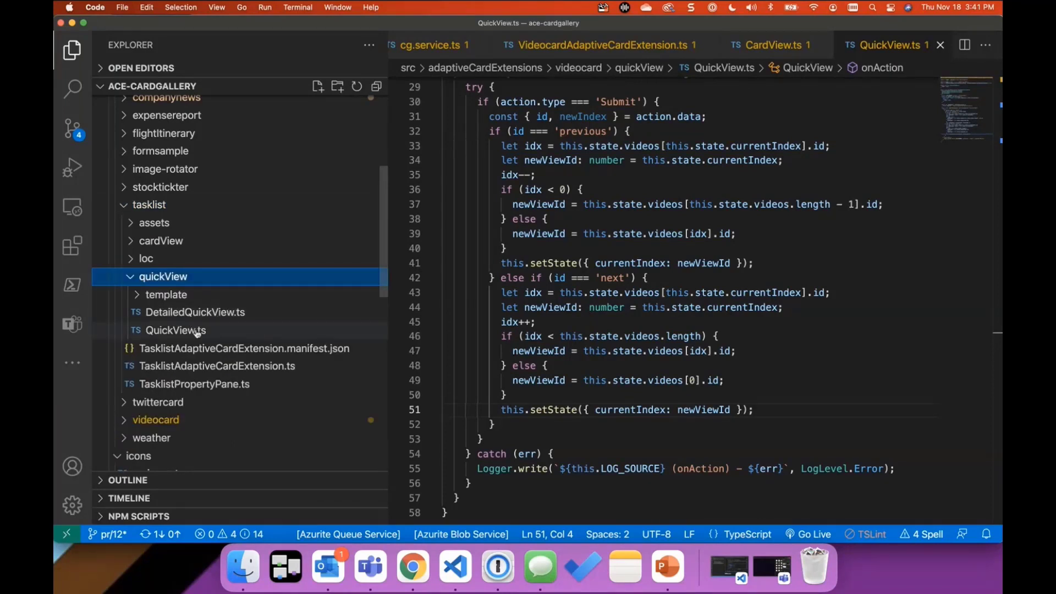
click(176, 330)
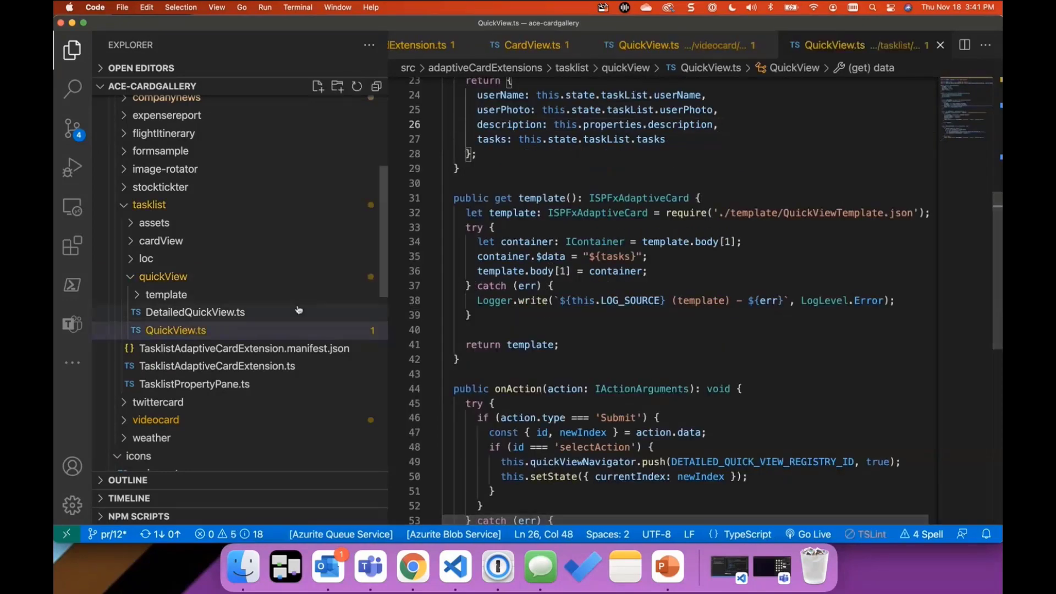
click(195, 312)
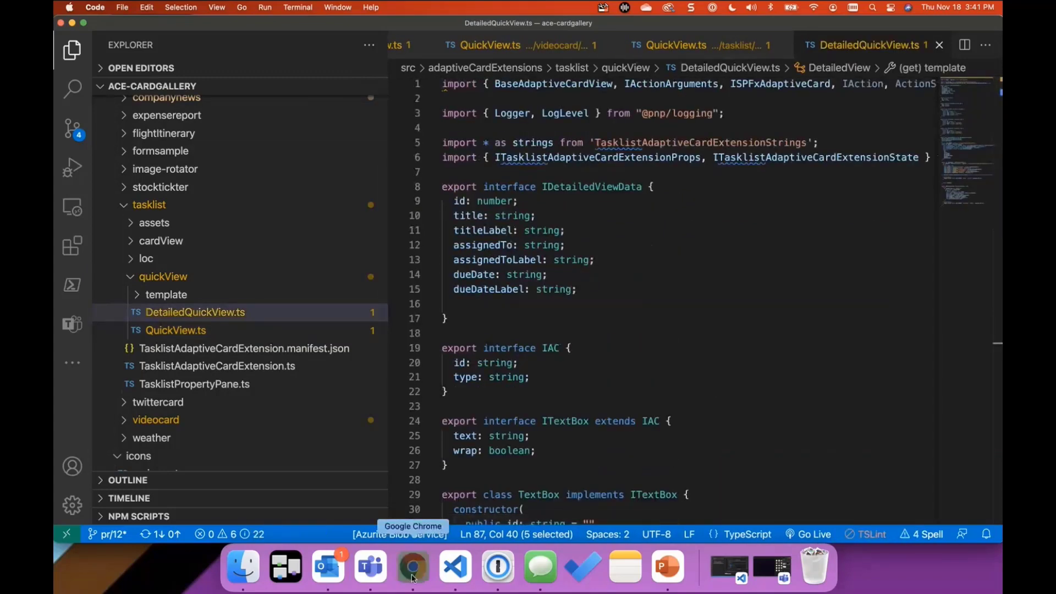
click(412, 566)
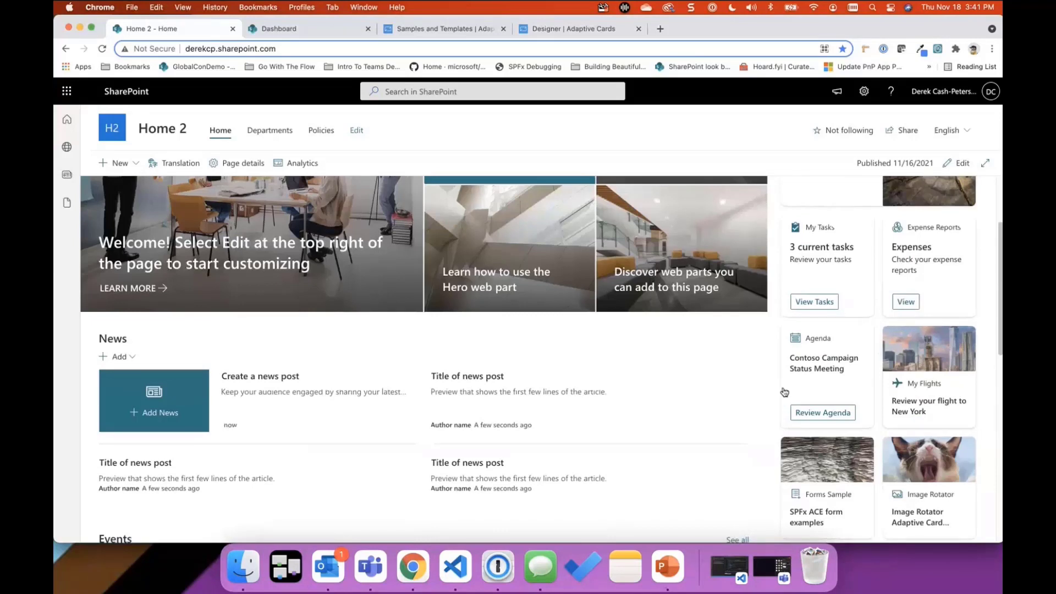
Open My Tasks quick view and the Define Development Tasks edit form, then return to VS Code
click(814, 301)
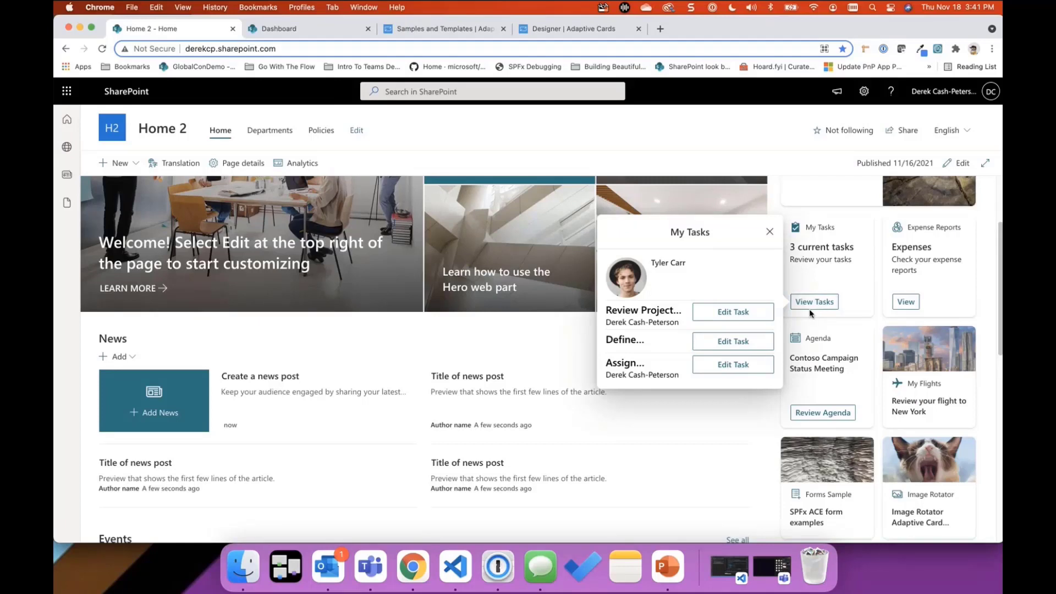
mouse_move(800, 319)
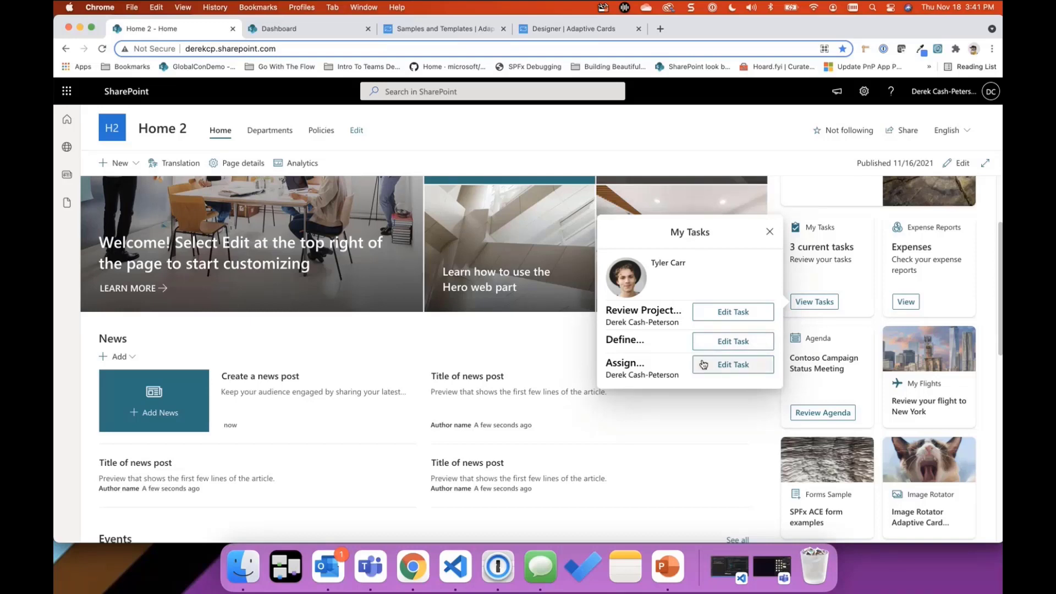
mouse_move(732, 364)
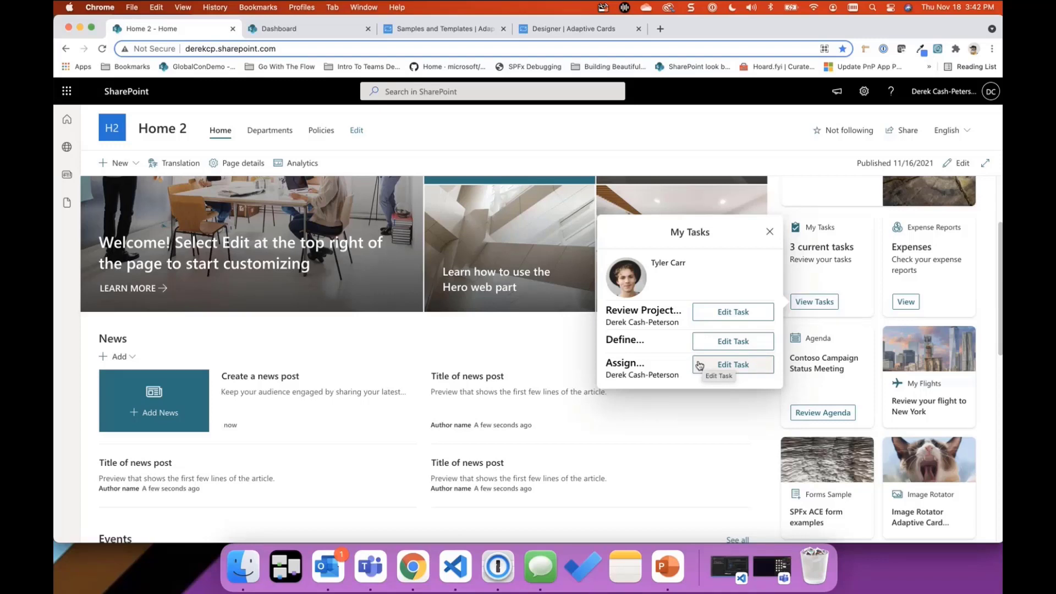
mouse_move(704, 360)
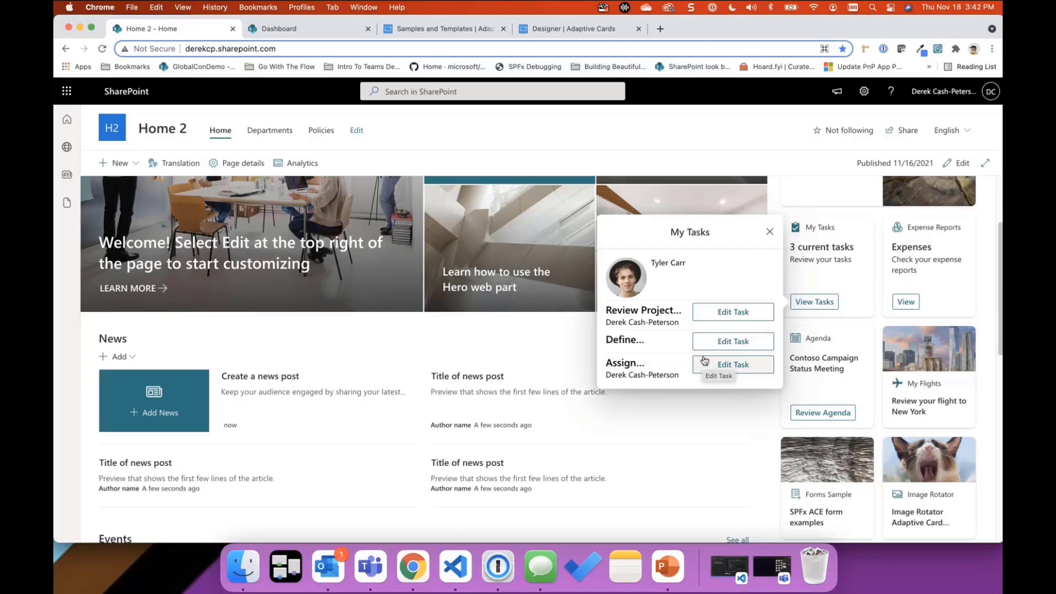
mouse_move(733, 341)
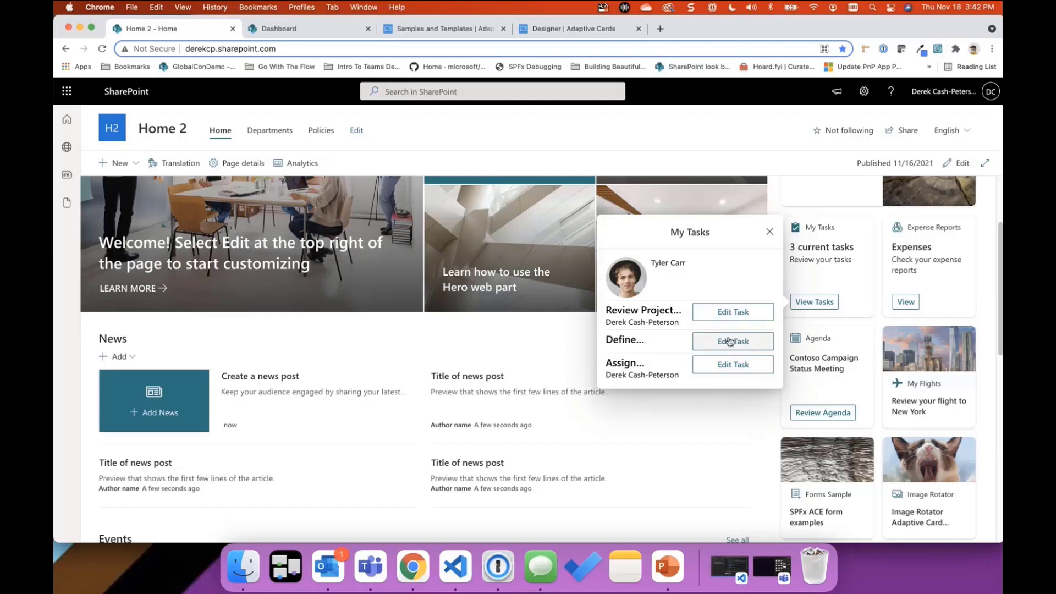
mouse_move(779, 300)
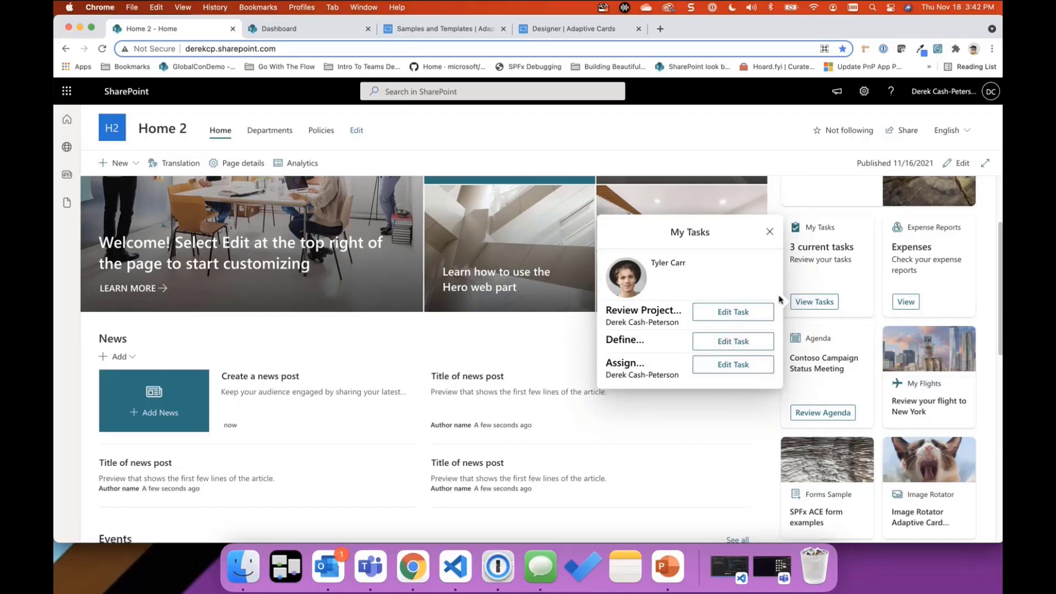
click(733, 342)
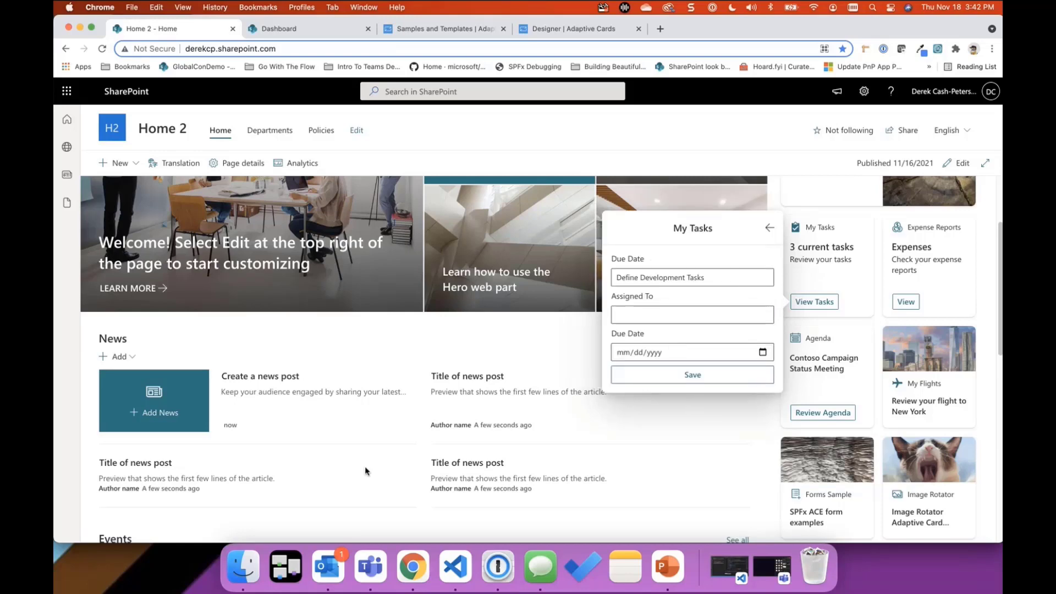
click(454, 567)
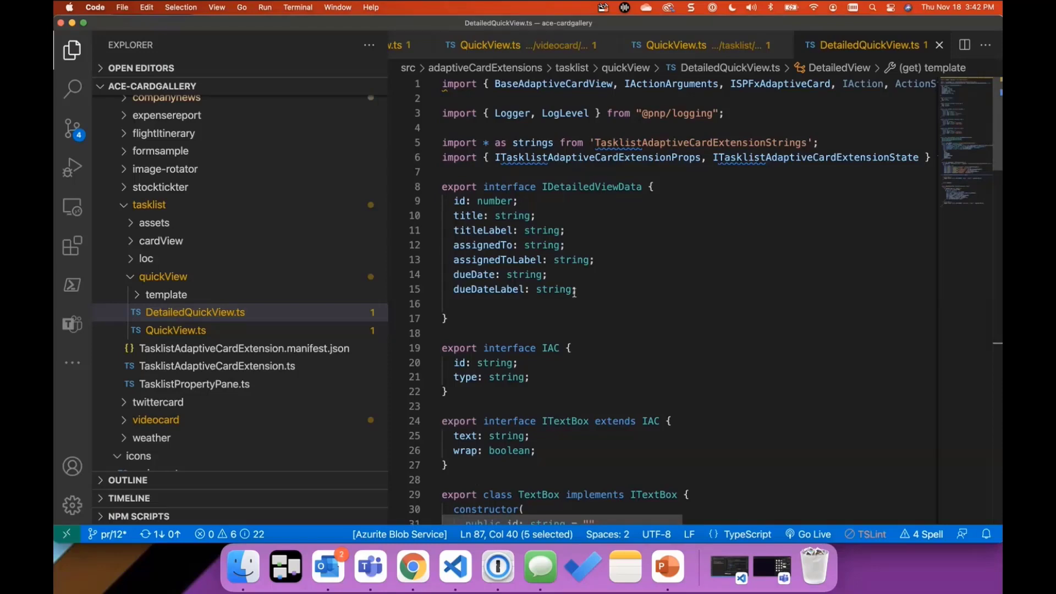
Scroll DetailedQuickView.ts to the template getter and place the cursor at the end of line 77
scroll(down, 3)
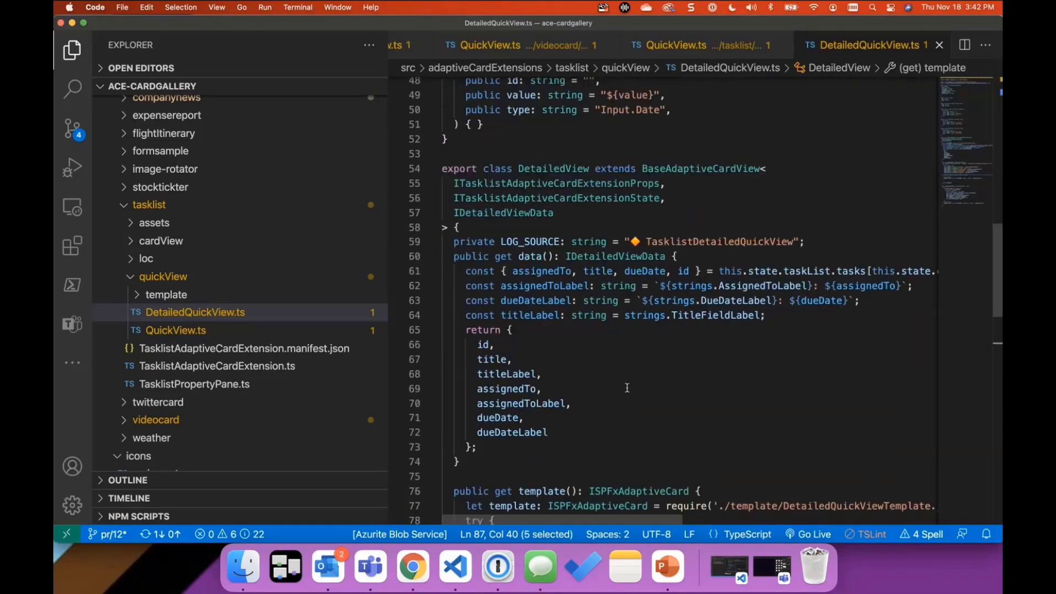
scroll(down, 3)
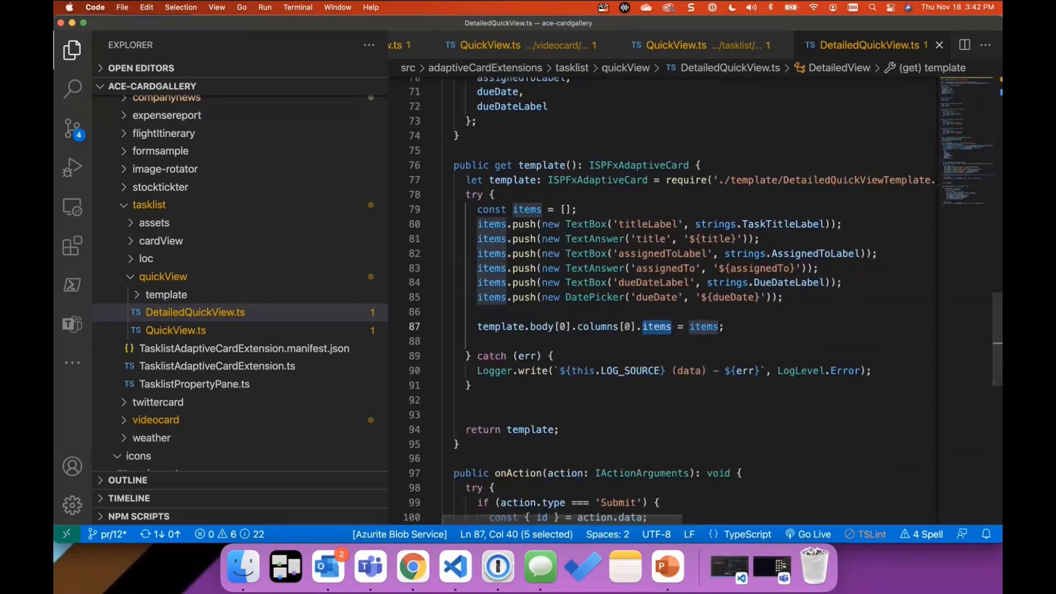
click(71, 50)
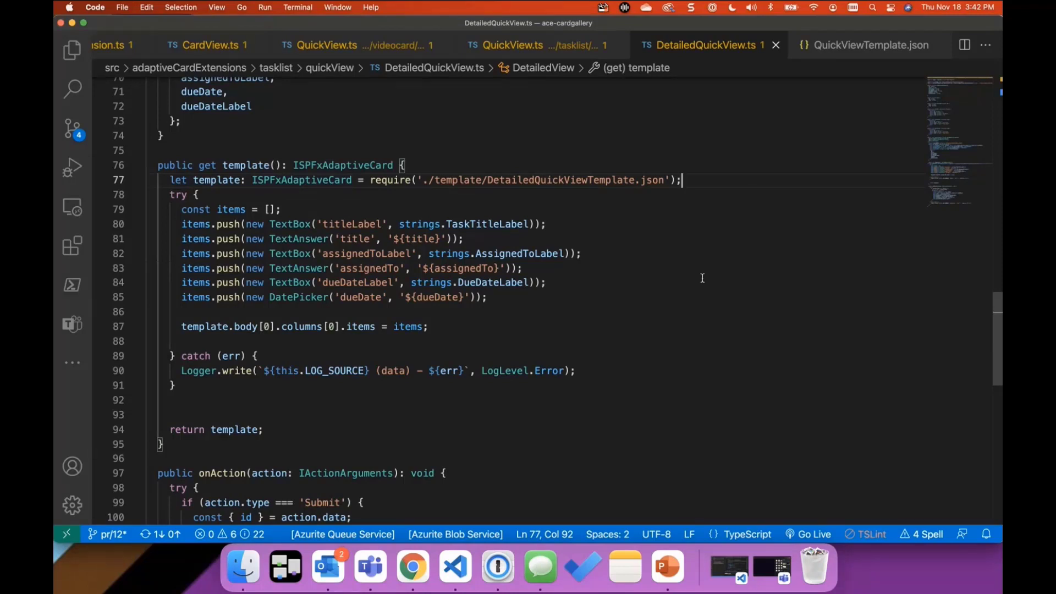
mouse_move(651, 212)
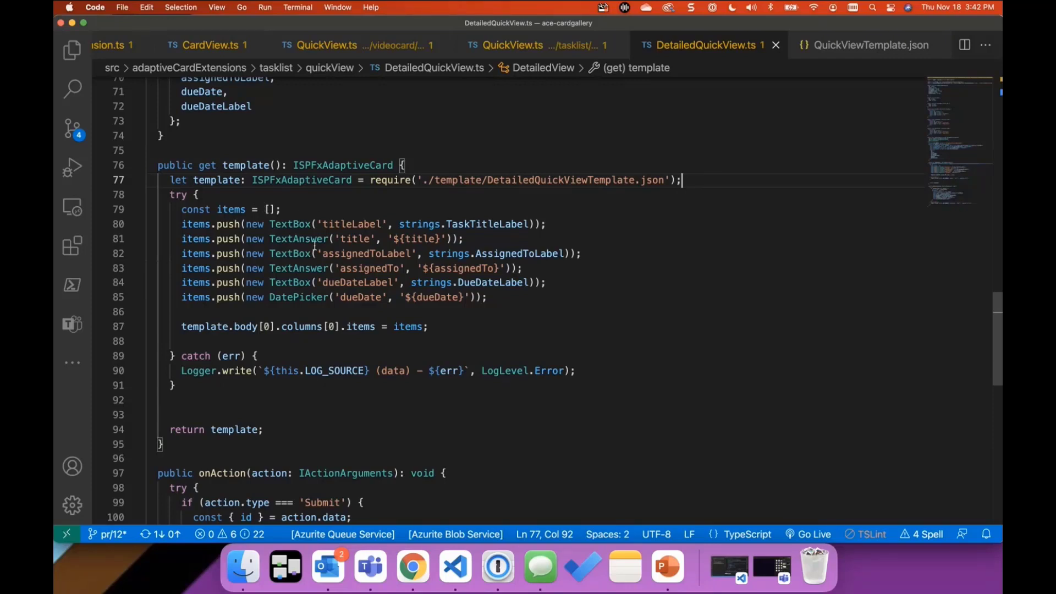
mouse_move(298, 238)
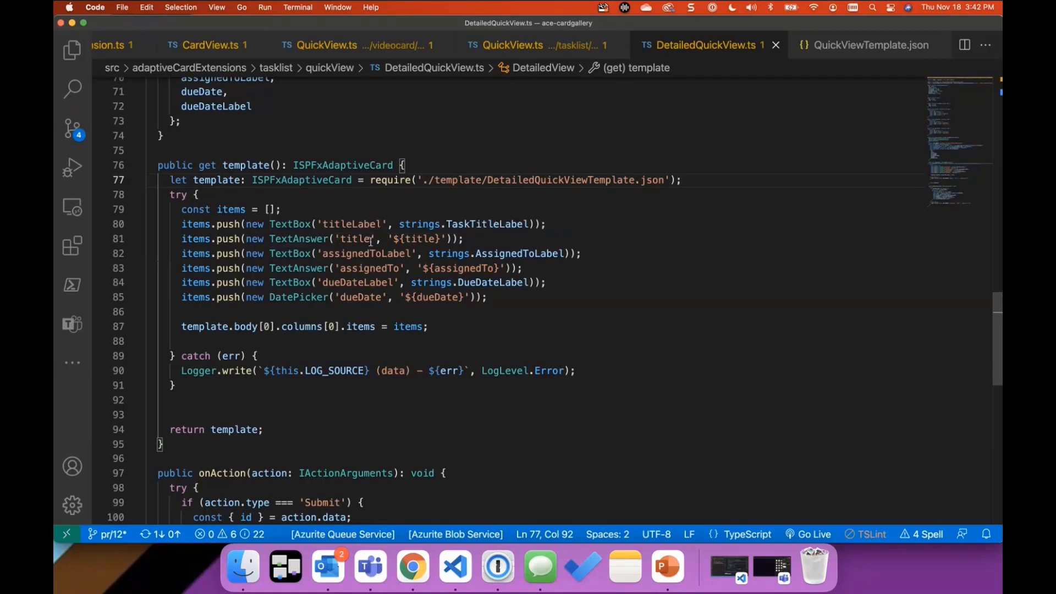
mouse_move(299, 238)
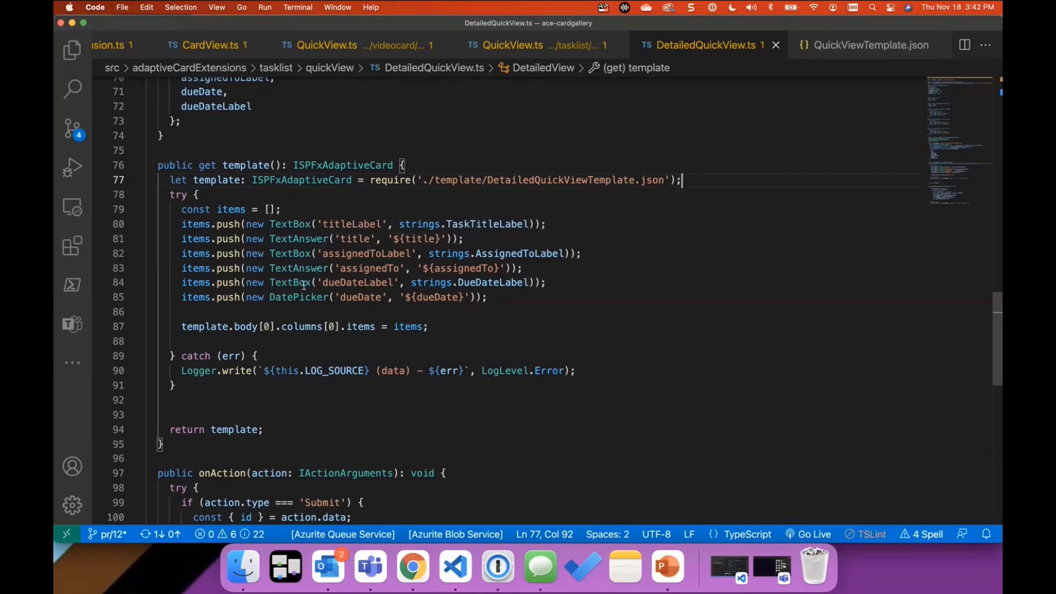
mouse_move(619, 307)
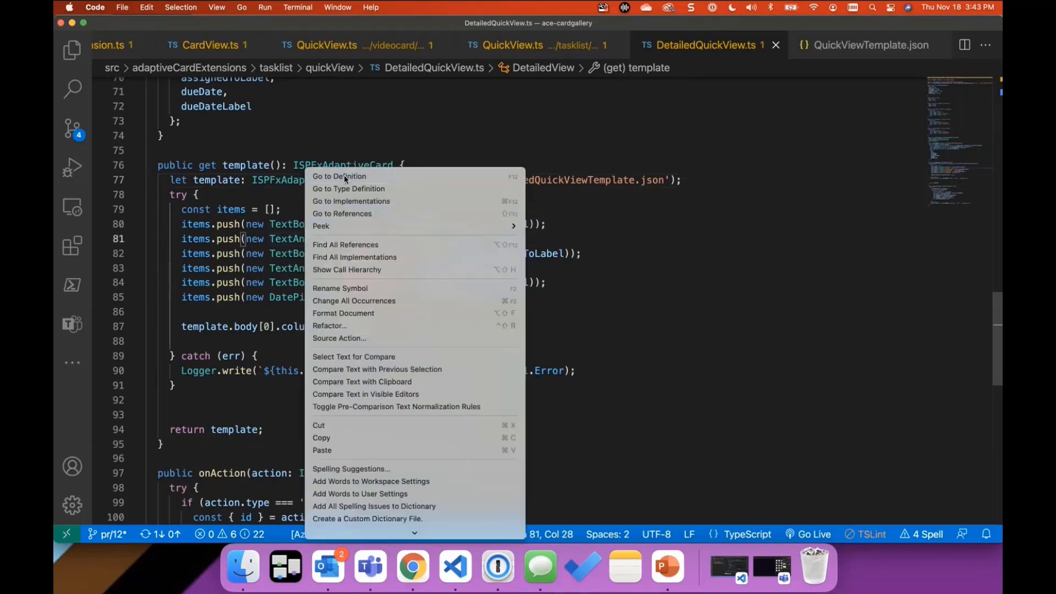
View the TextAnswer definition, then return to the template getter and highlight body on line 87
click(340, 176)
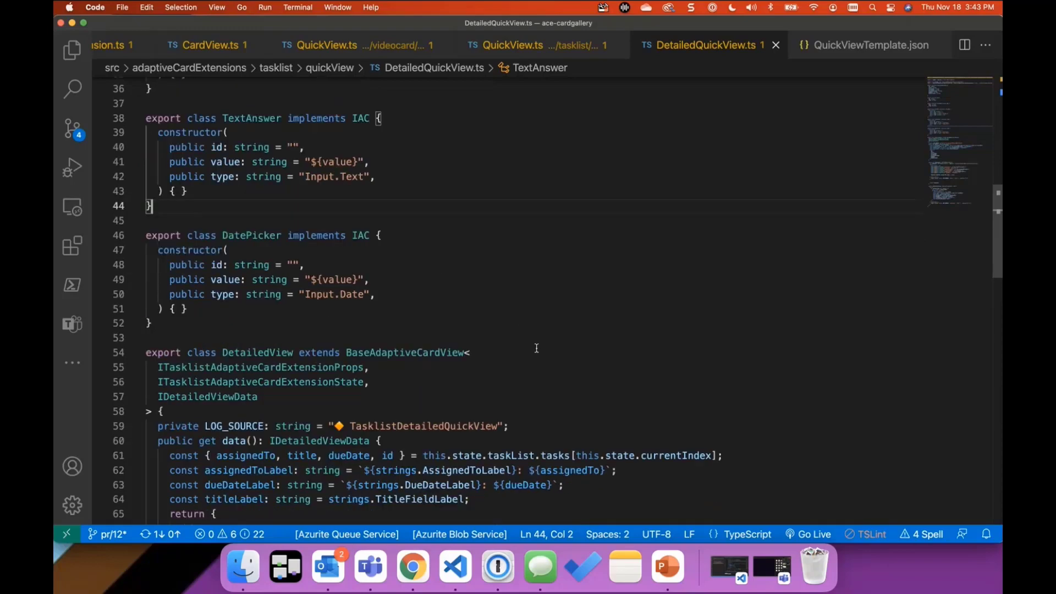
scroll(down, 3)
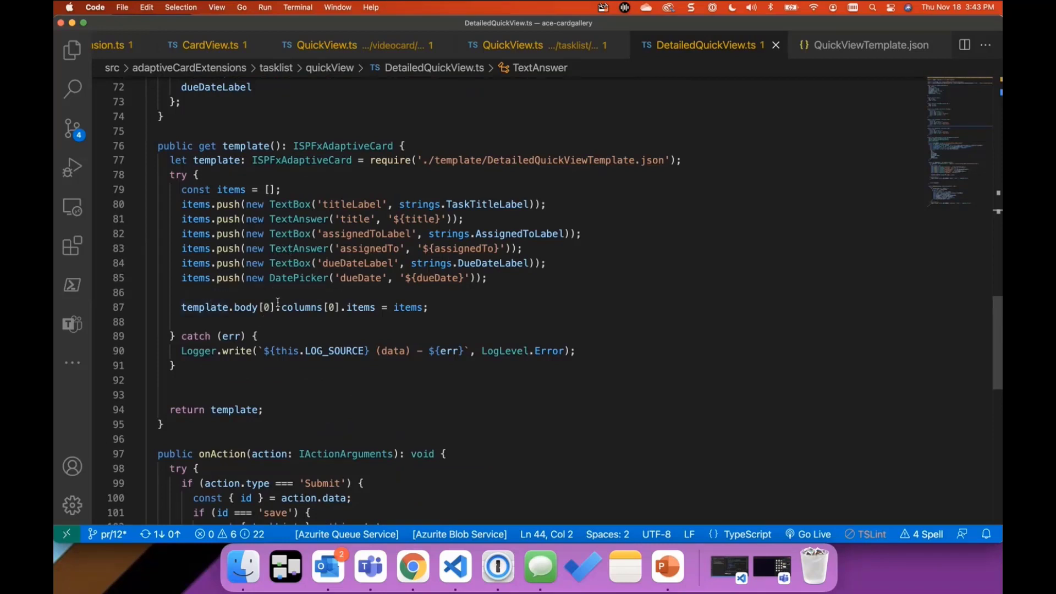
double_click(254, 307)
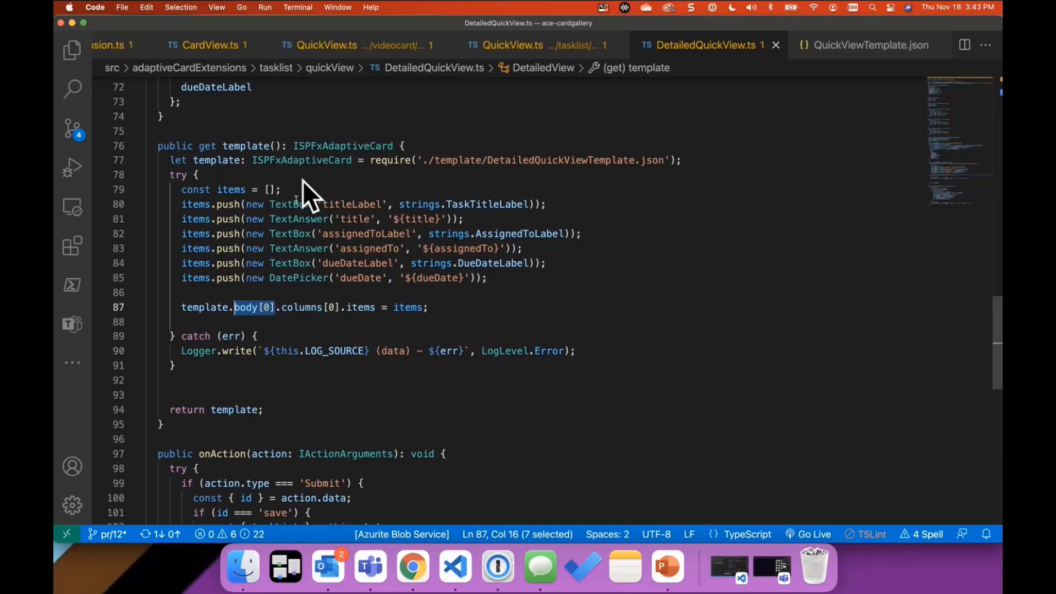
mouse_move(408, 307)
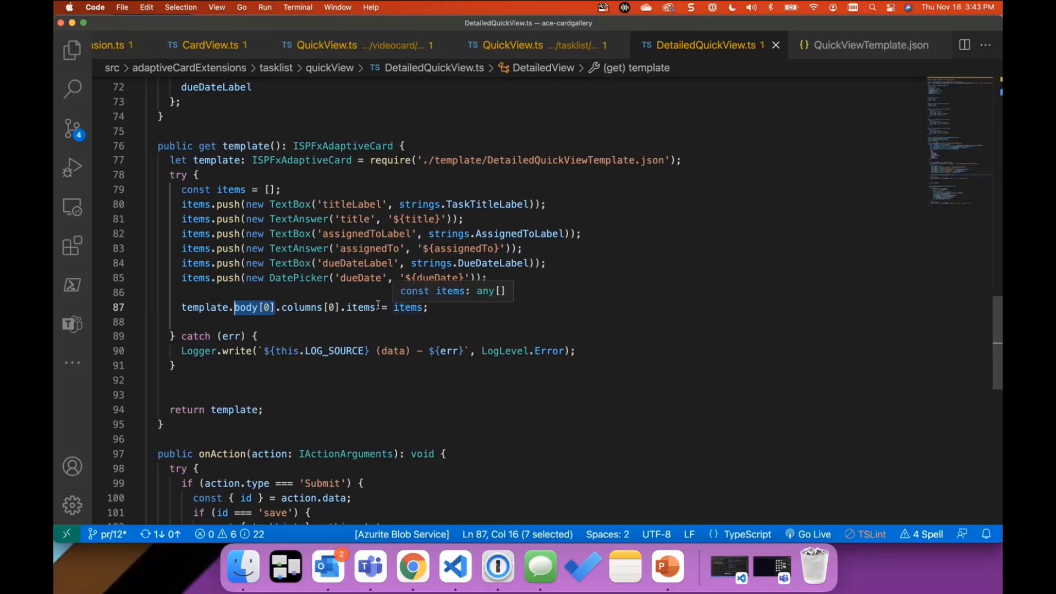